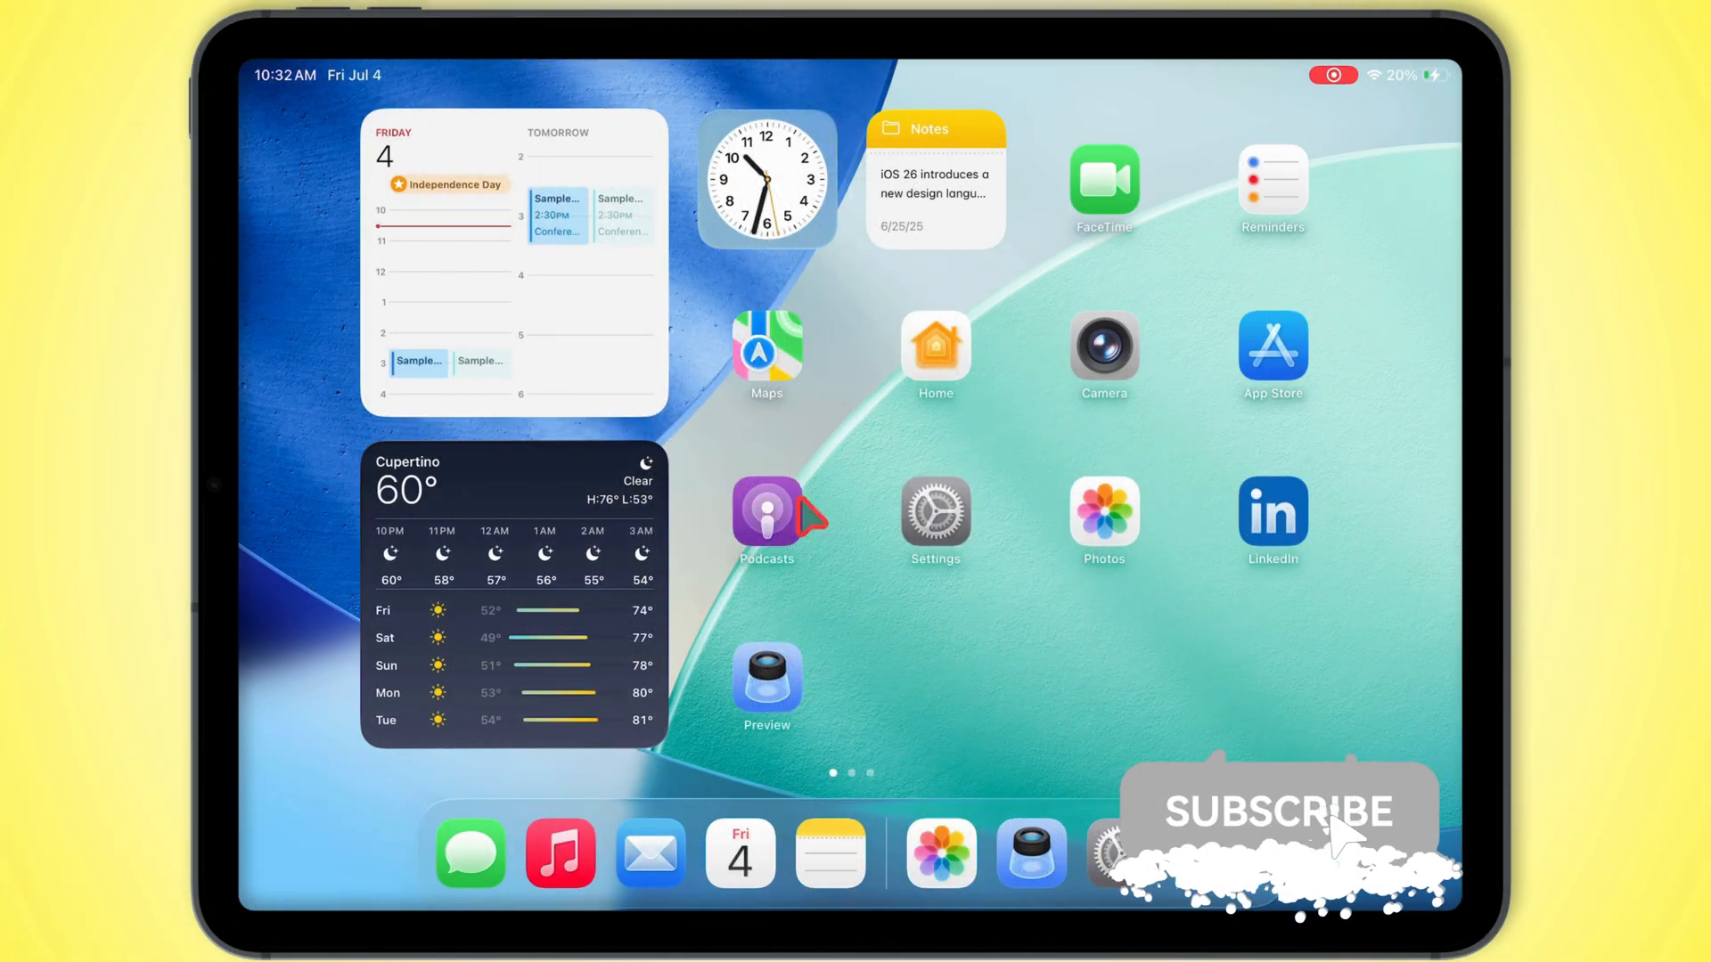
# Step: Launch Preview from the Home Screen to its Recents list showing Important File
pyautogui.click(1284, 814)
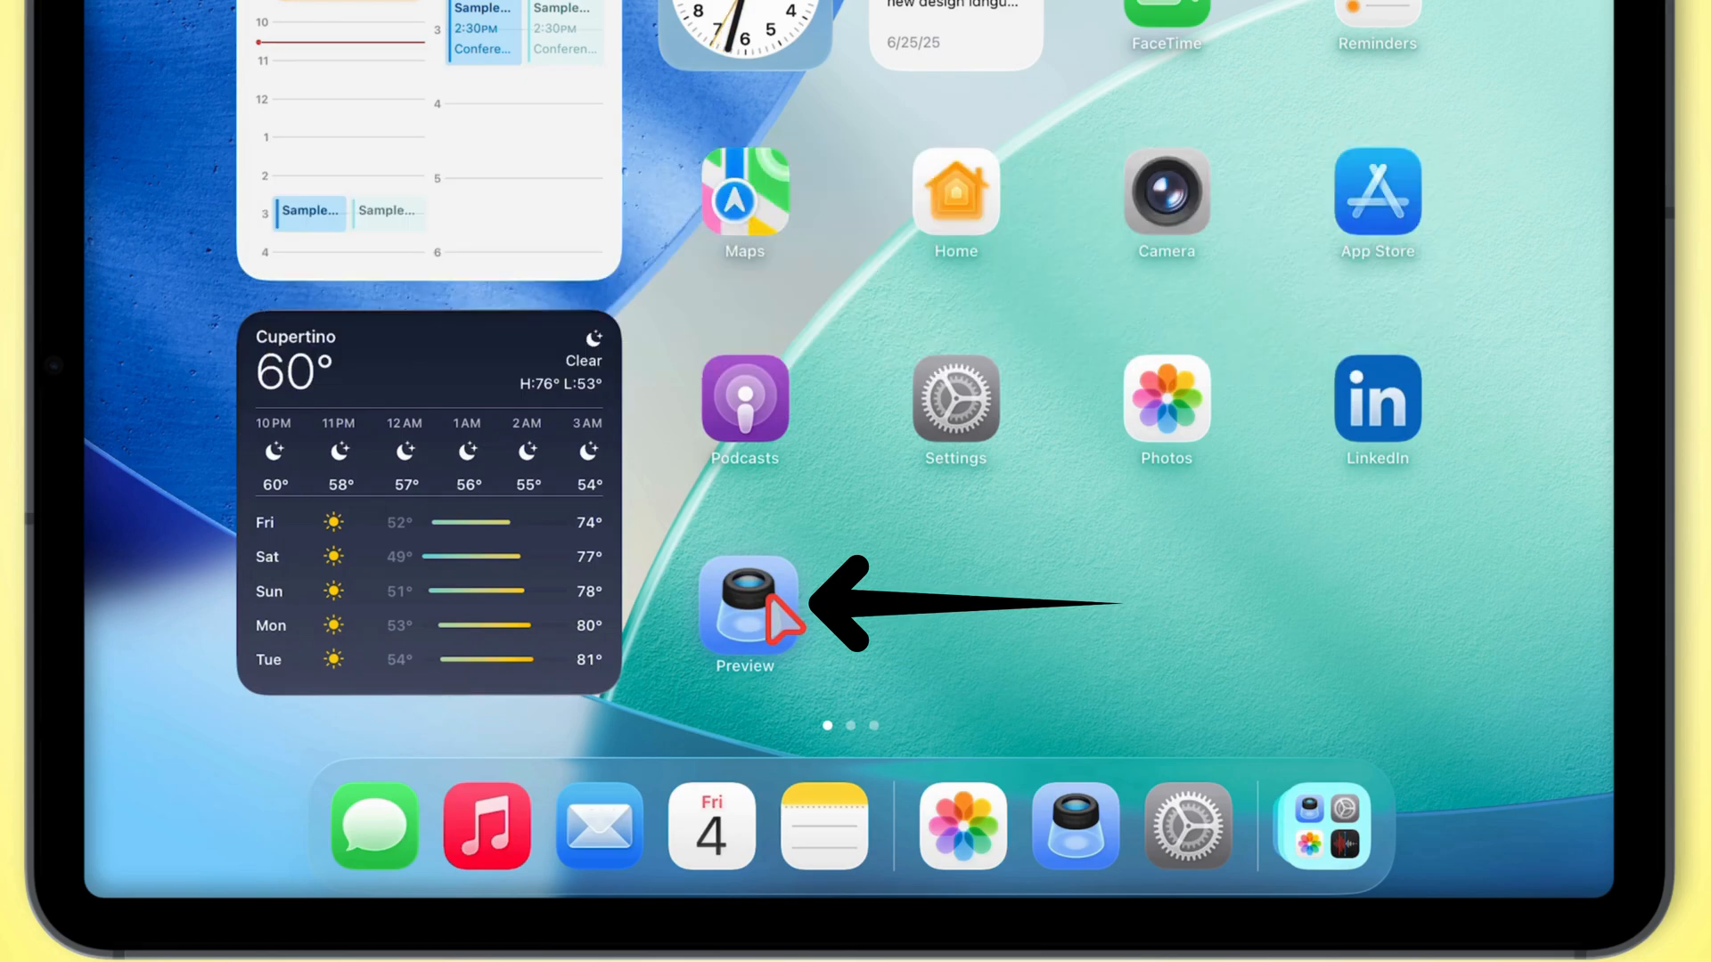
pyautogui.click(746, 608)
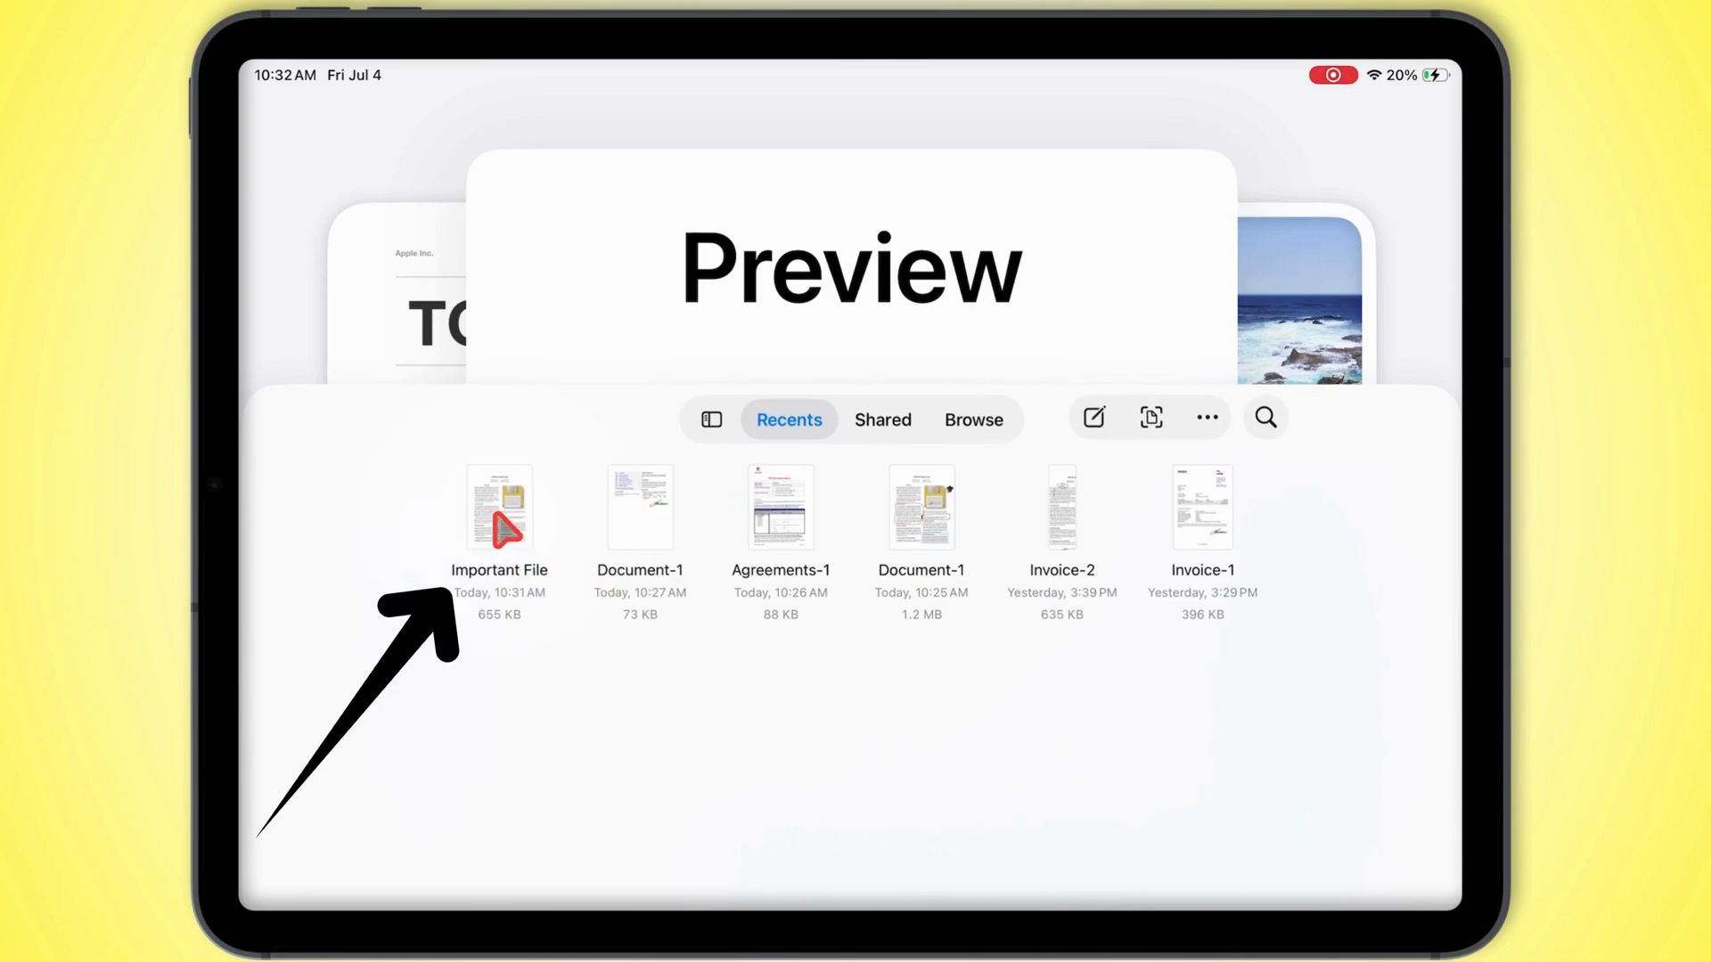
# Step: Open Important File in markup mode with the drawing tools ready for the caption outline
pyautogui.doubleClick(499, 507)
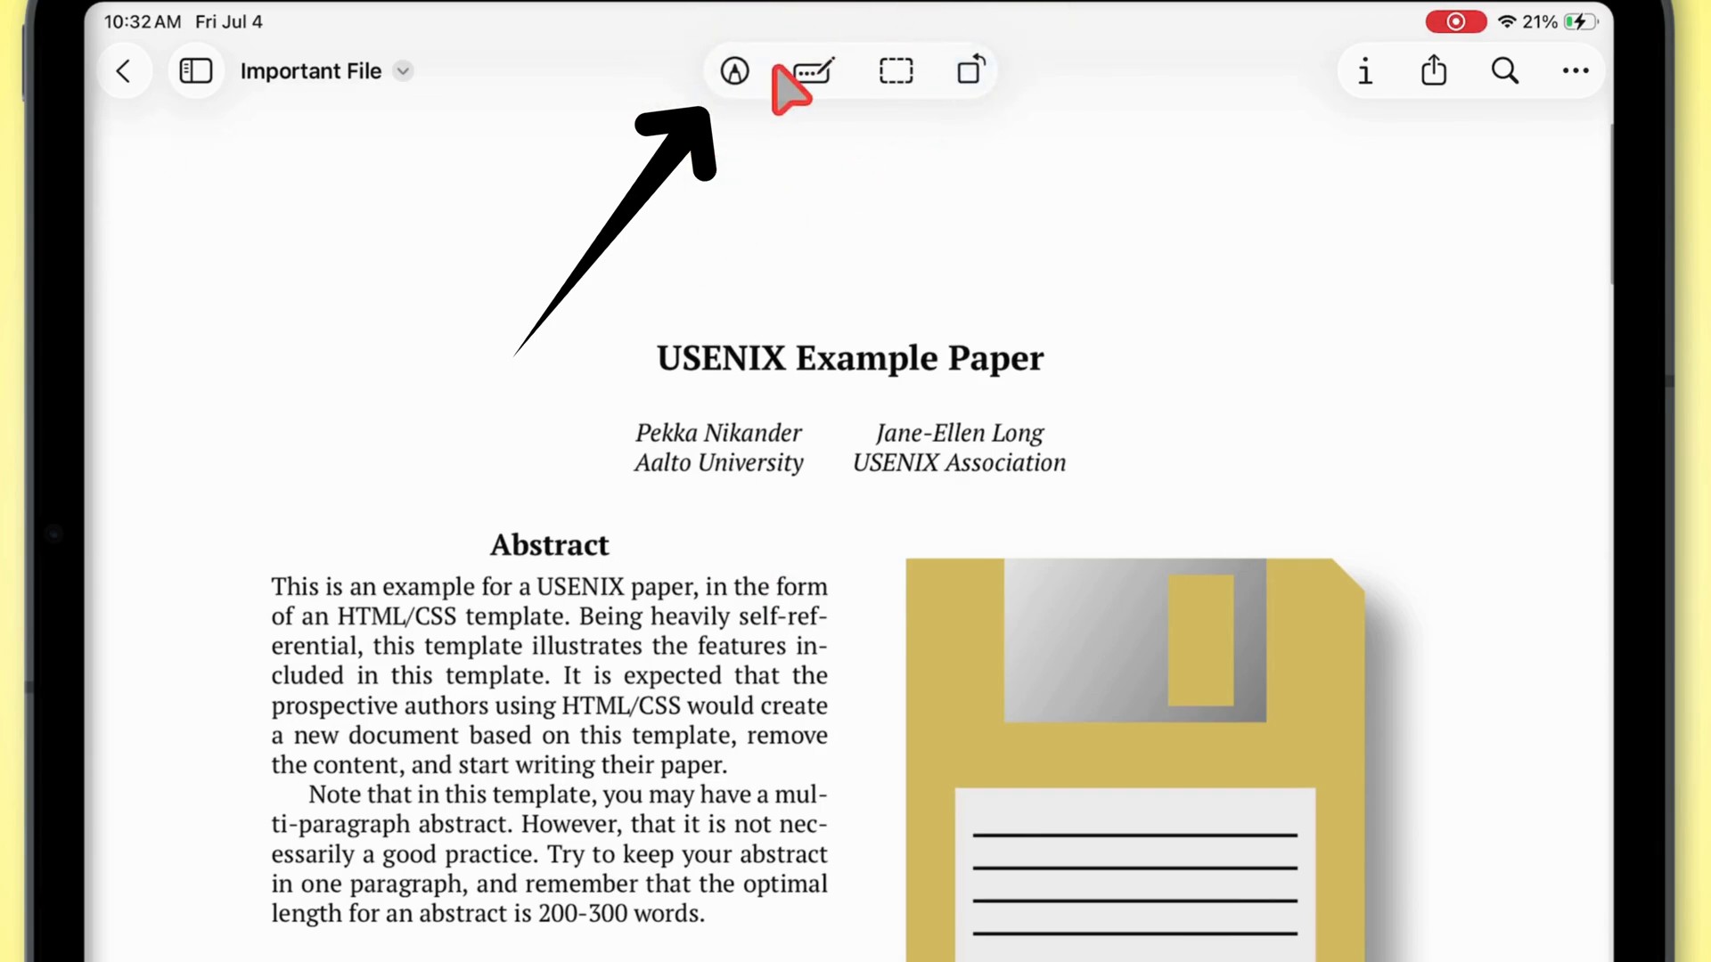
pyautogui.click(734, 71)
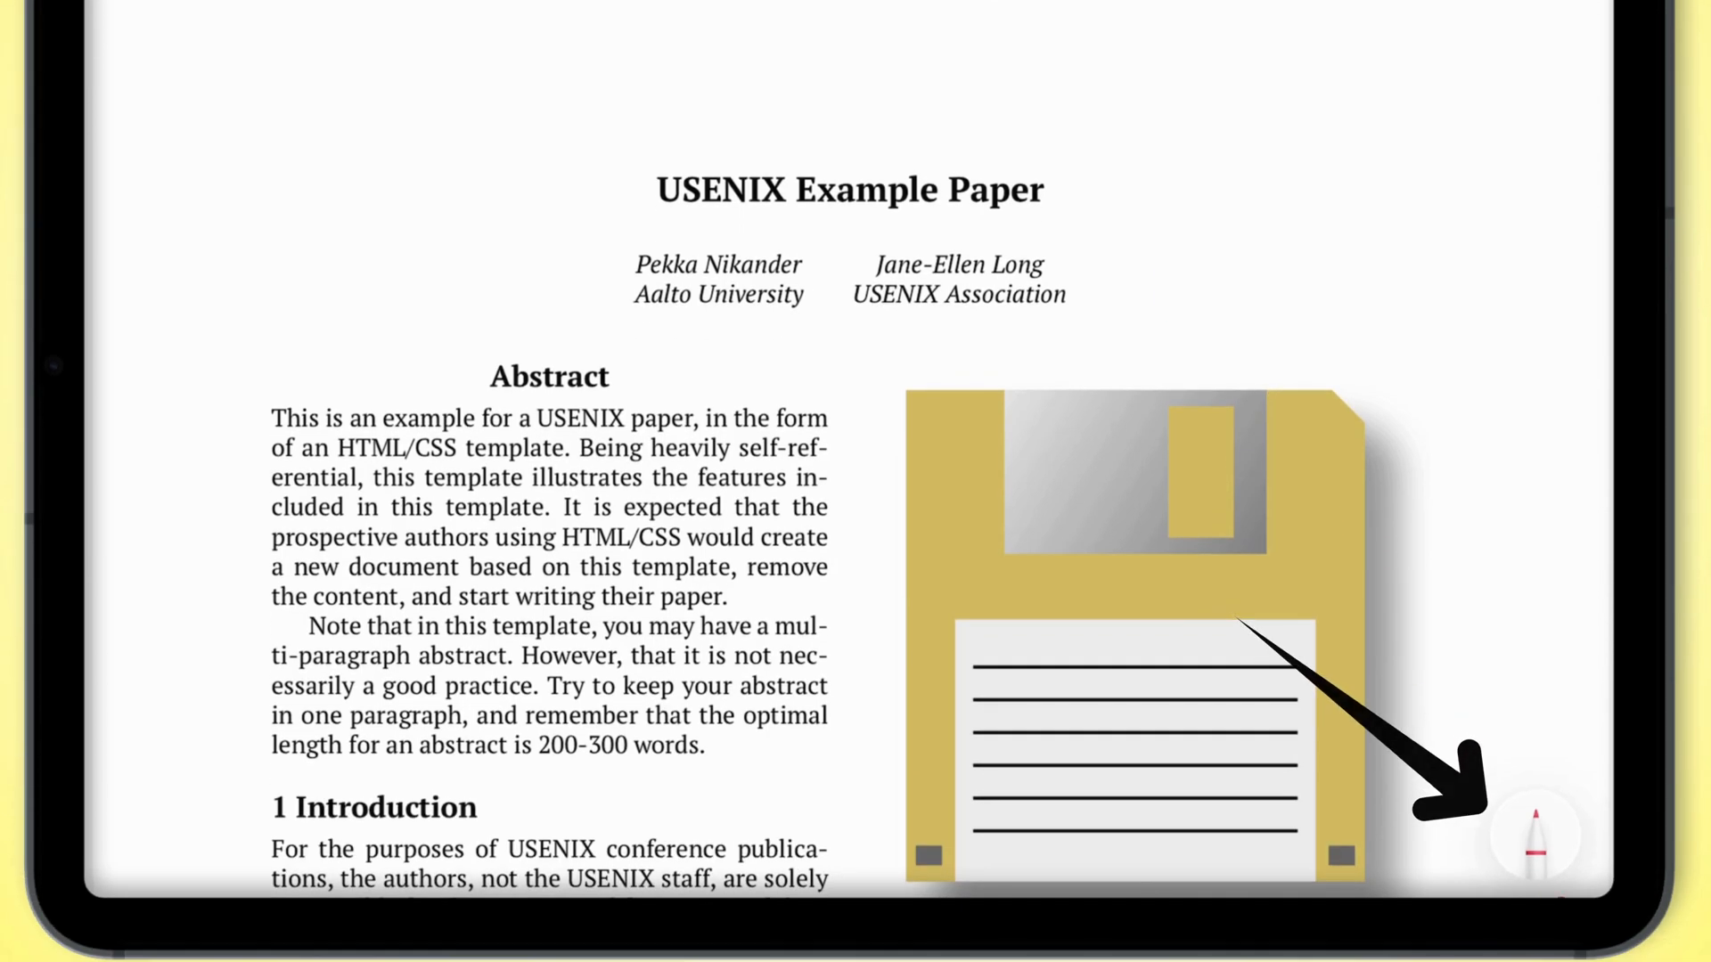
pyautogui.click(1539, 846)
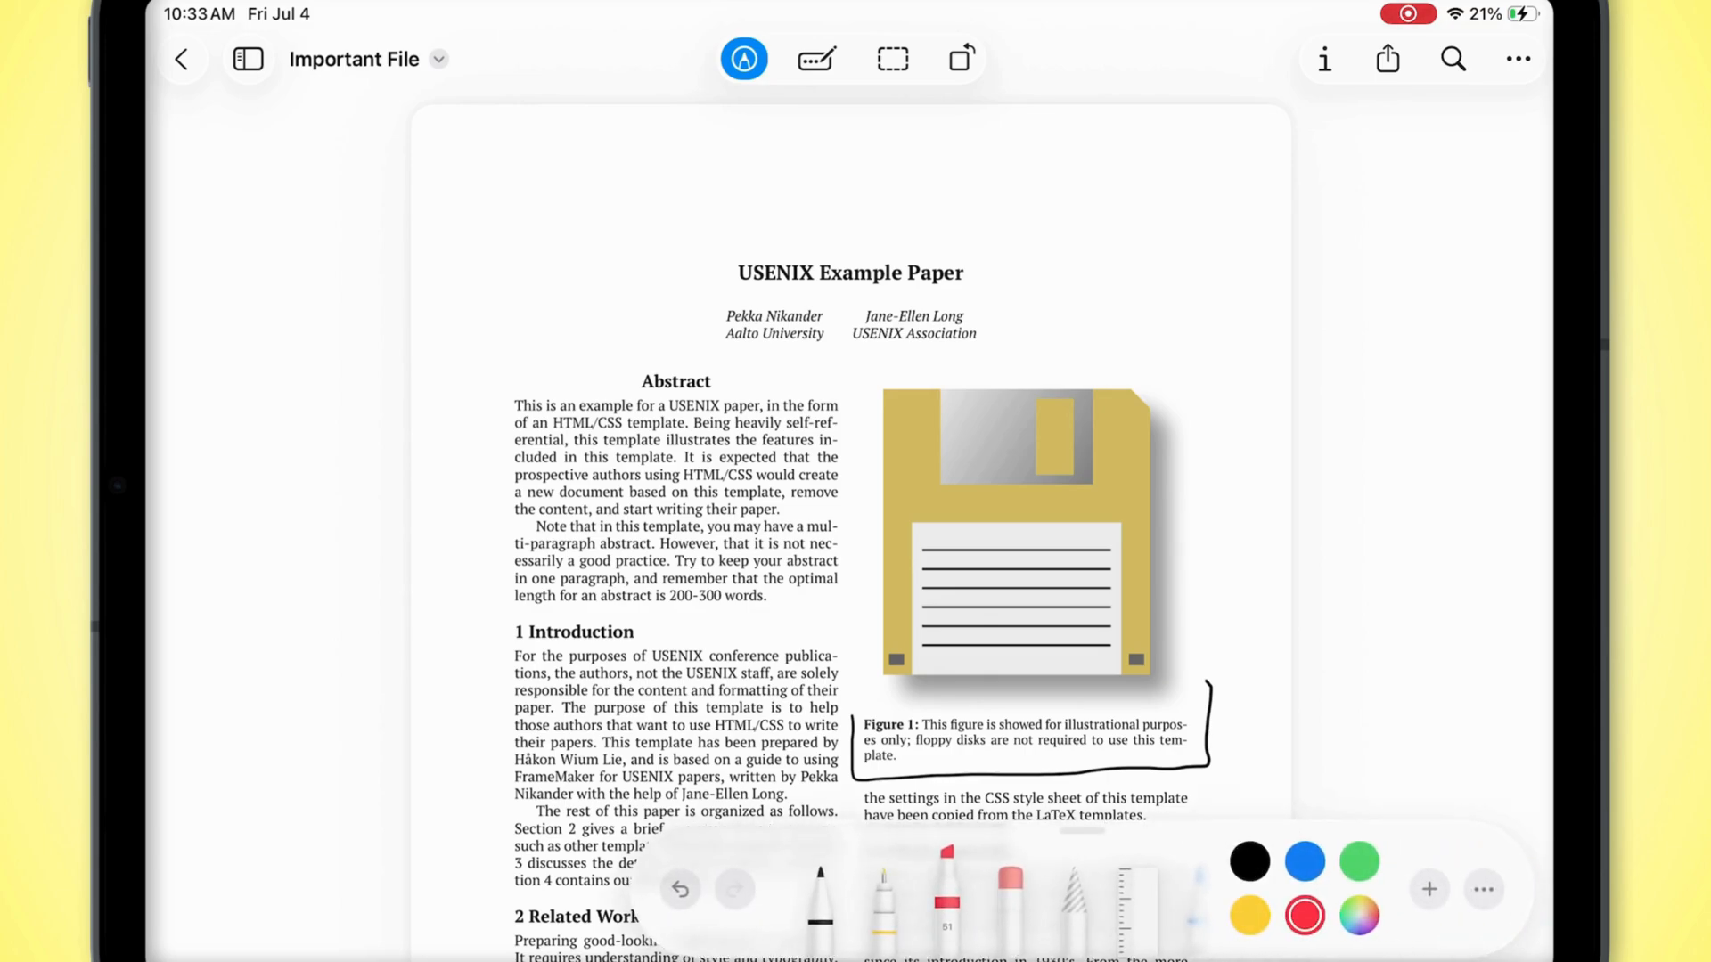
# Step: Highlight the second Abstract paragraph in red
pyautogui.moveTo(534, 525); pyautogui.dragTo(677, 544)
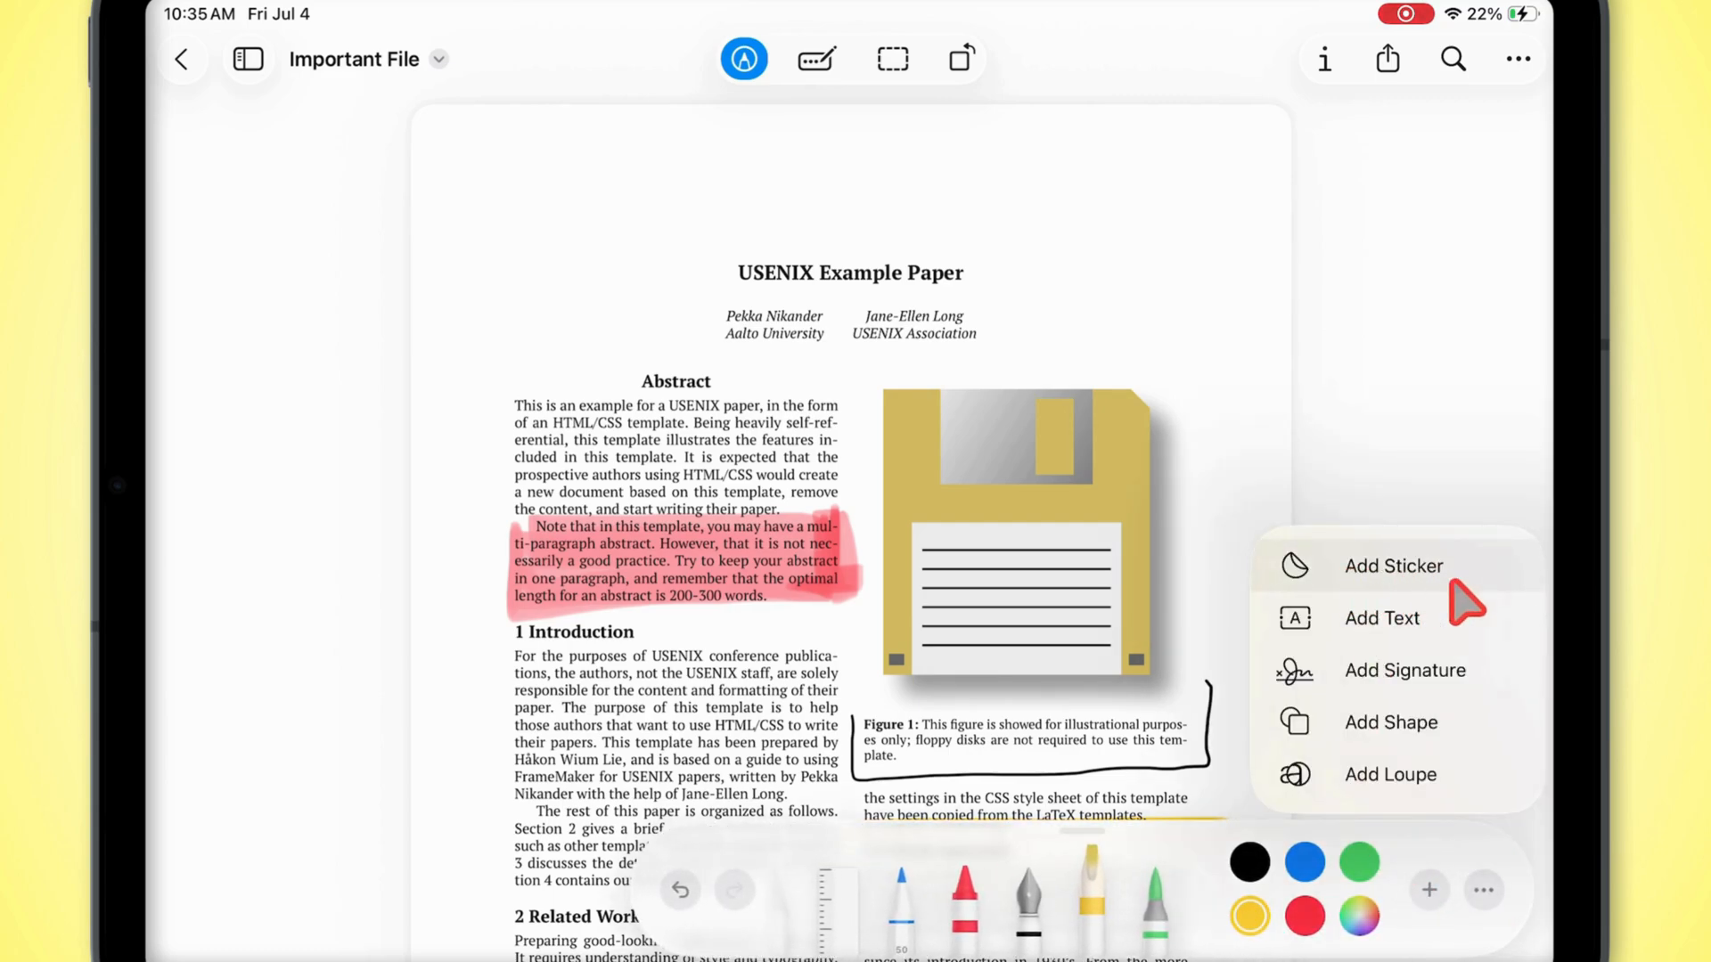
pyautogui.moveTo(1352, 779)
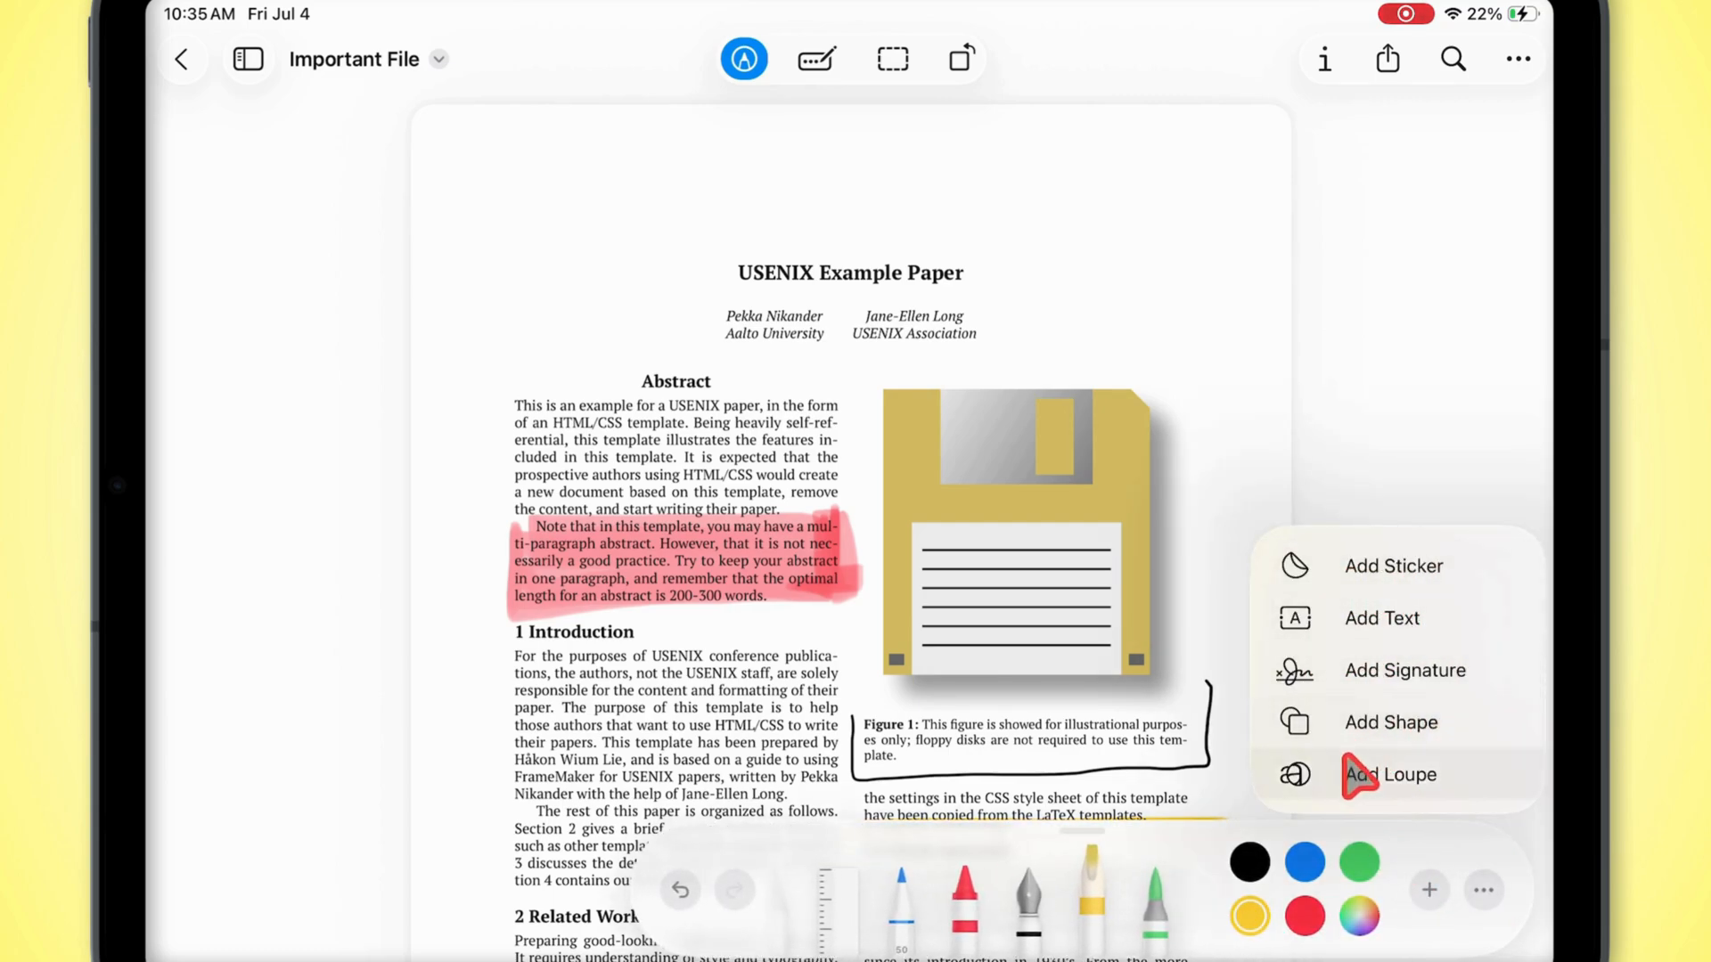
pyautogui.moveTo(1422, 739)
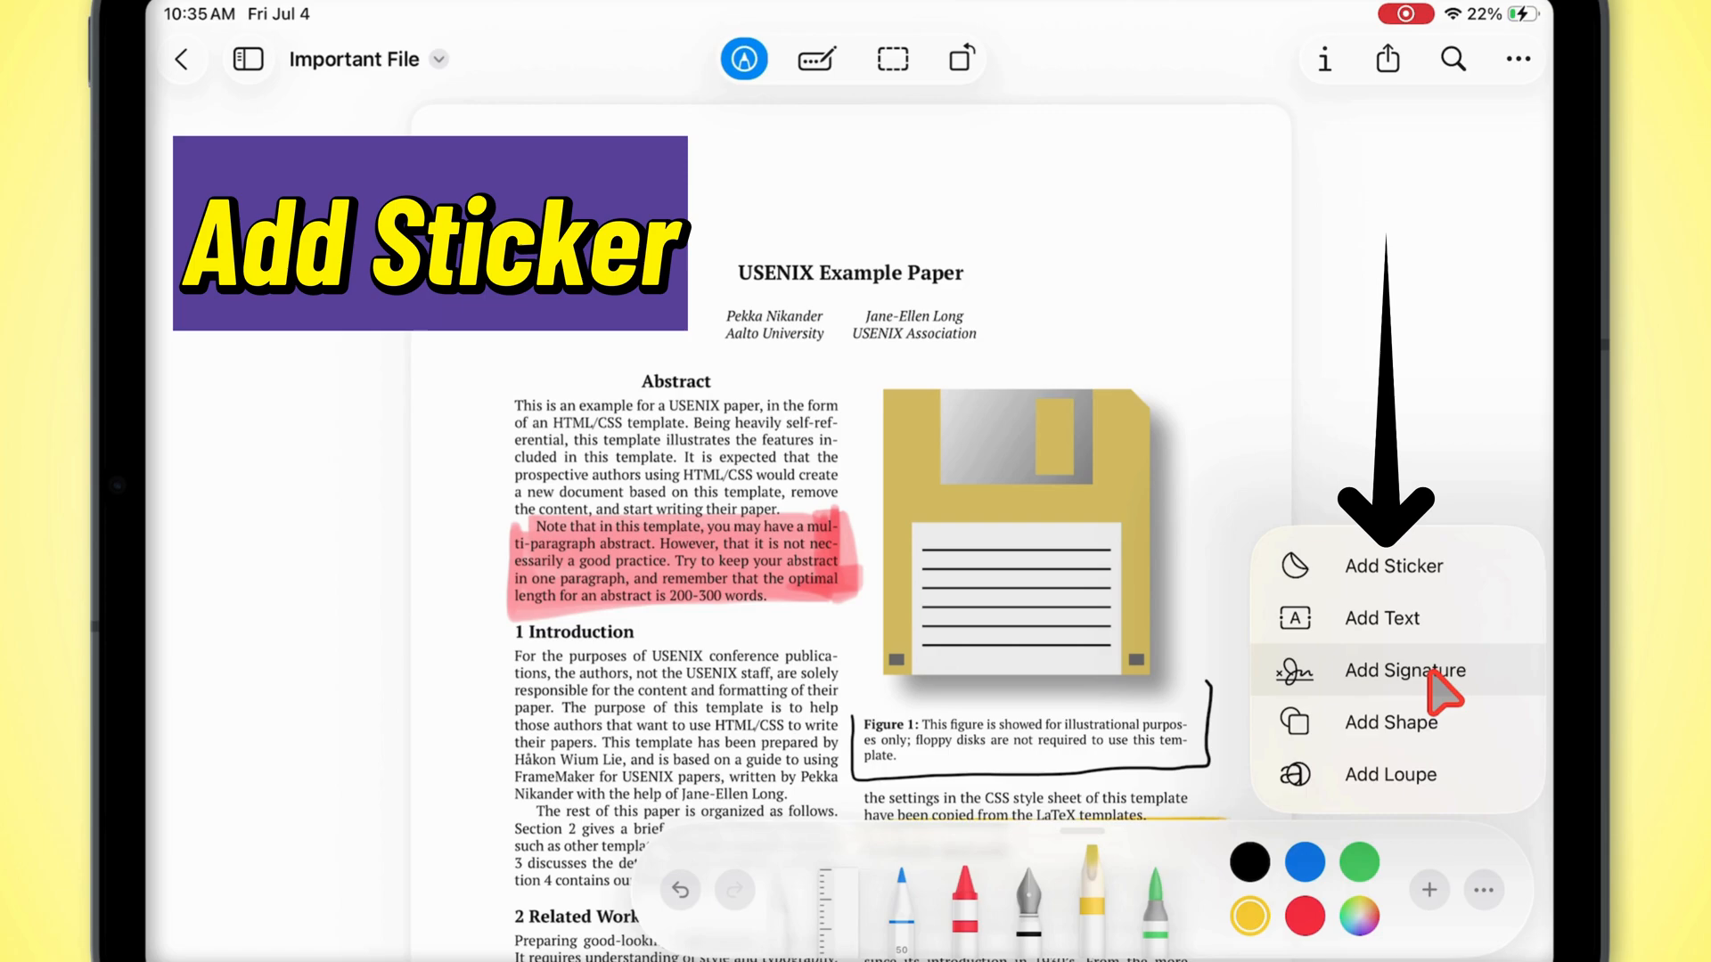
# Step: Place a graduation cap sticker beside the 2 Related Work heading
pyautogui.click(1393, 566)
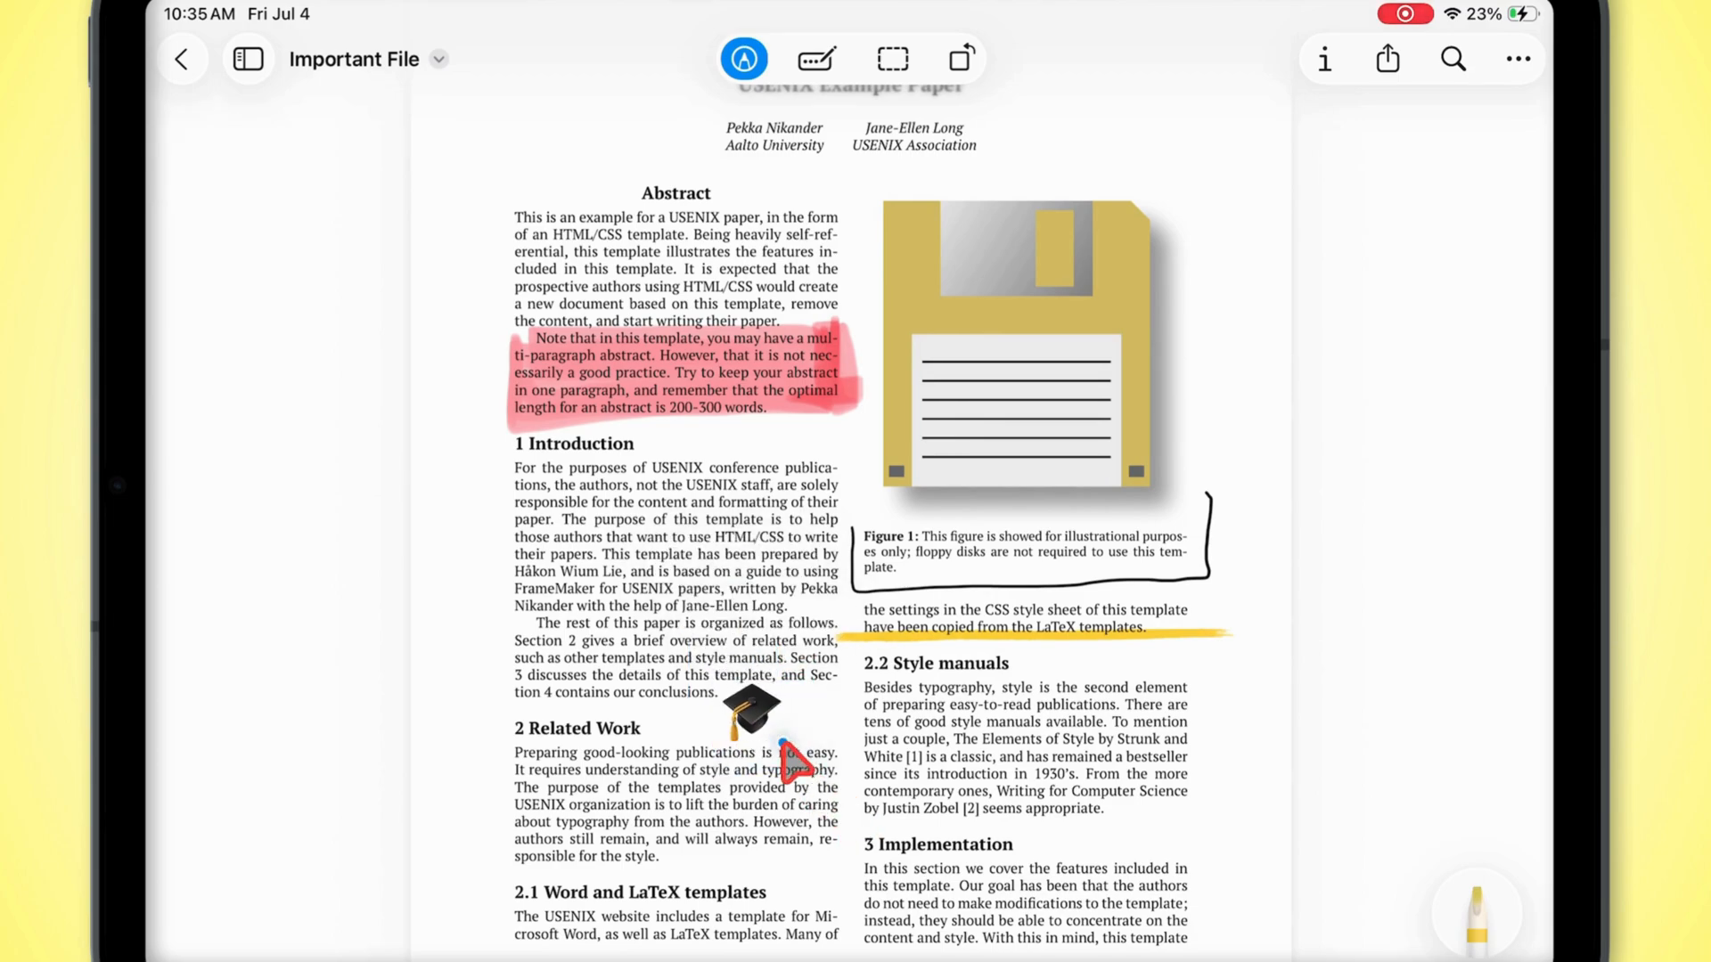
pyautogui.click(745, 713)
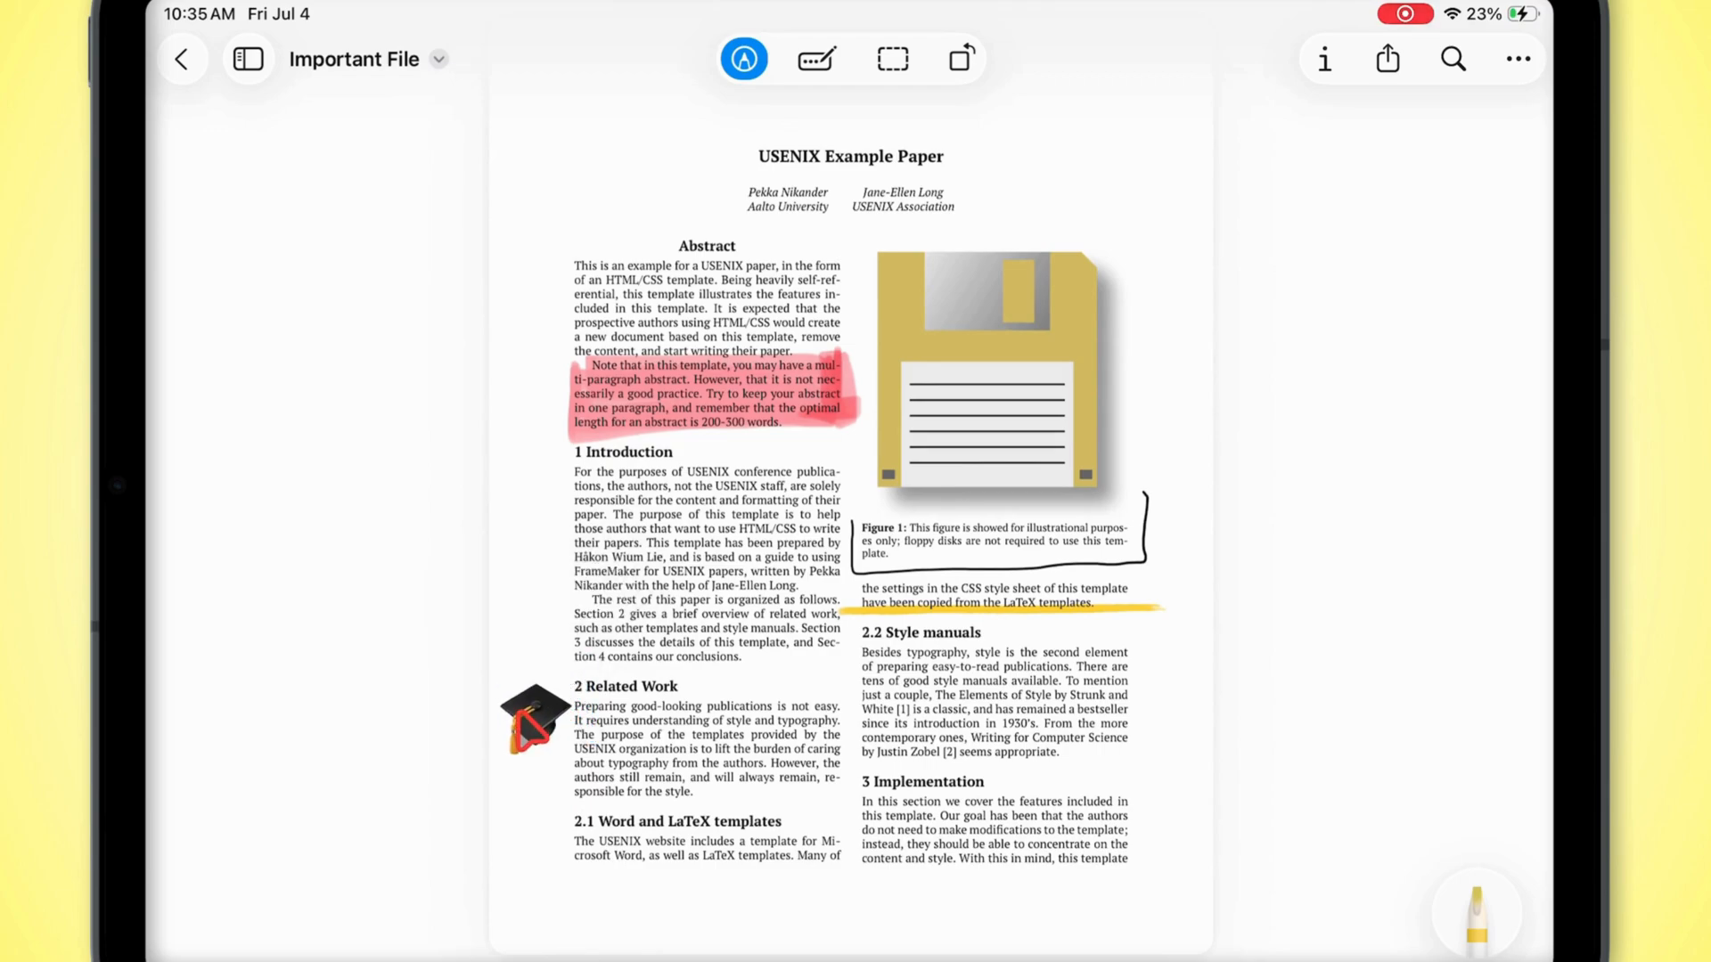
pyautogui.click(530, 730)
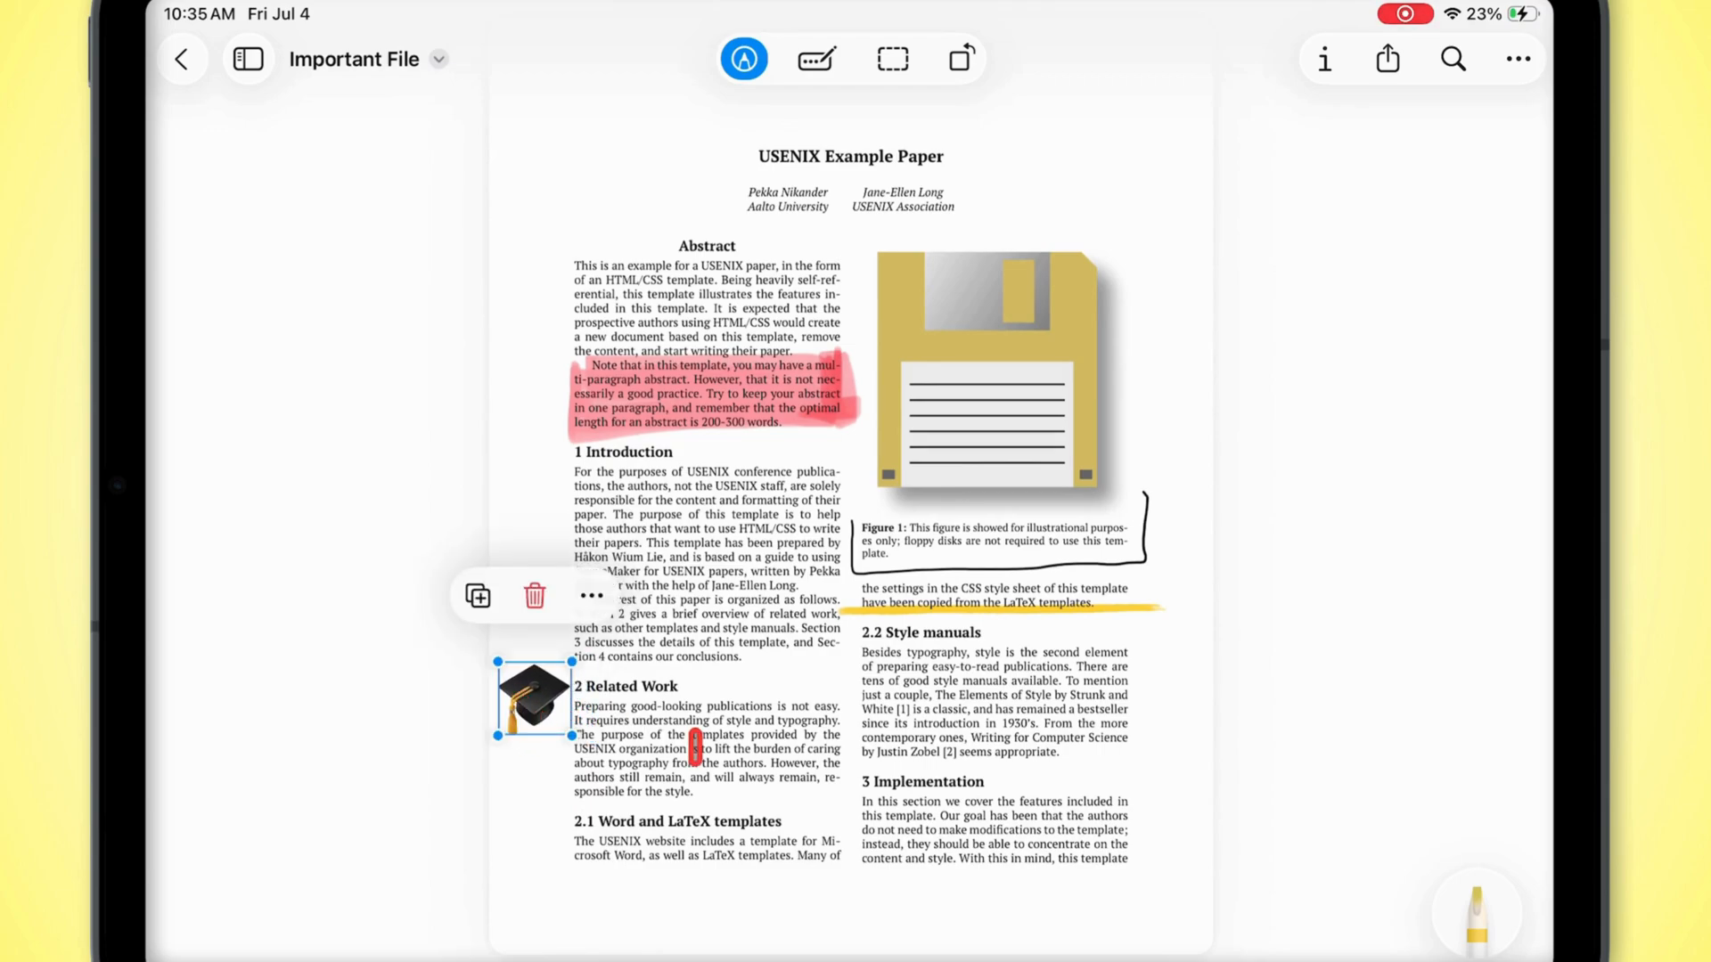
pyautogui.click(815, 58)
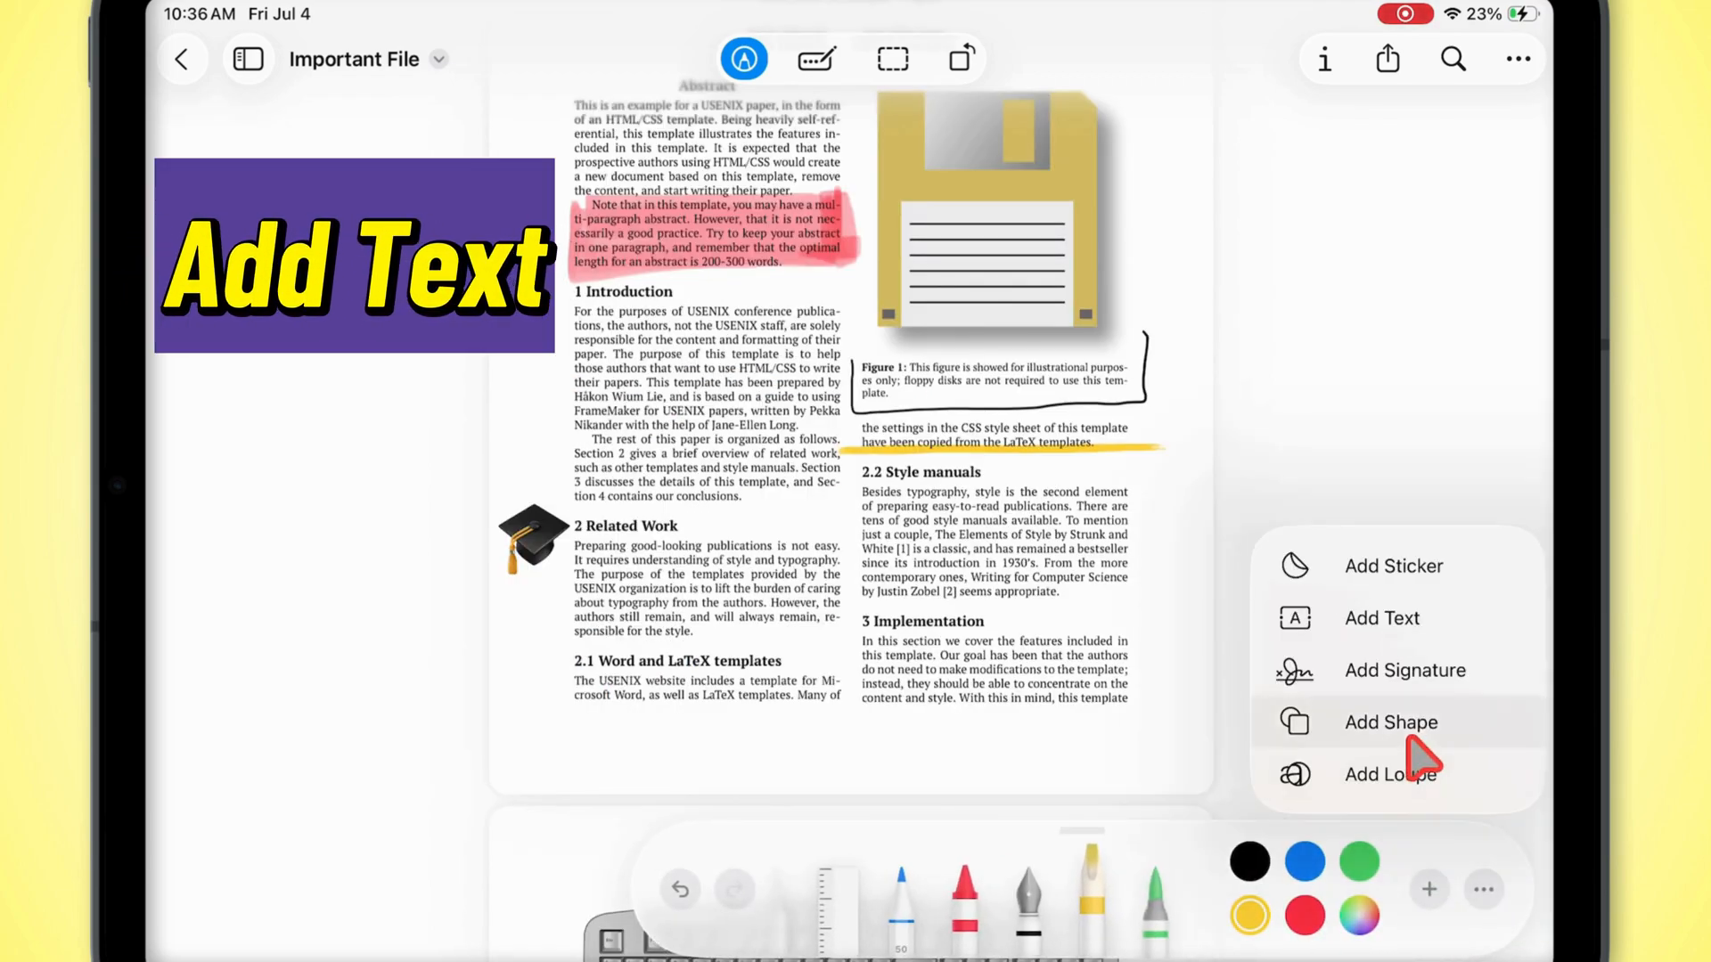
# Step: Add a text box reading IMP beside the 3 Implementation heading
pyautogui.click(1382, 618)
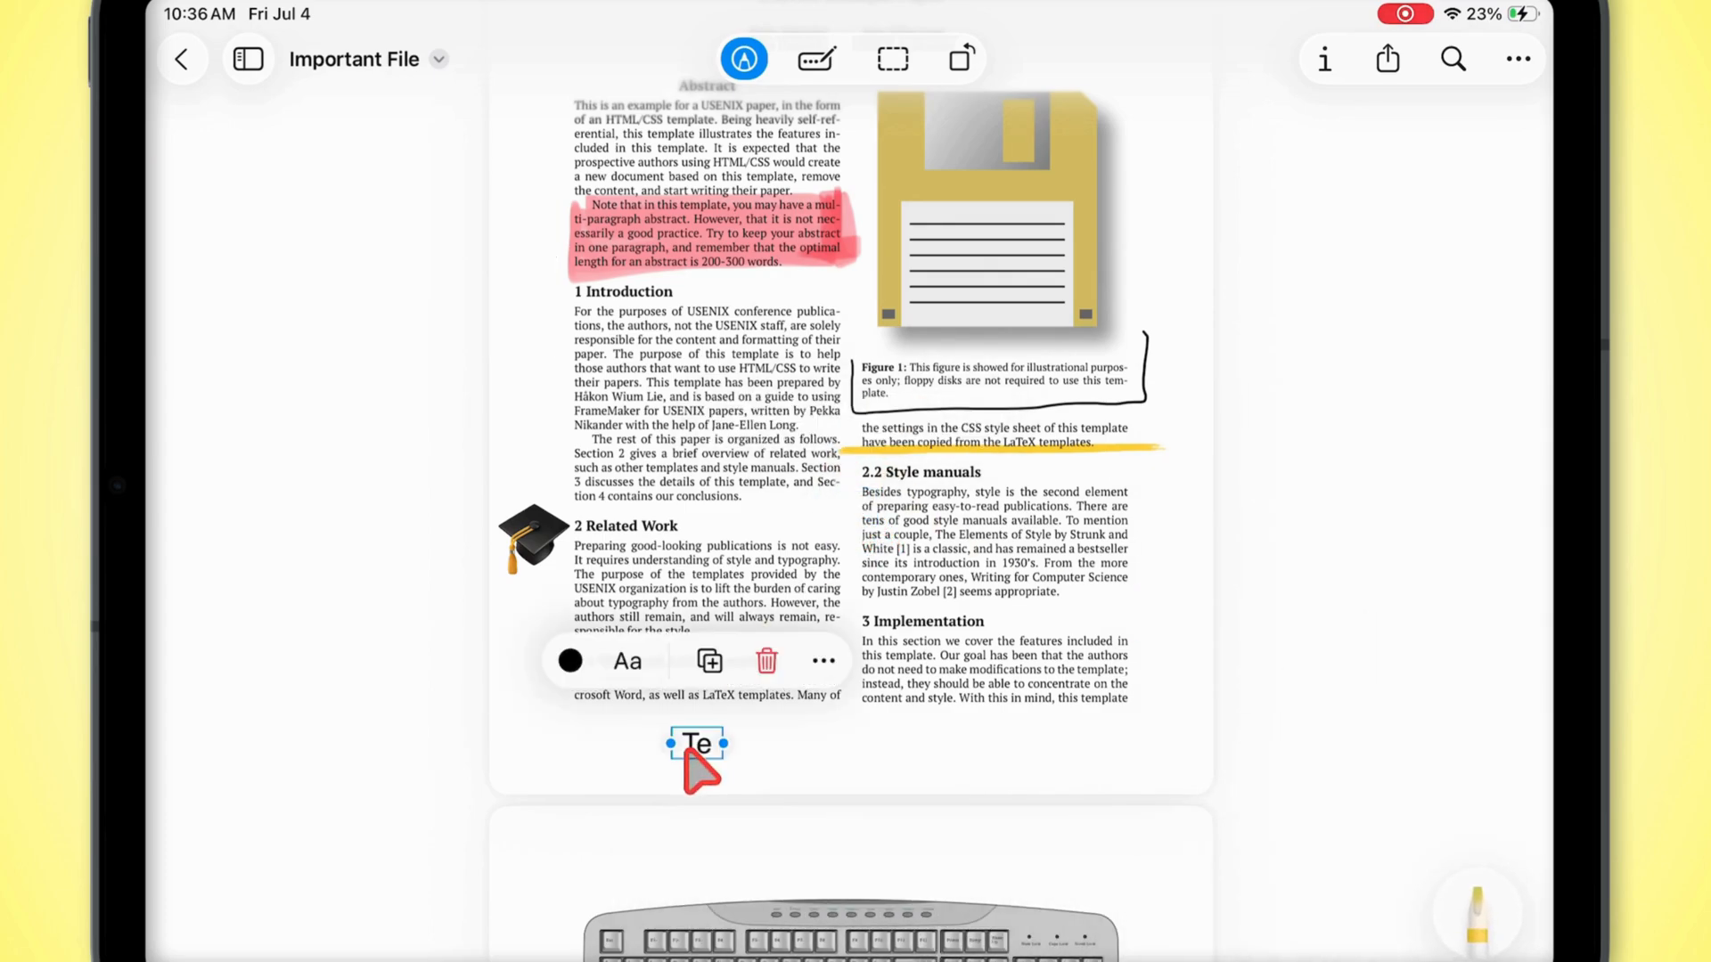
pyautogui.click(696, 743)
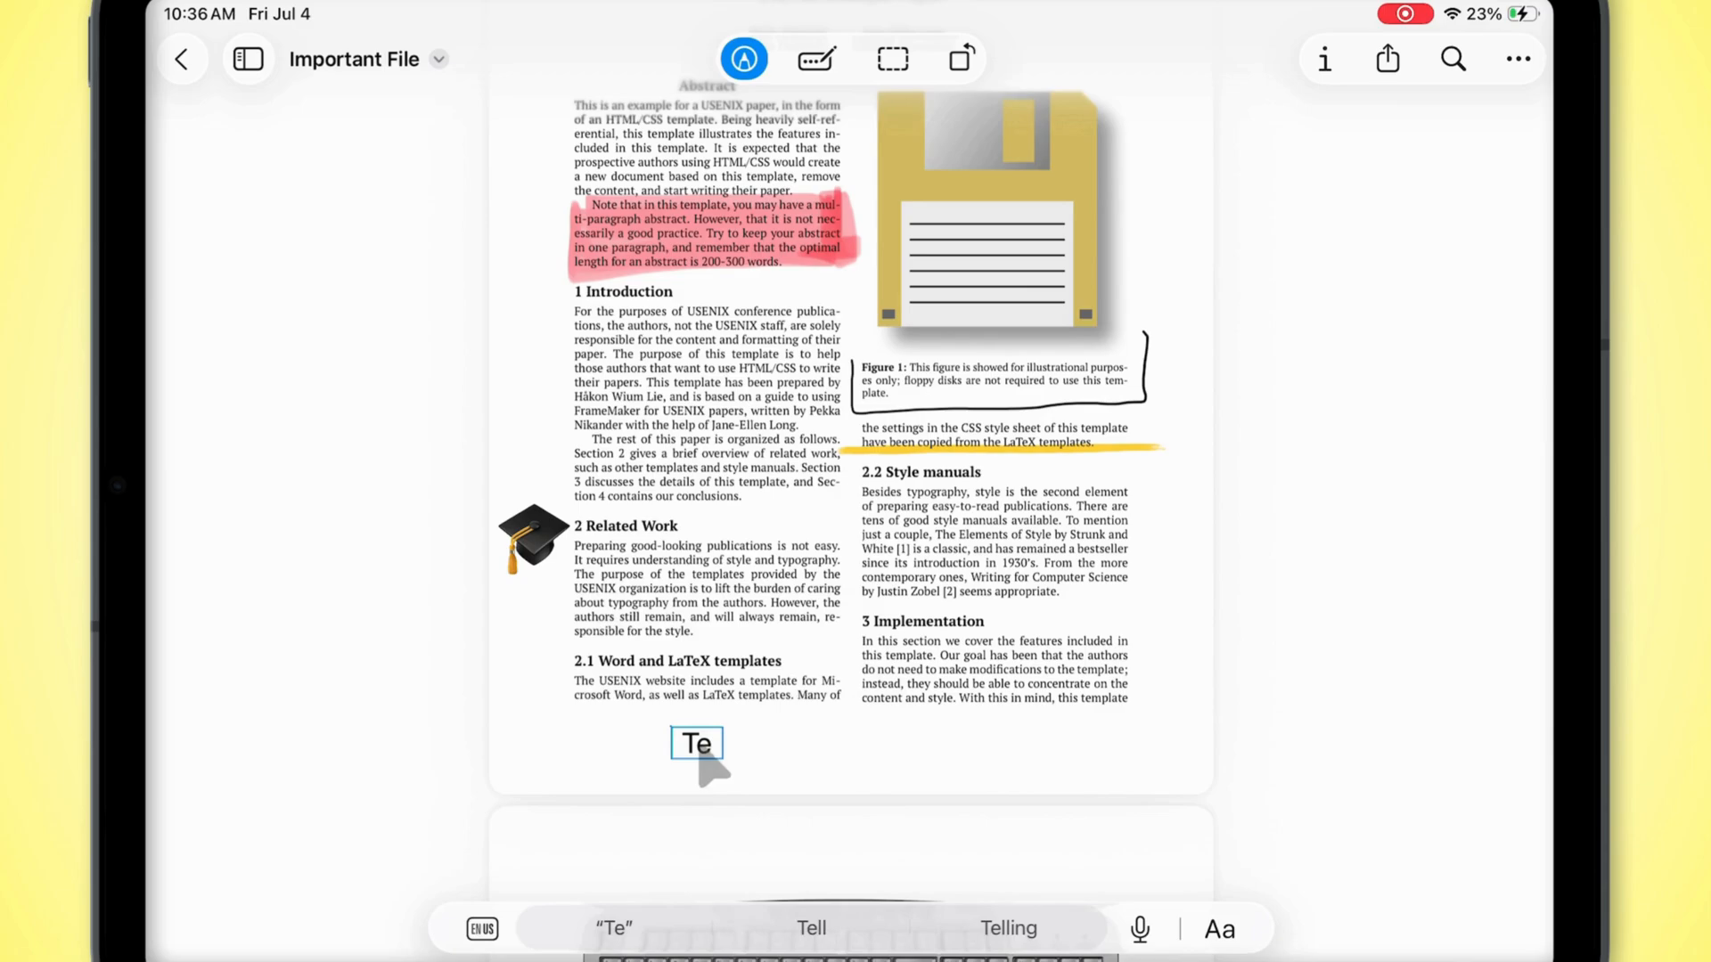
pyautogui.write('IMP')
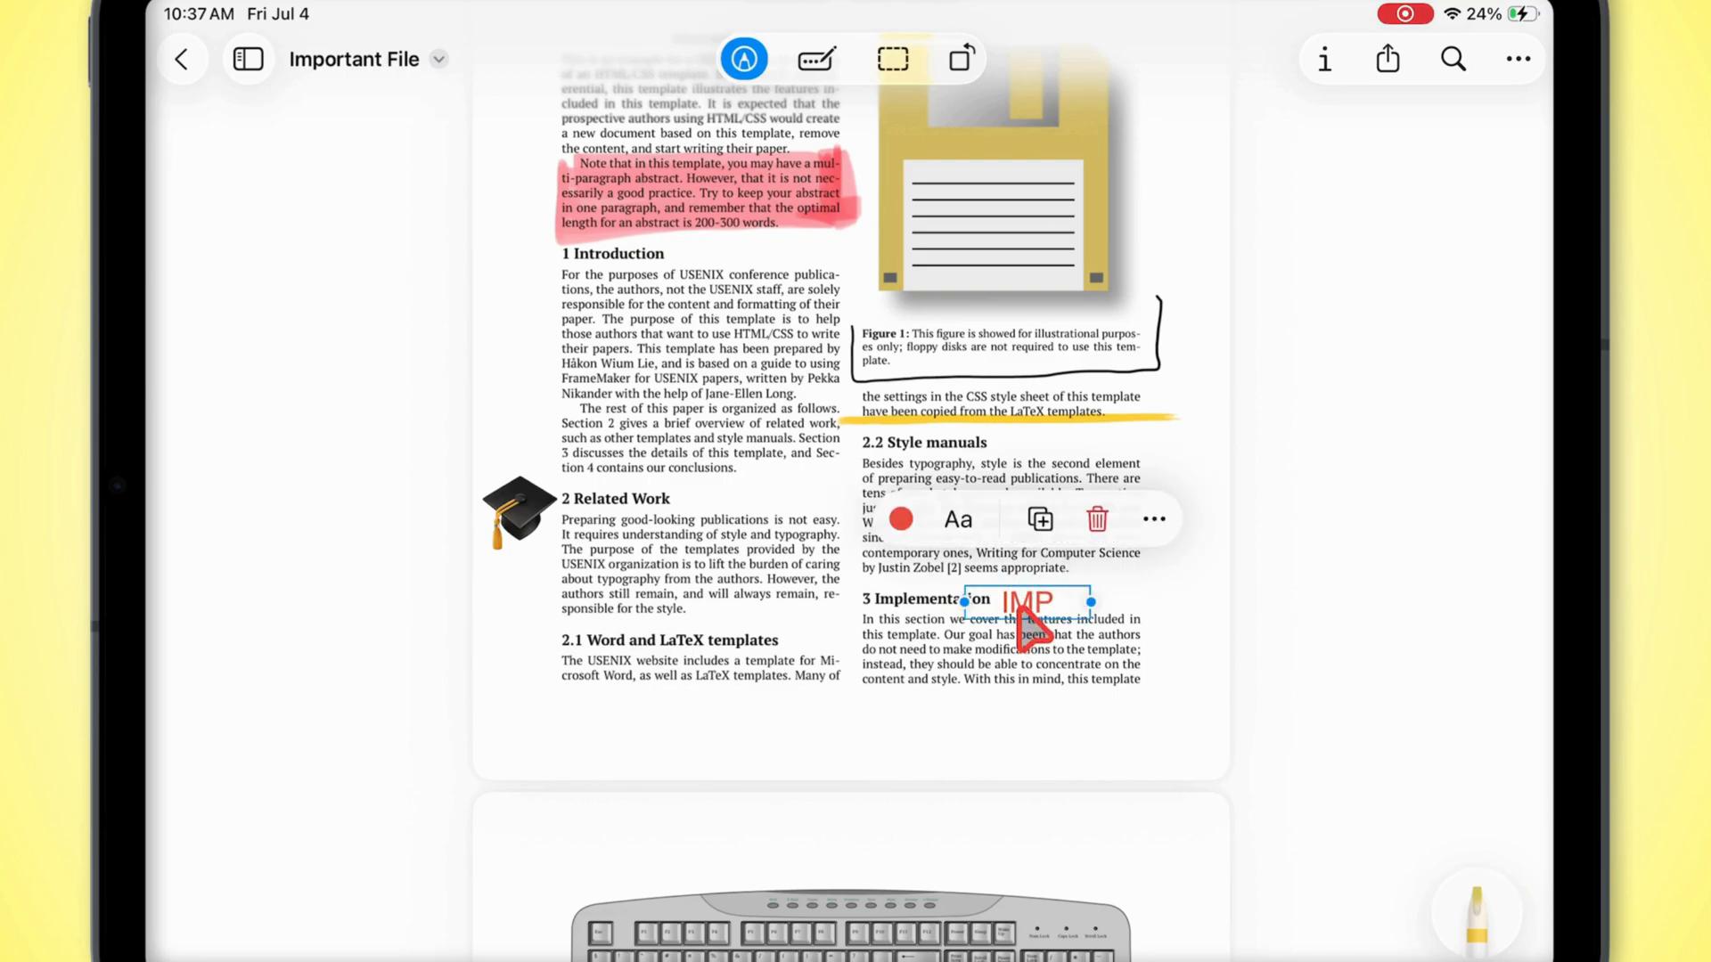
pyautogui.click(743, 58)
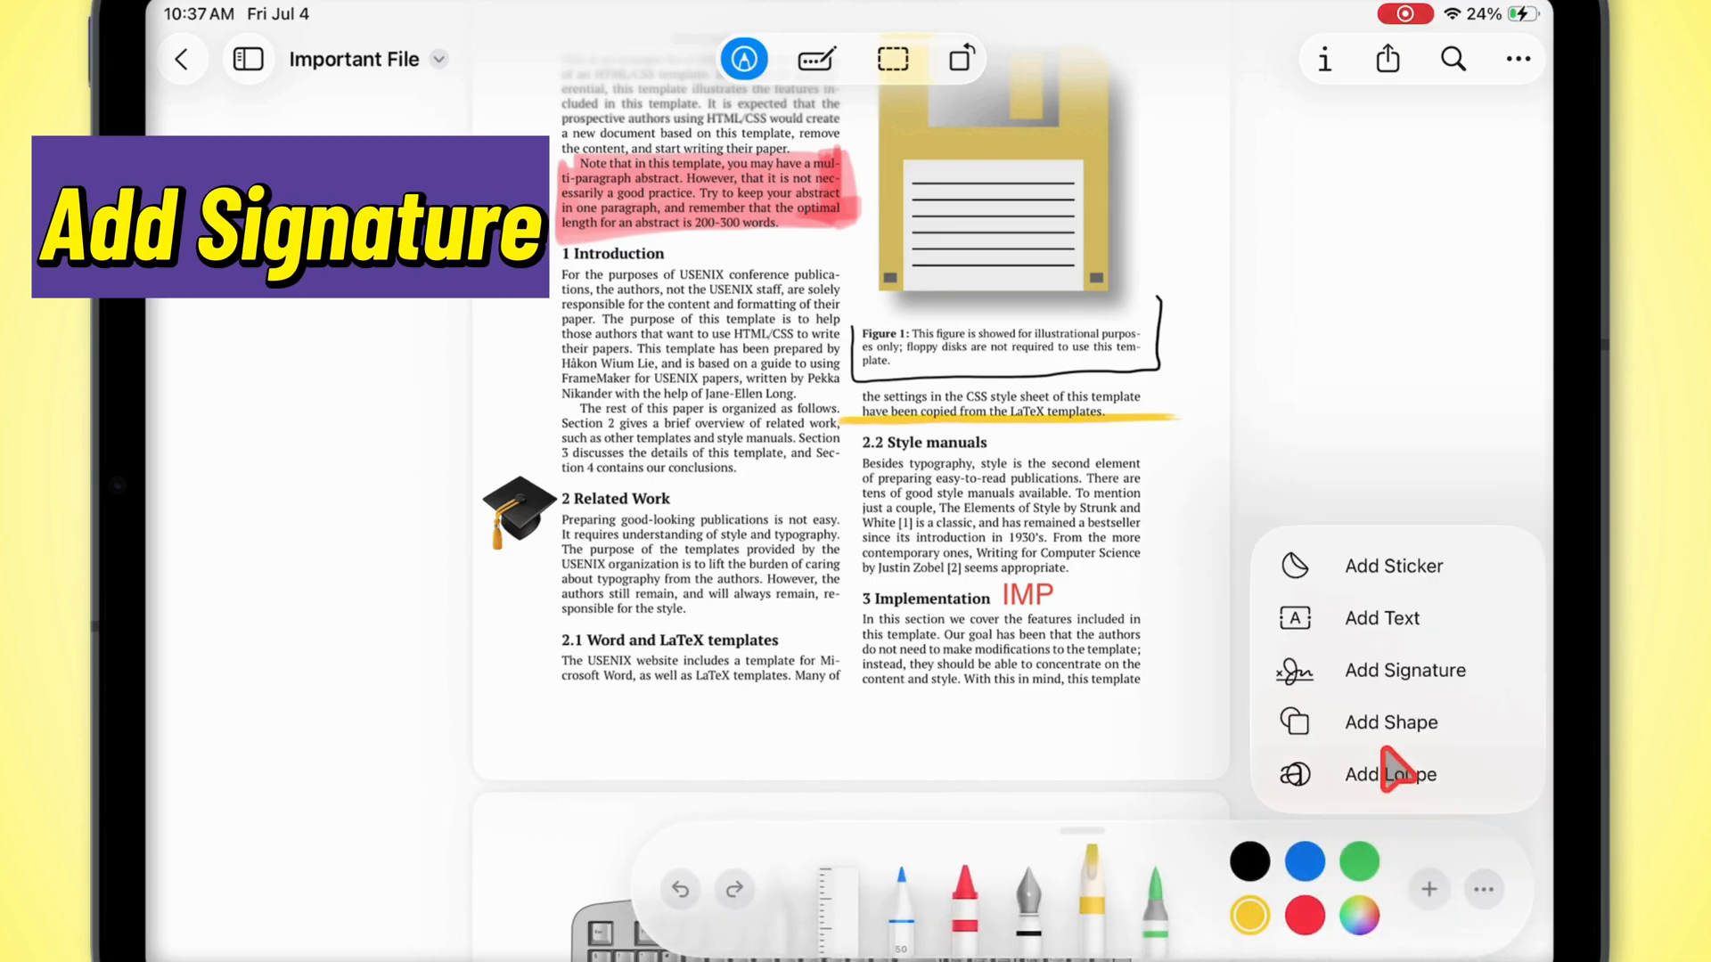
# Step: Place a saved signature on the floppy disk label and colour it red
pyautogui.click(1404, 670)
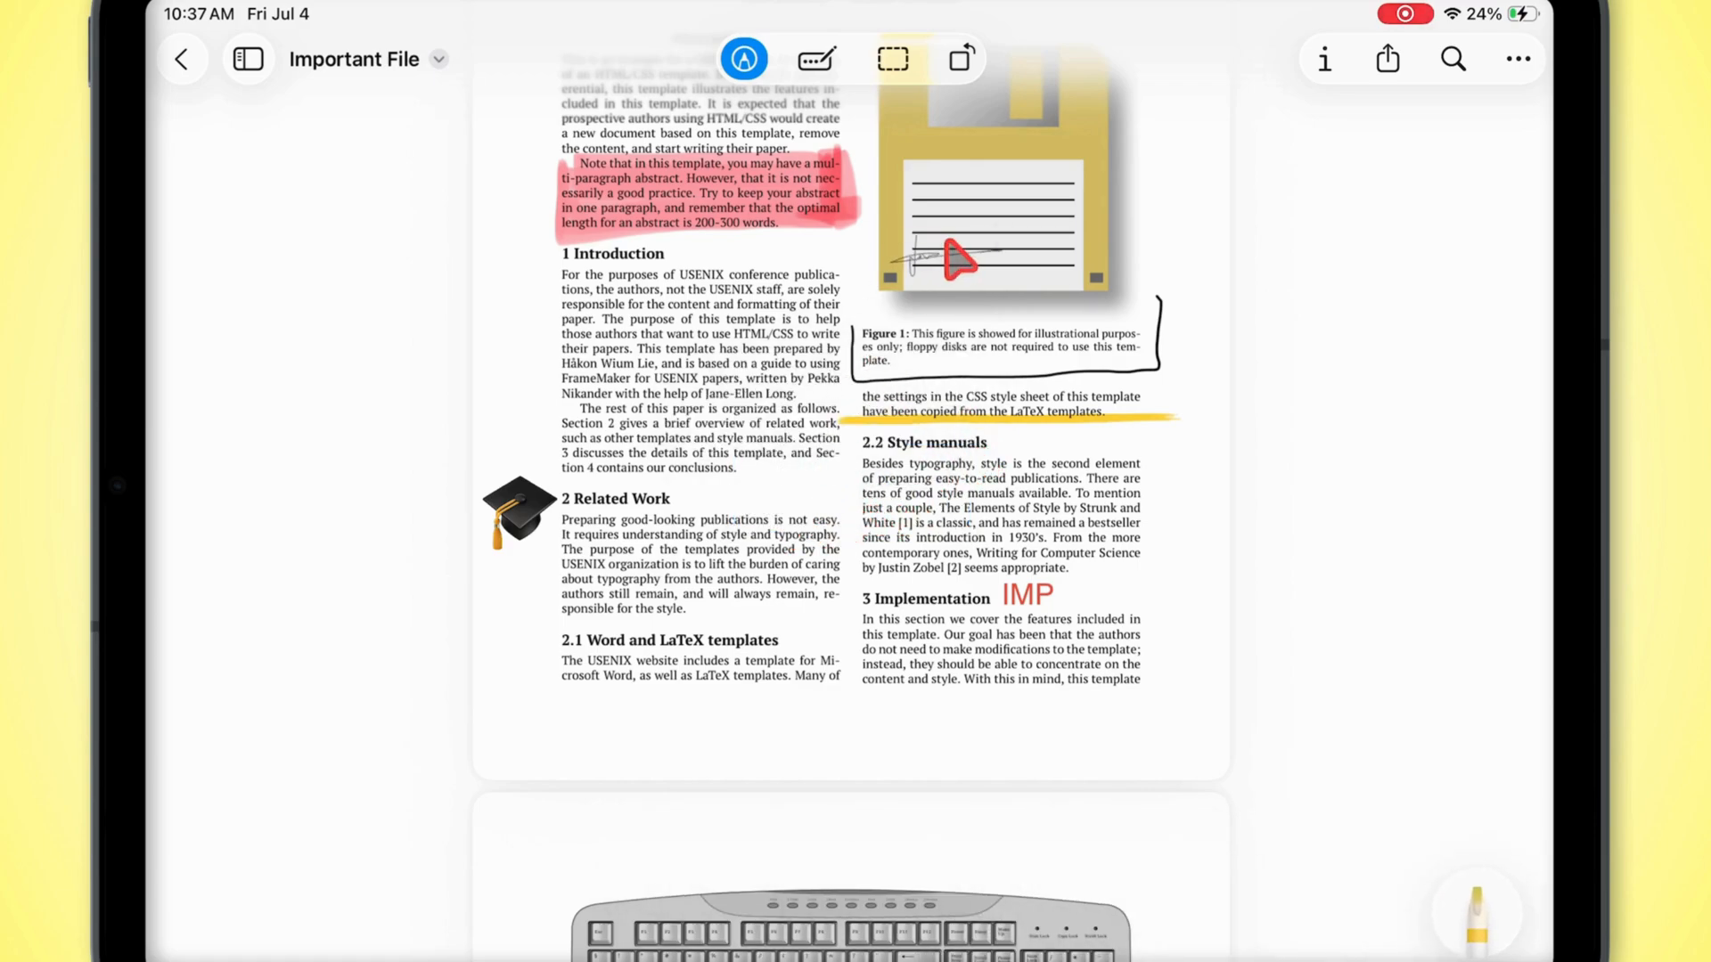
pyautogui.click(959, 258)
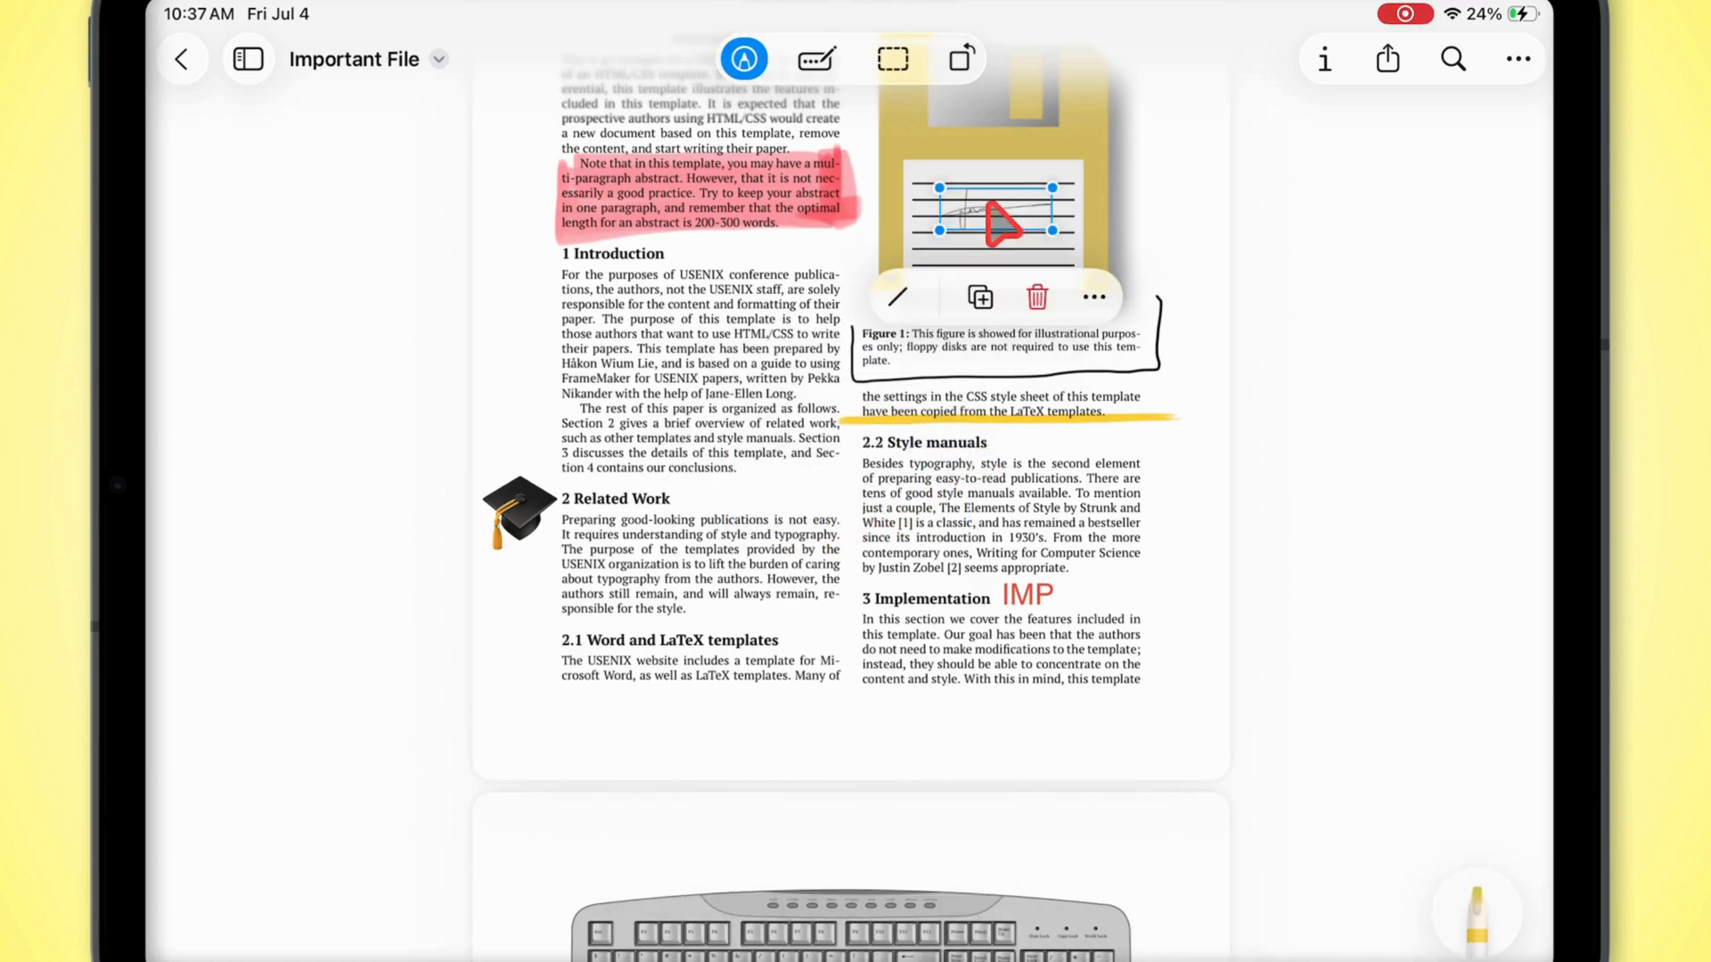
pyautogui.click(894, 297)
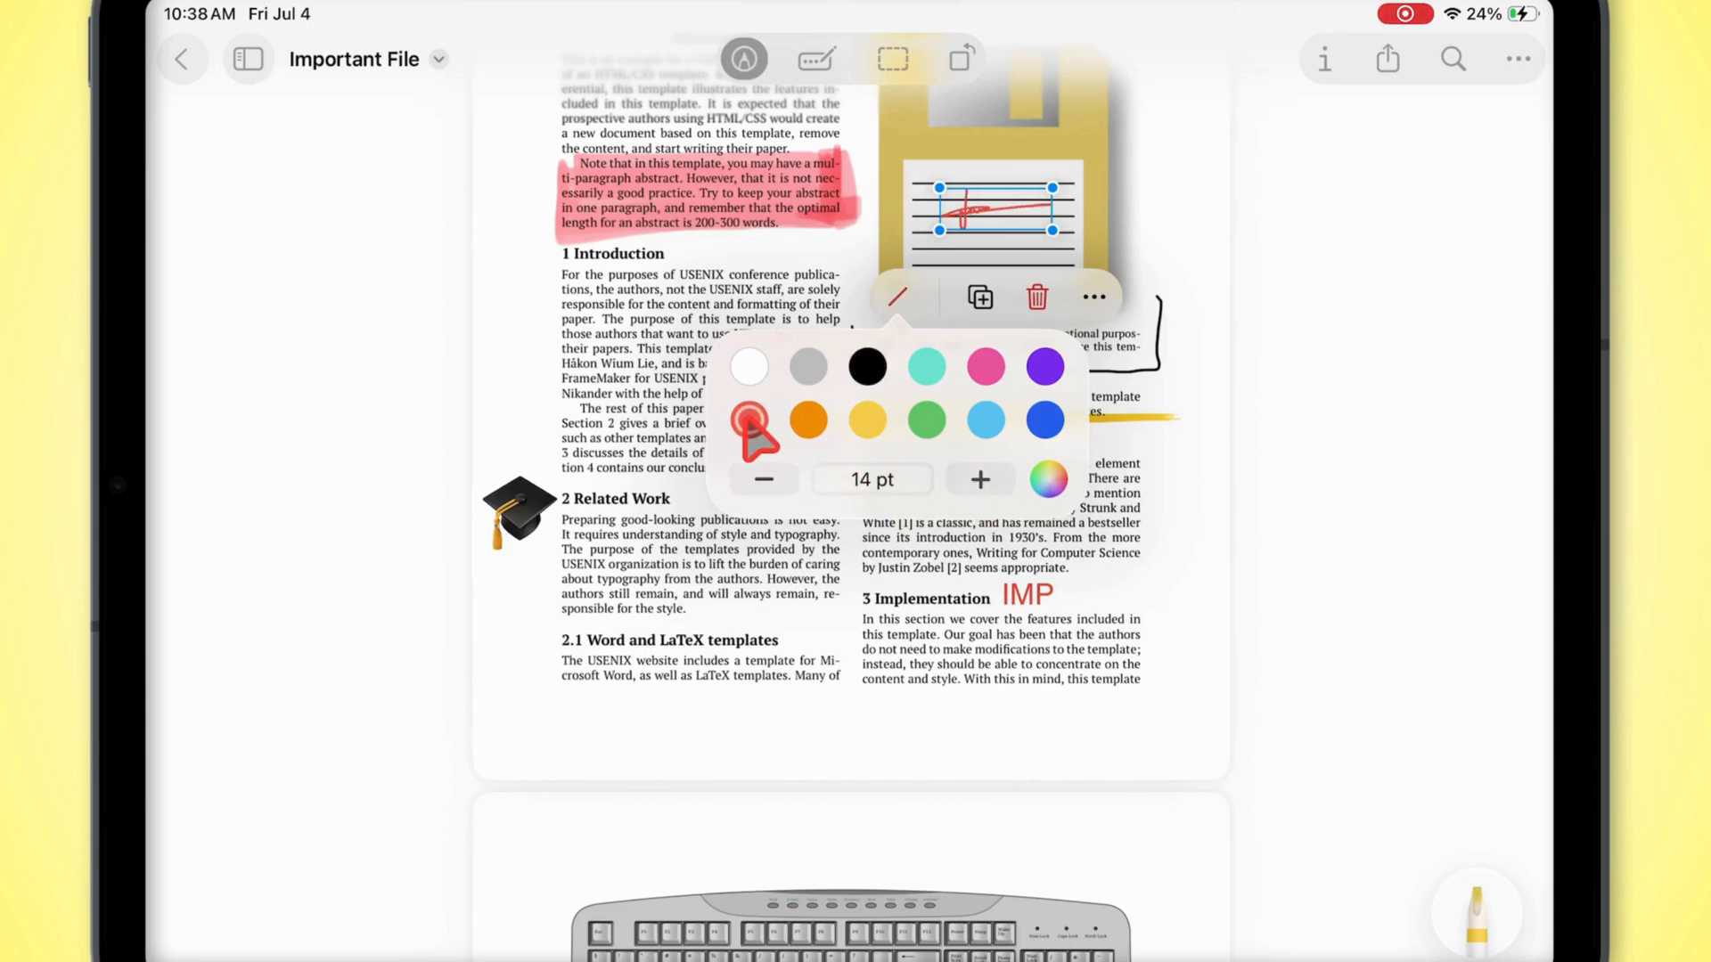
pyautogui.click(748, 420)
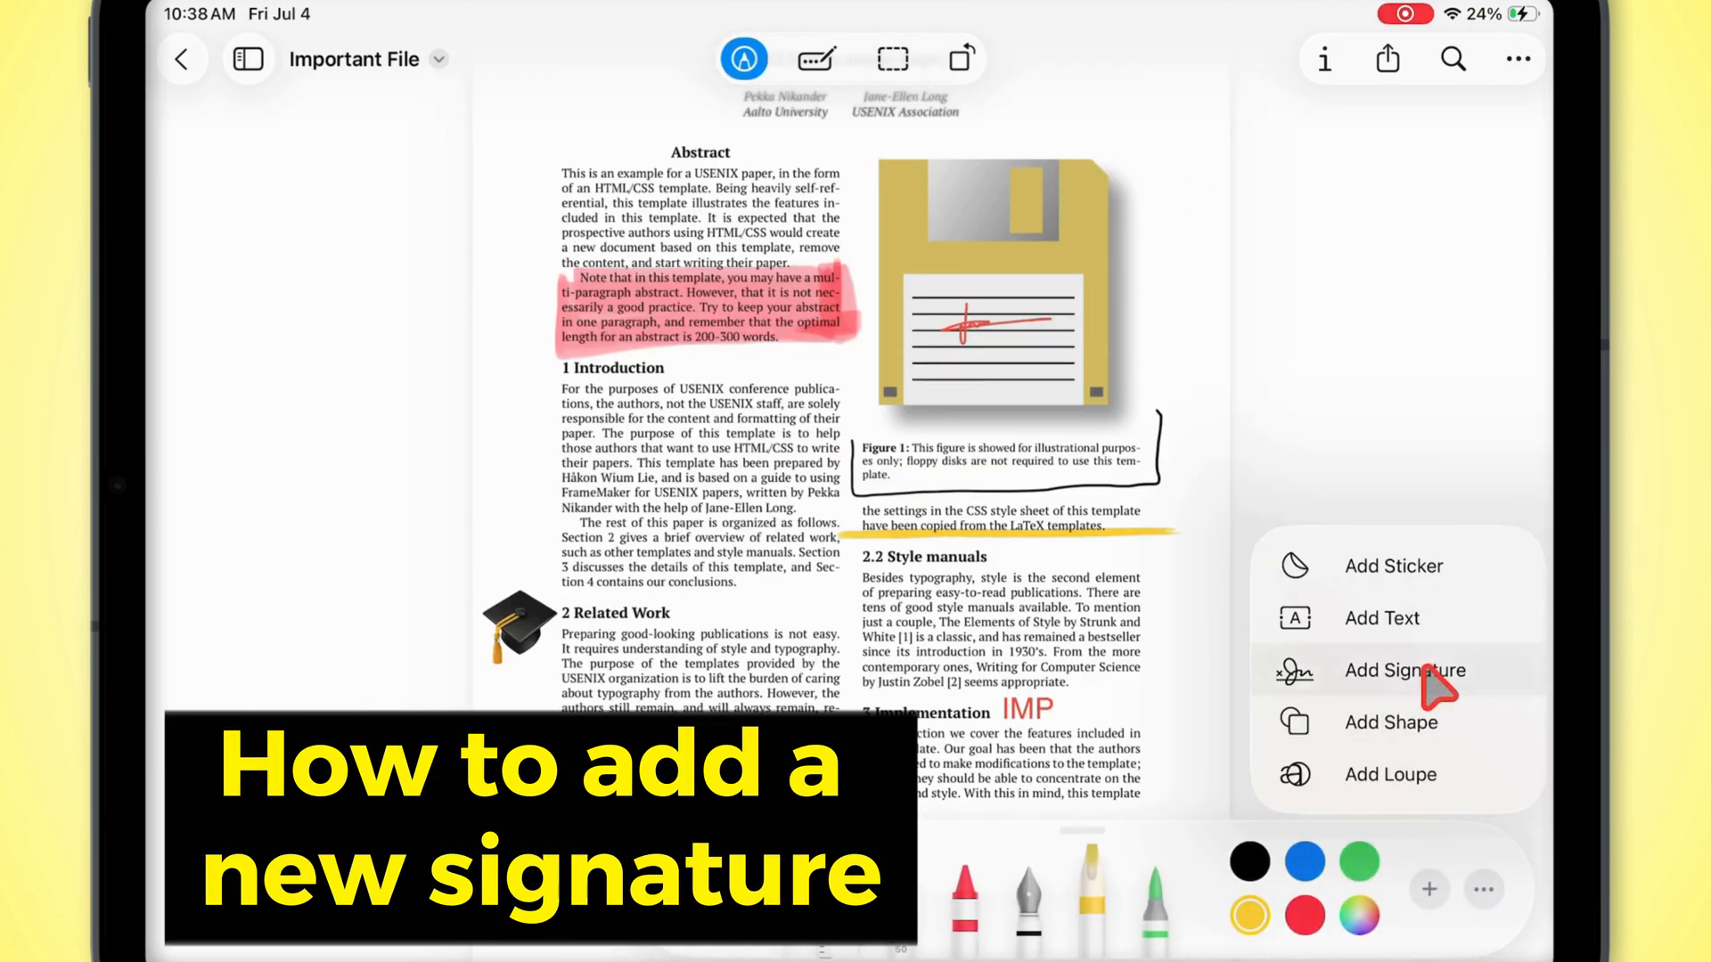
# Step: Draw a new handwritten signature in the signature pad and save it
pyautogui.click(1405, 669)
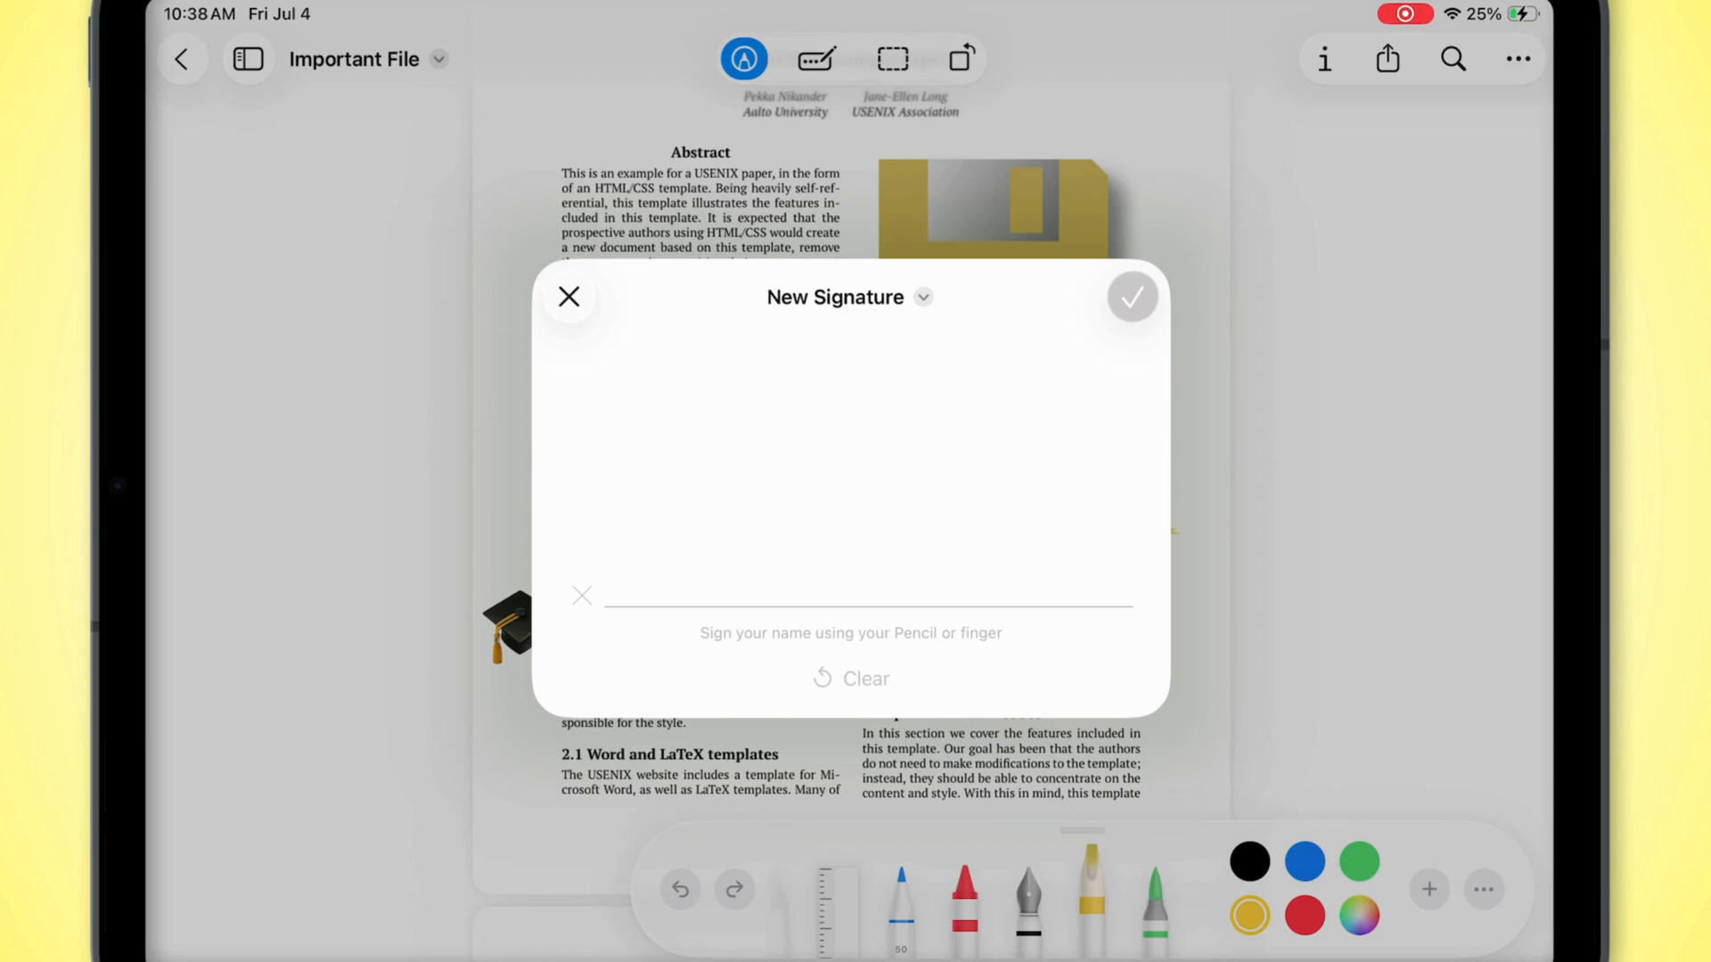
pyautogui.moveTo(704, 529); pyautogui.dragTo(704, 616)
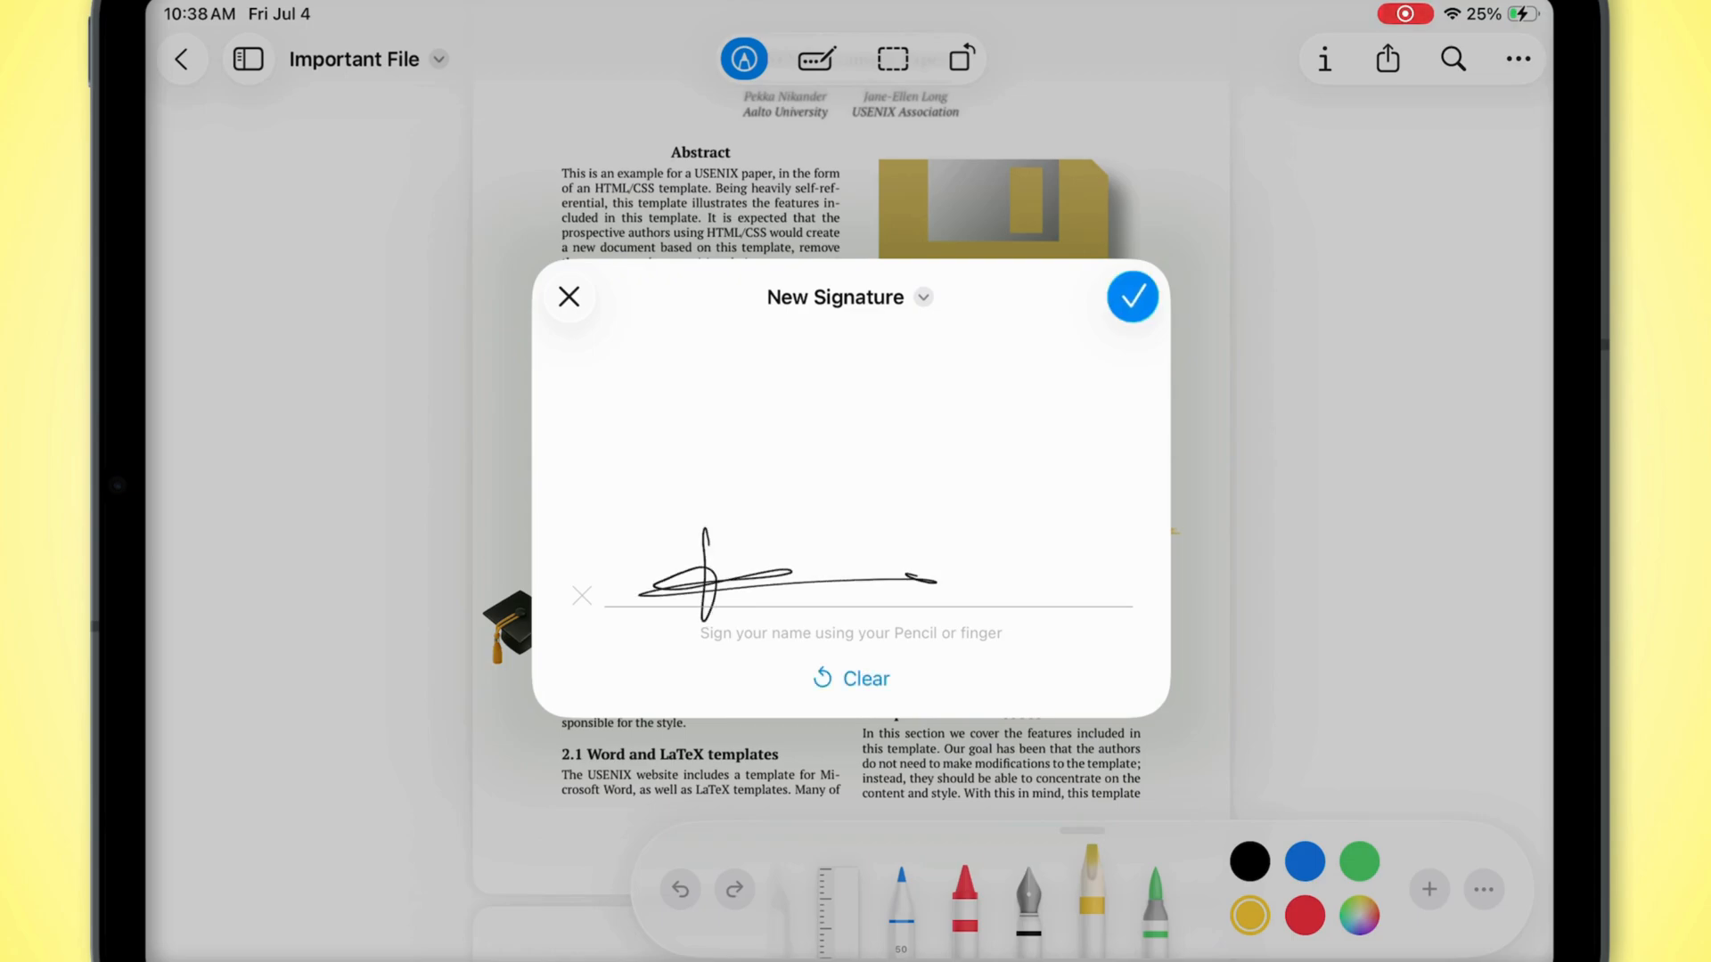
pyautogui.click(1131, 296)
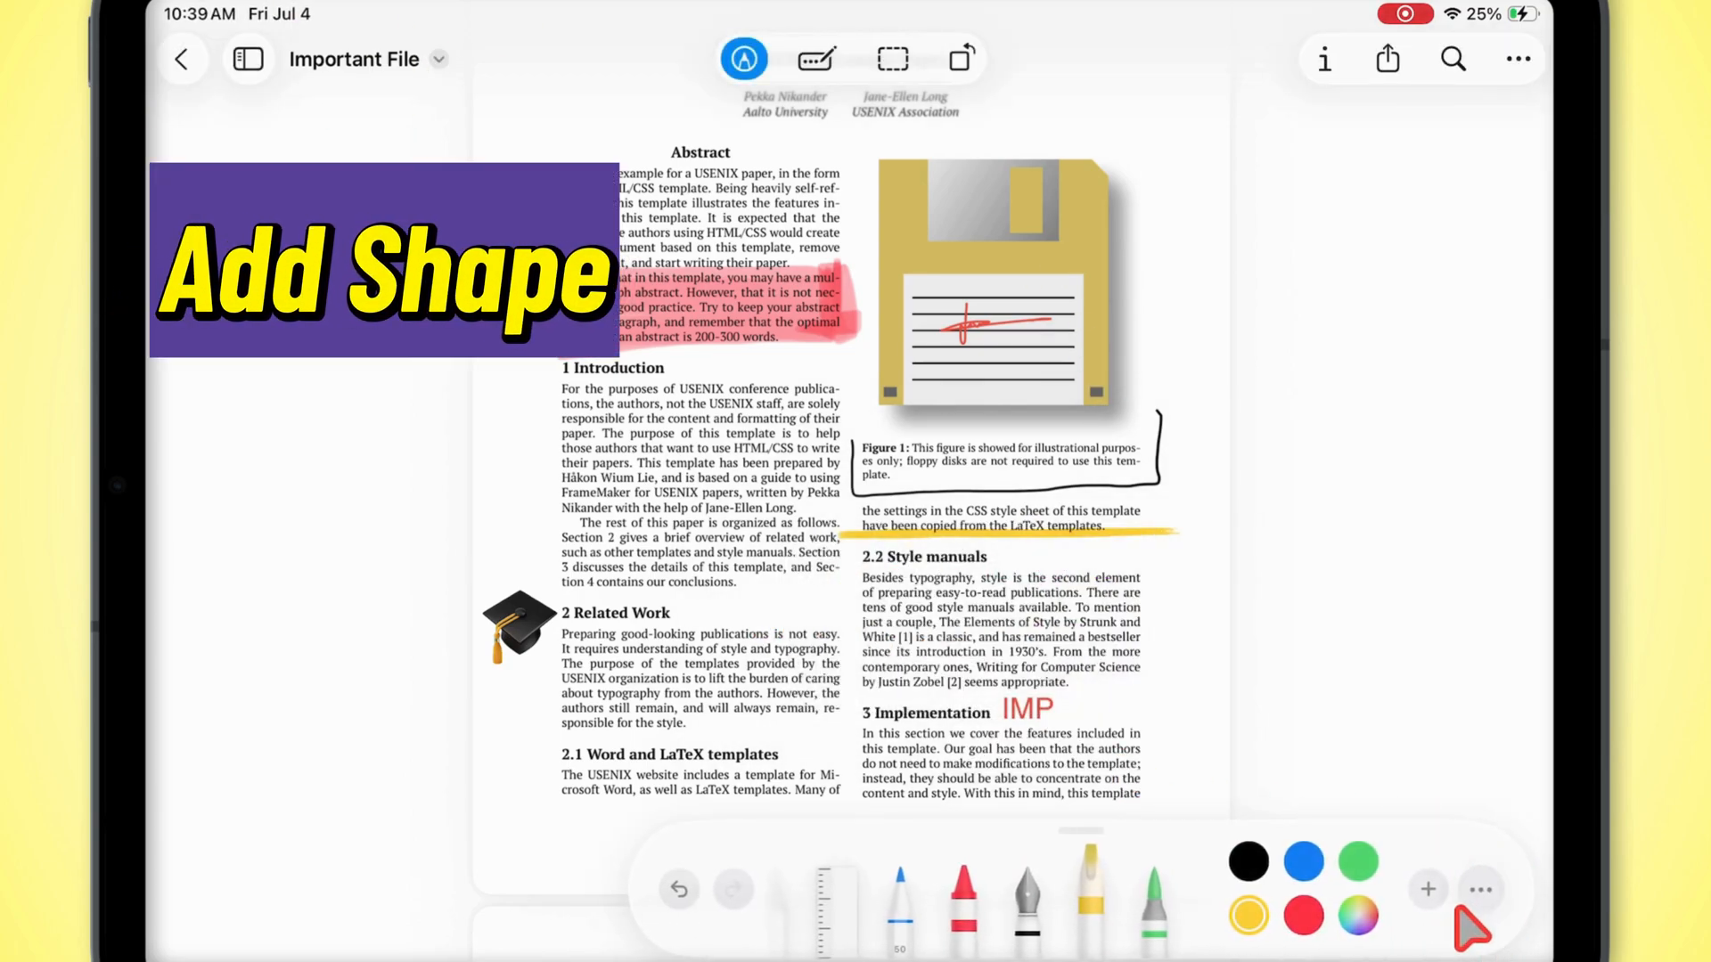
# Step: Make the grey box over section 2.1 translucent with a blue border and add a blue arrow on the keyboard figure
pyautogui.click(1480, 890)
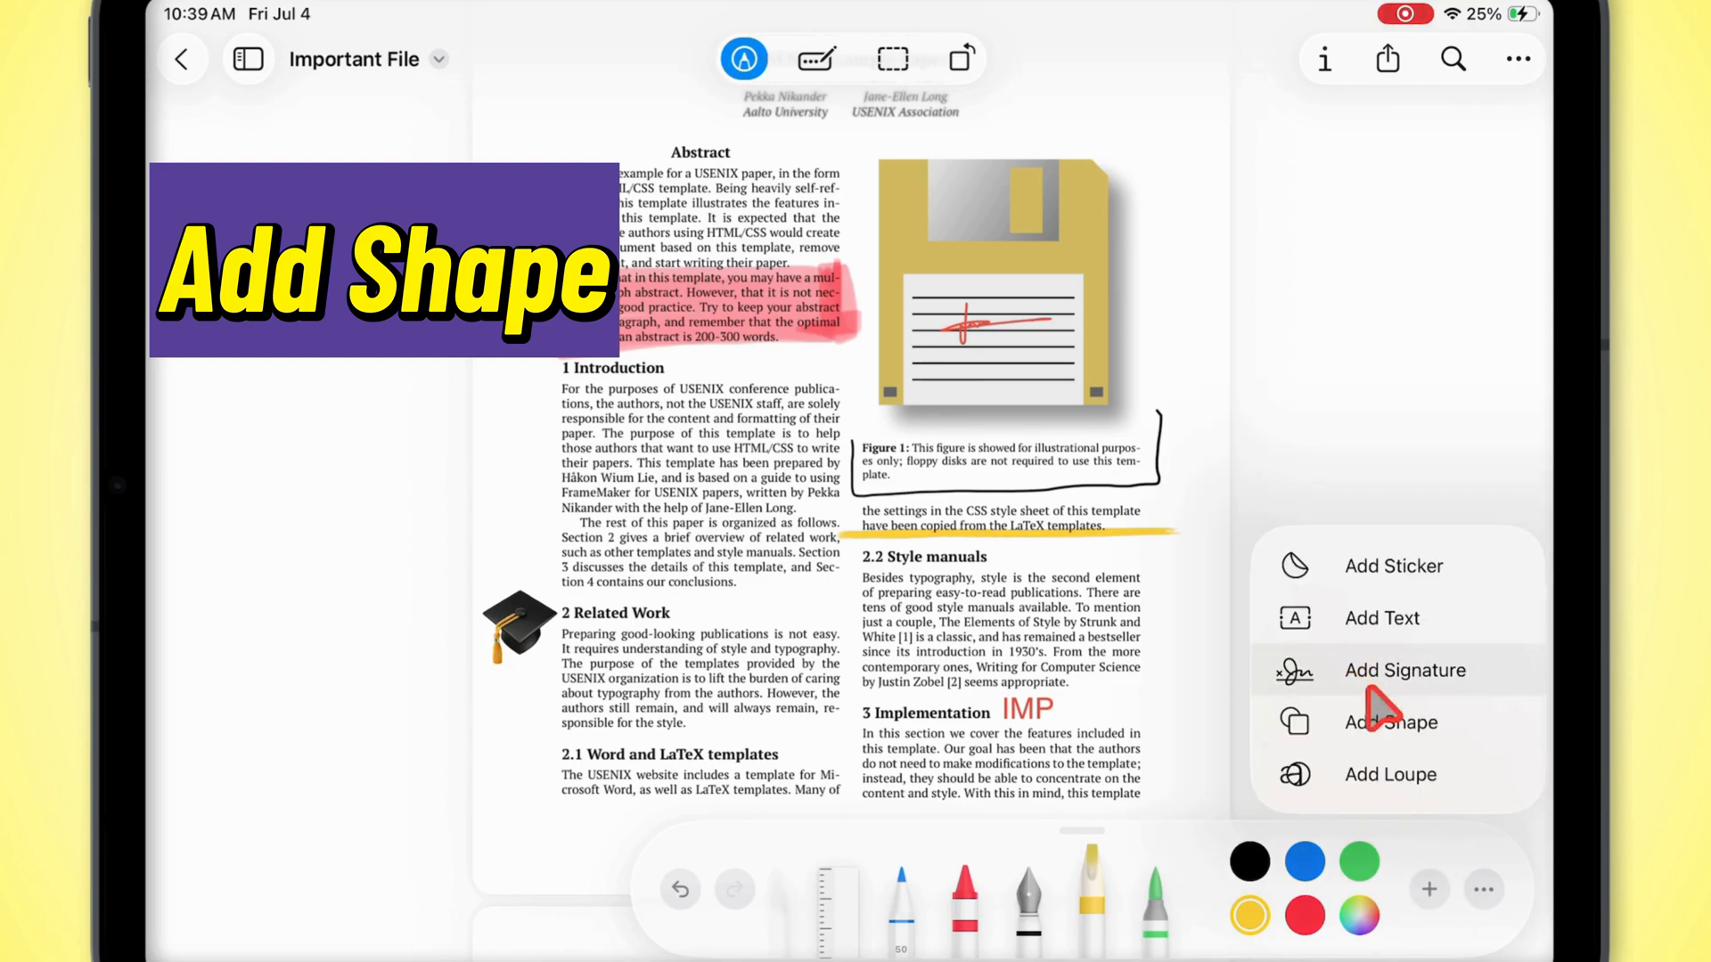
pyautogui.click(1389, 723)
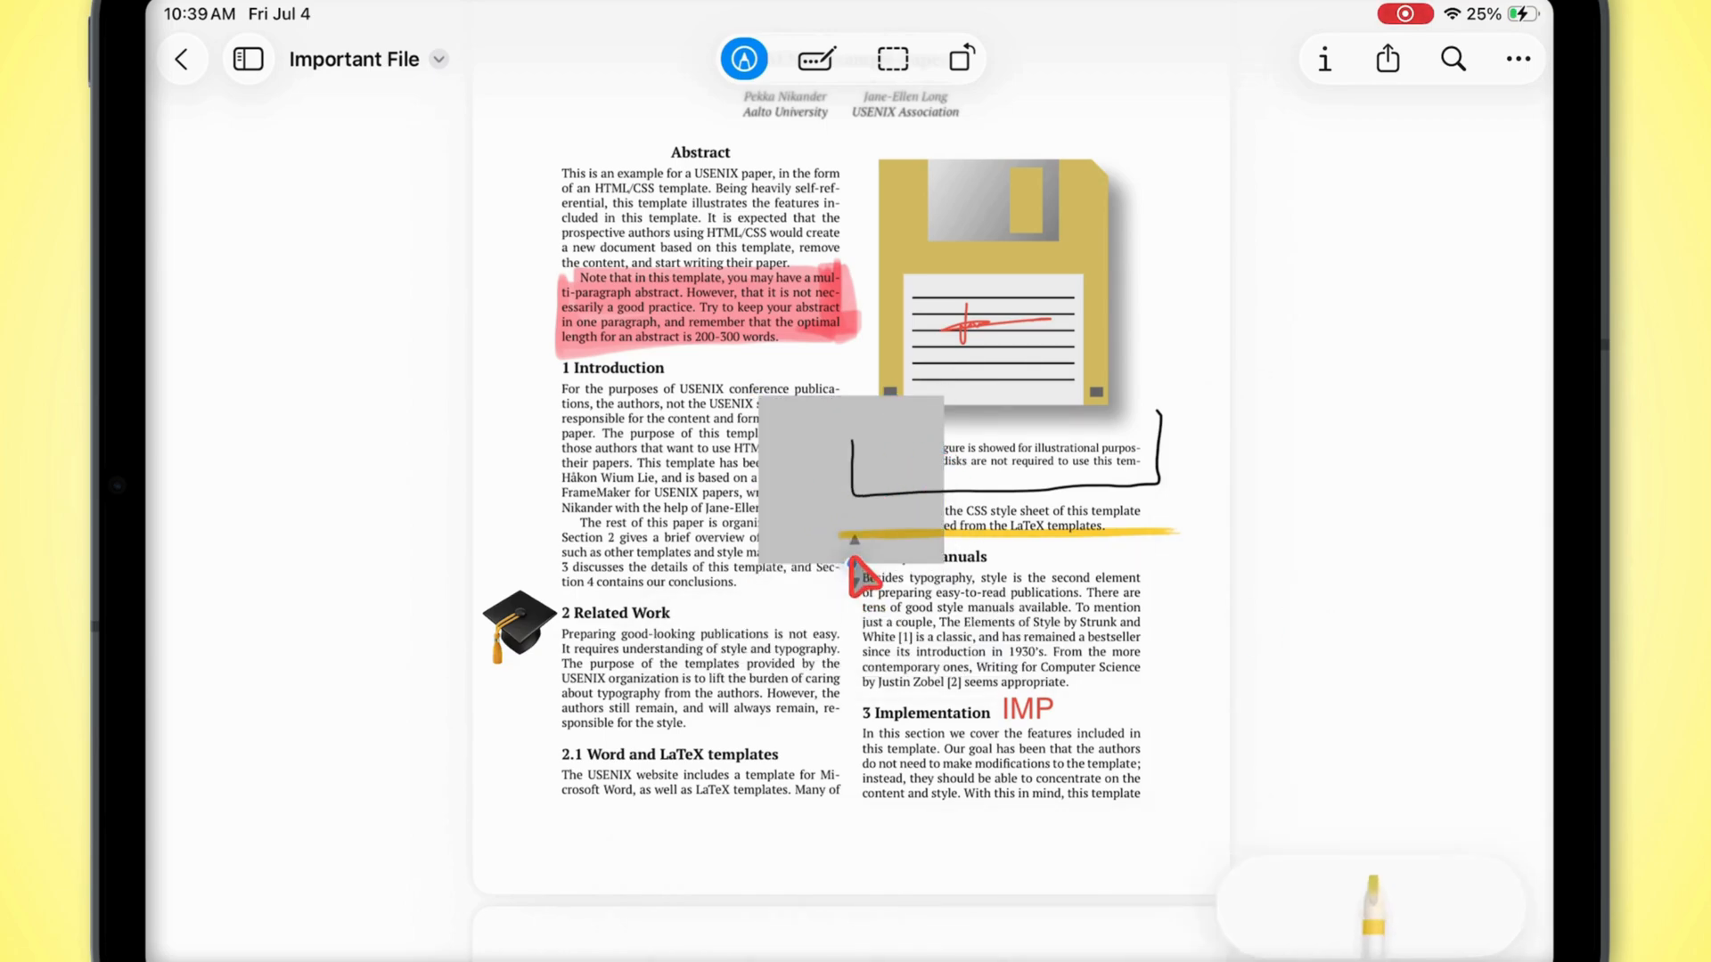
pyautogui.scroll(-3)
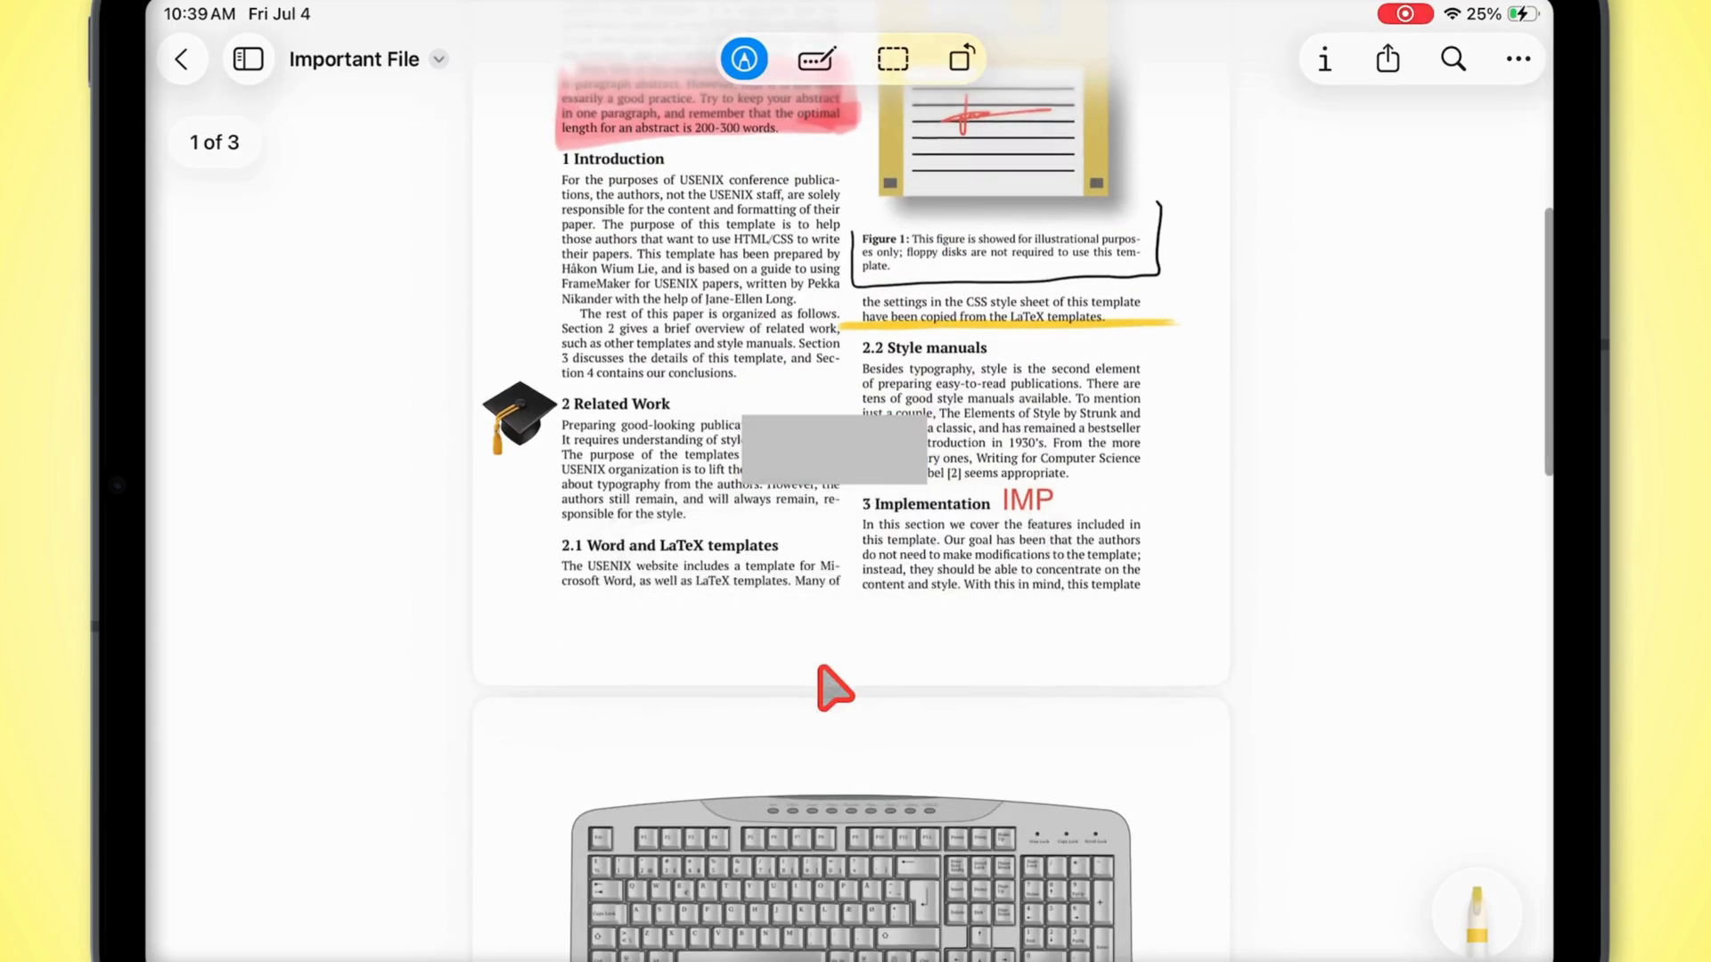
pyautogui.scroll(-3)
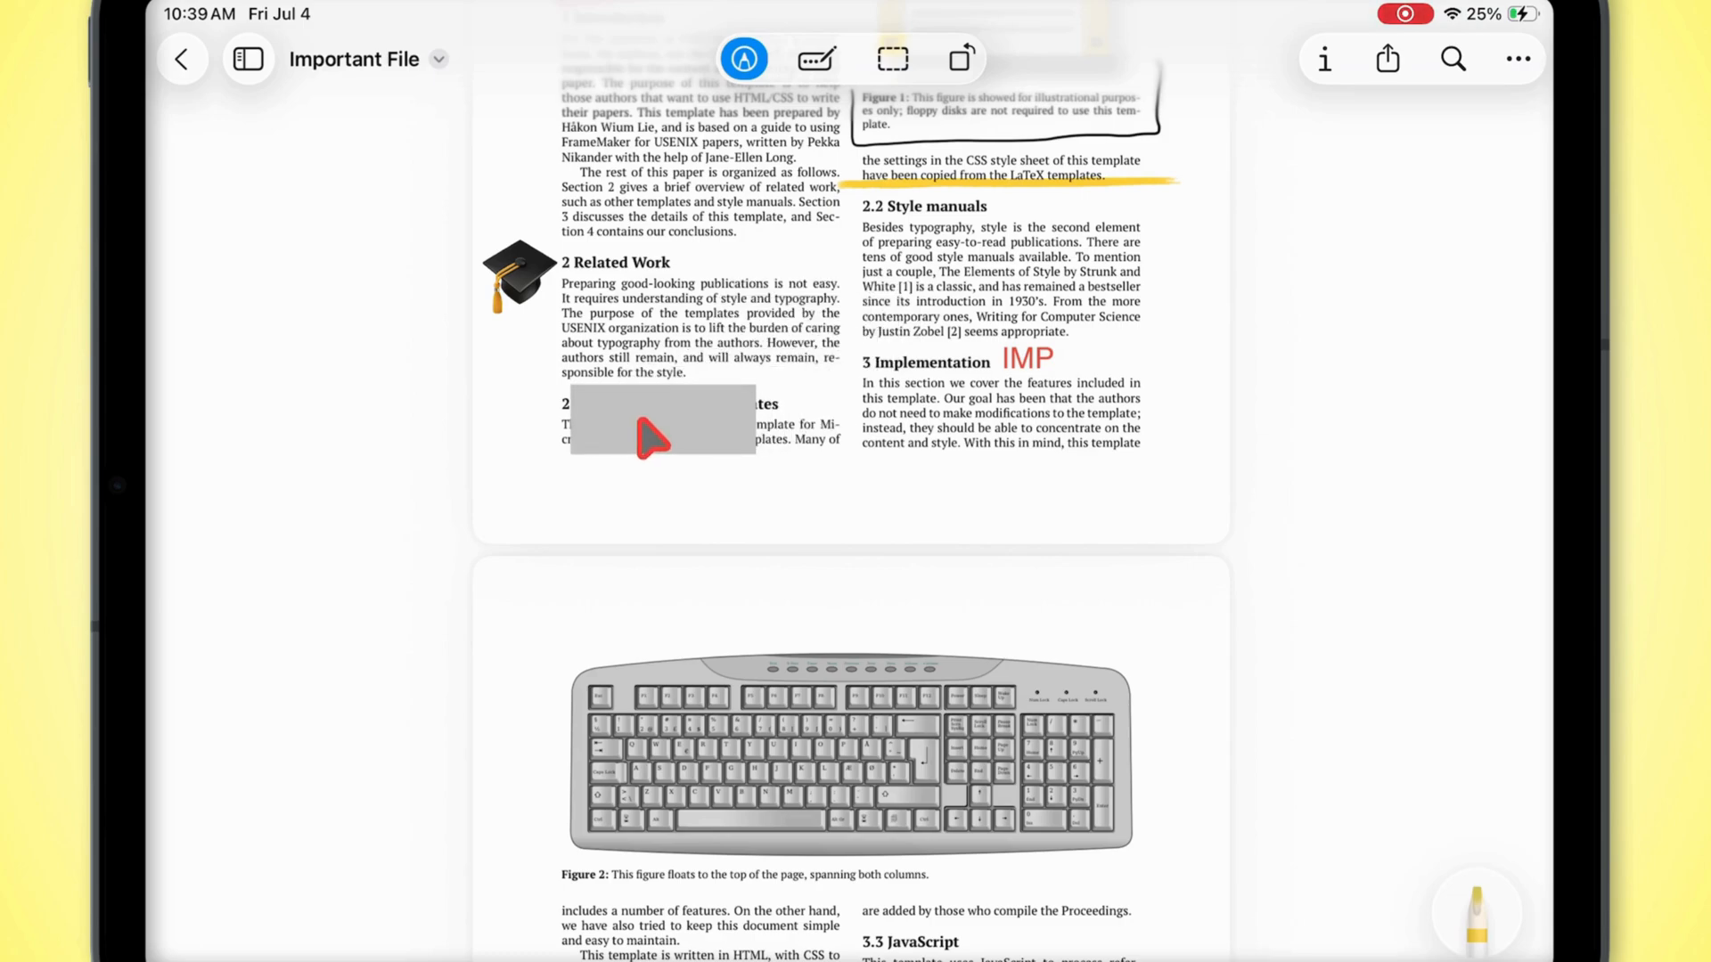
pyautogui.click(659, 420)
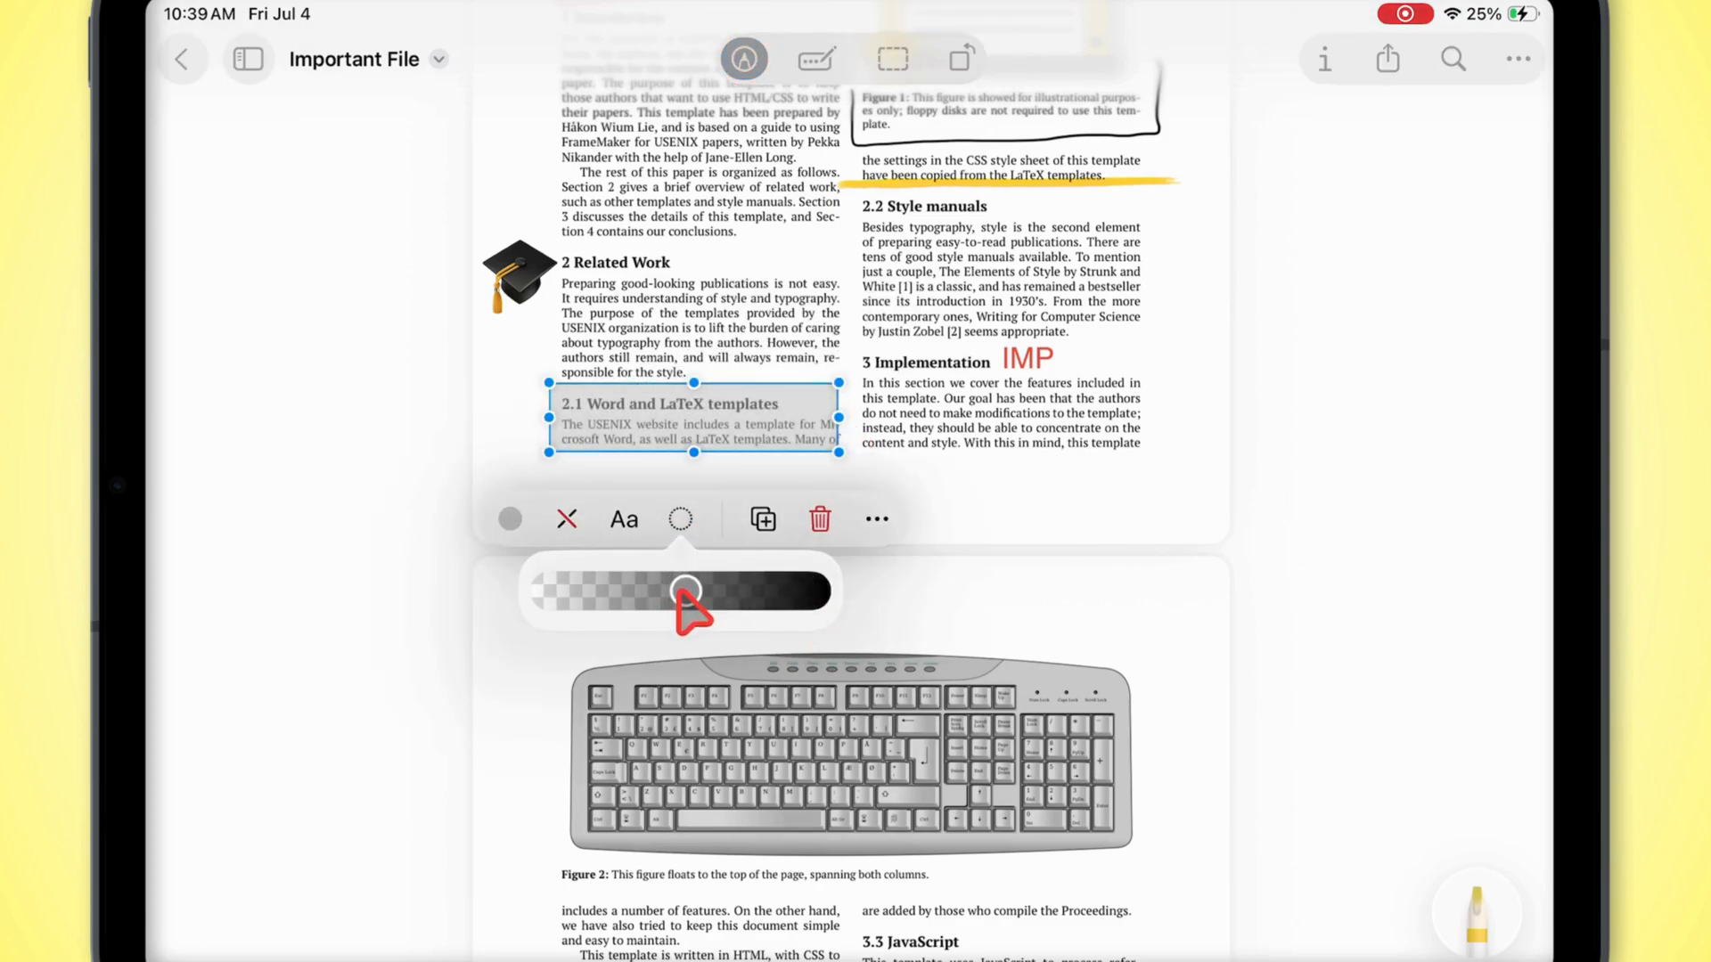
pyautogui.click(566, 519)
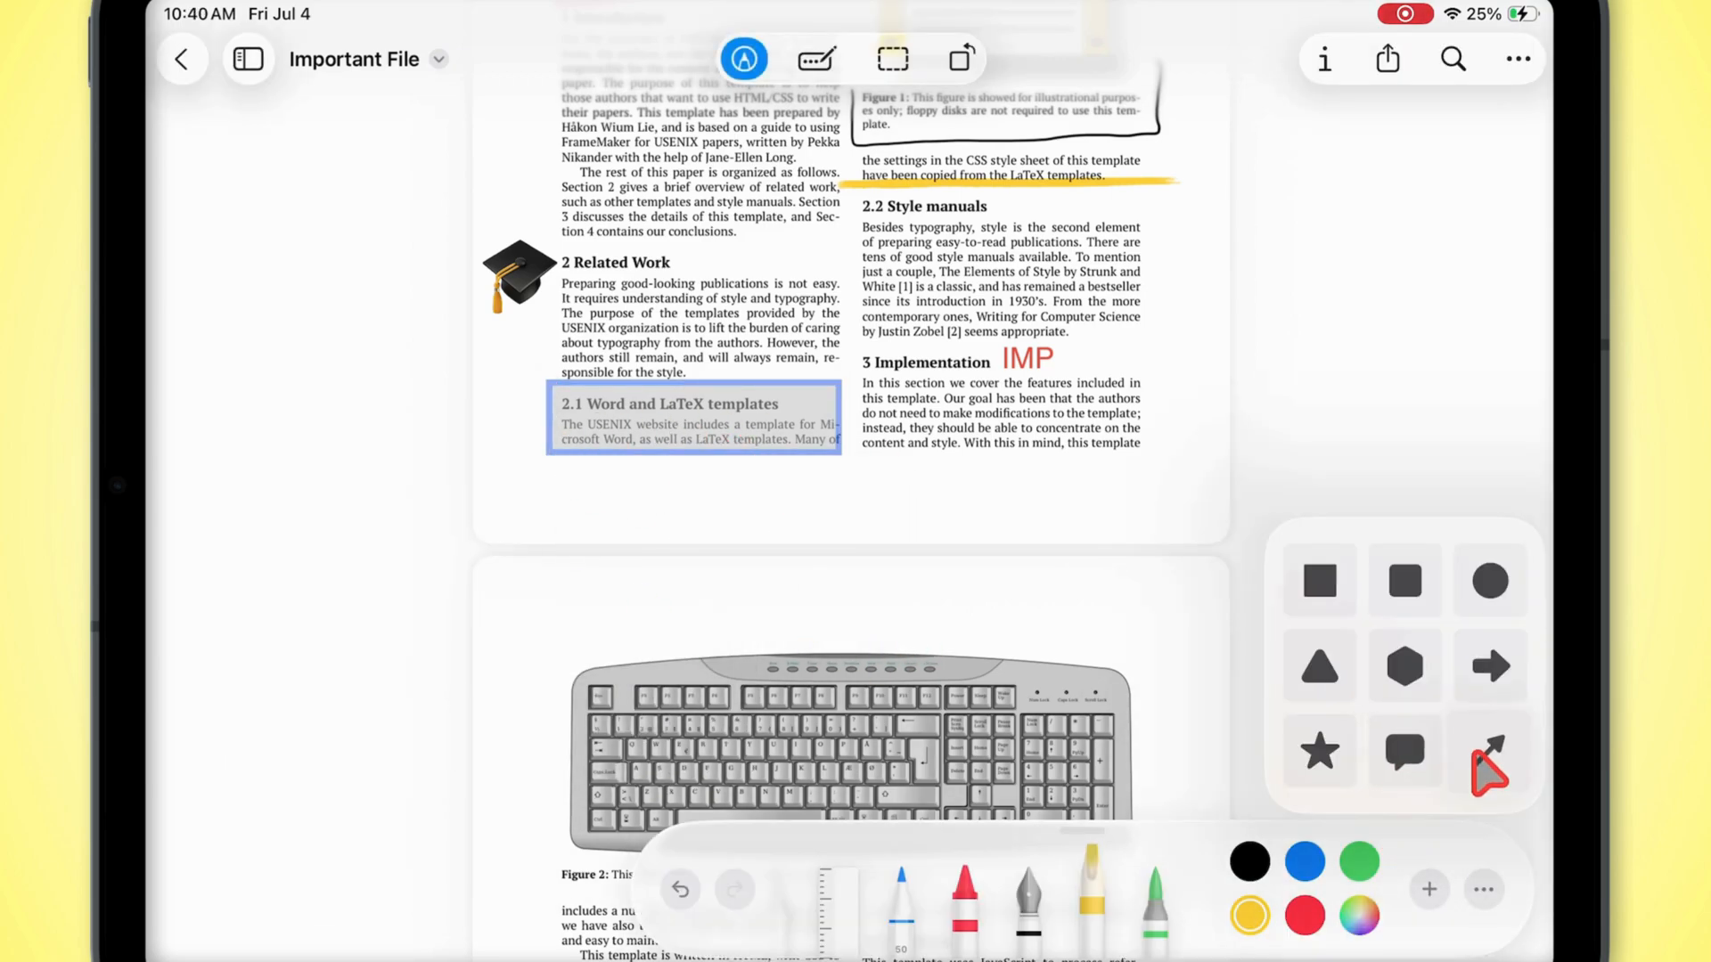
pyautogui.scroll(-3)
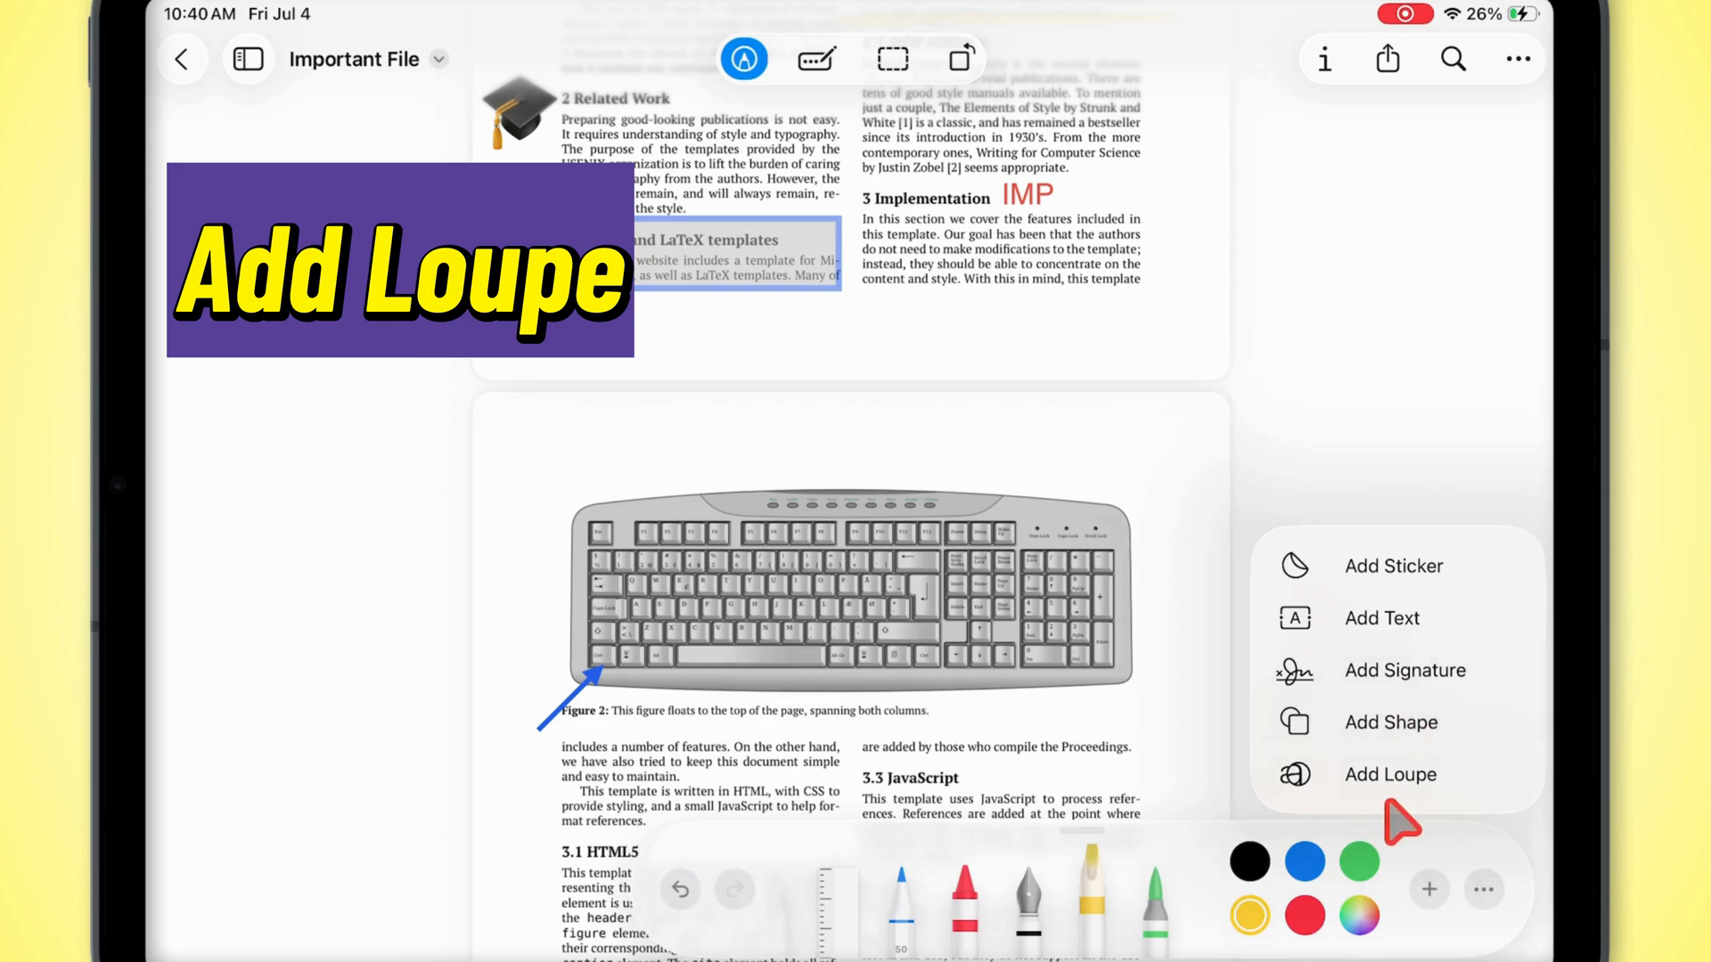
# Step: Add a loupe magnifying the middle keys of the keyboard figure on page 2
pyautogui.click(1390, 775)
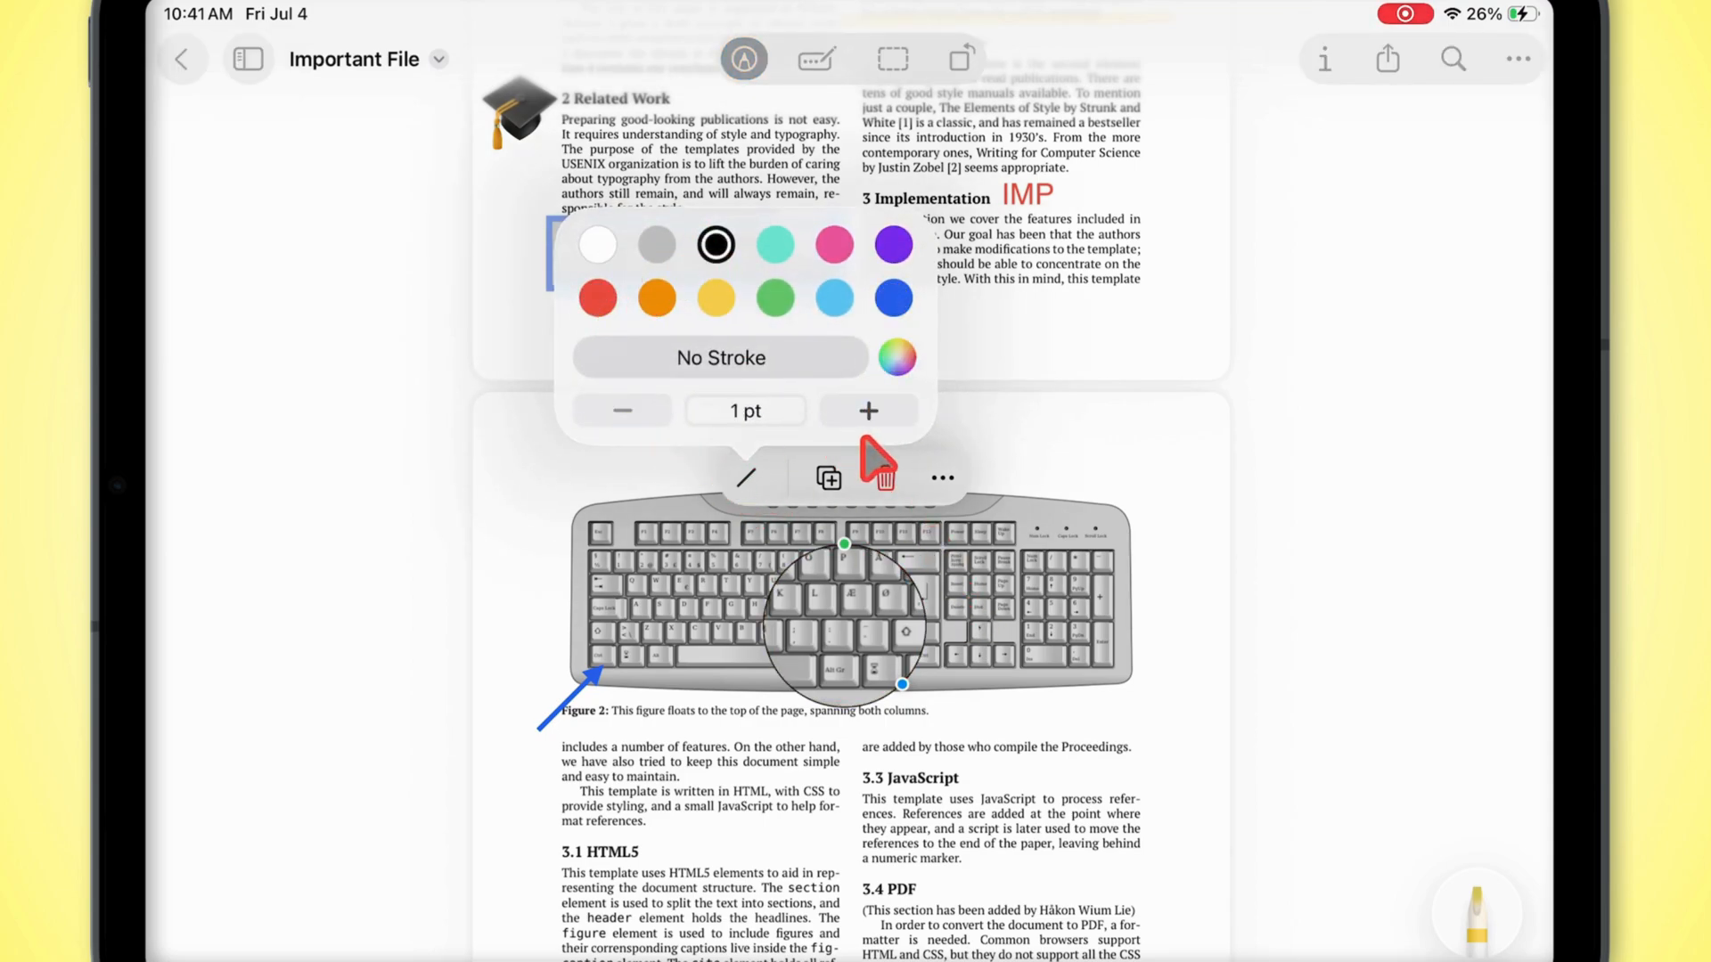
pyautogui.click(869, 411)
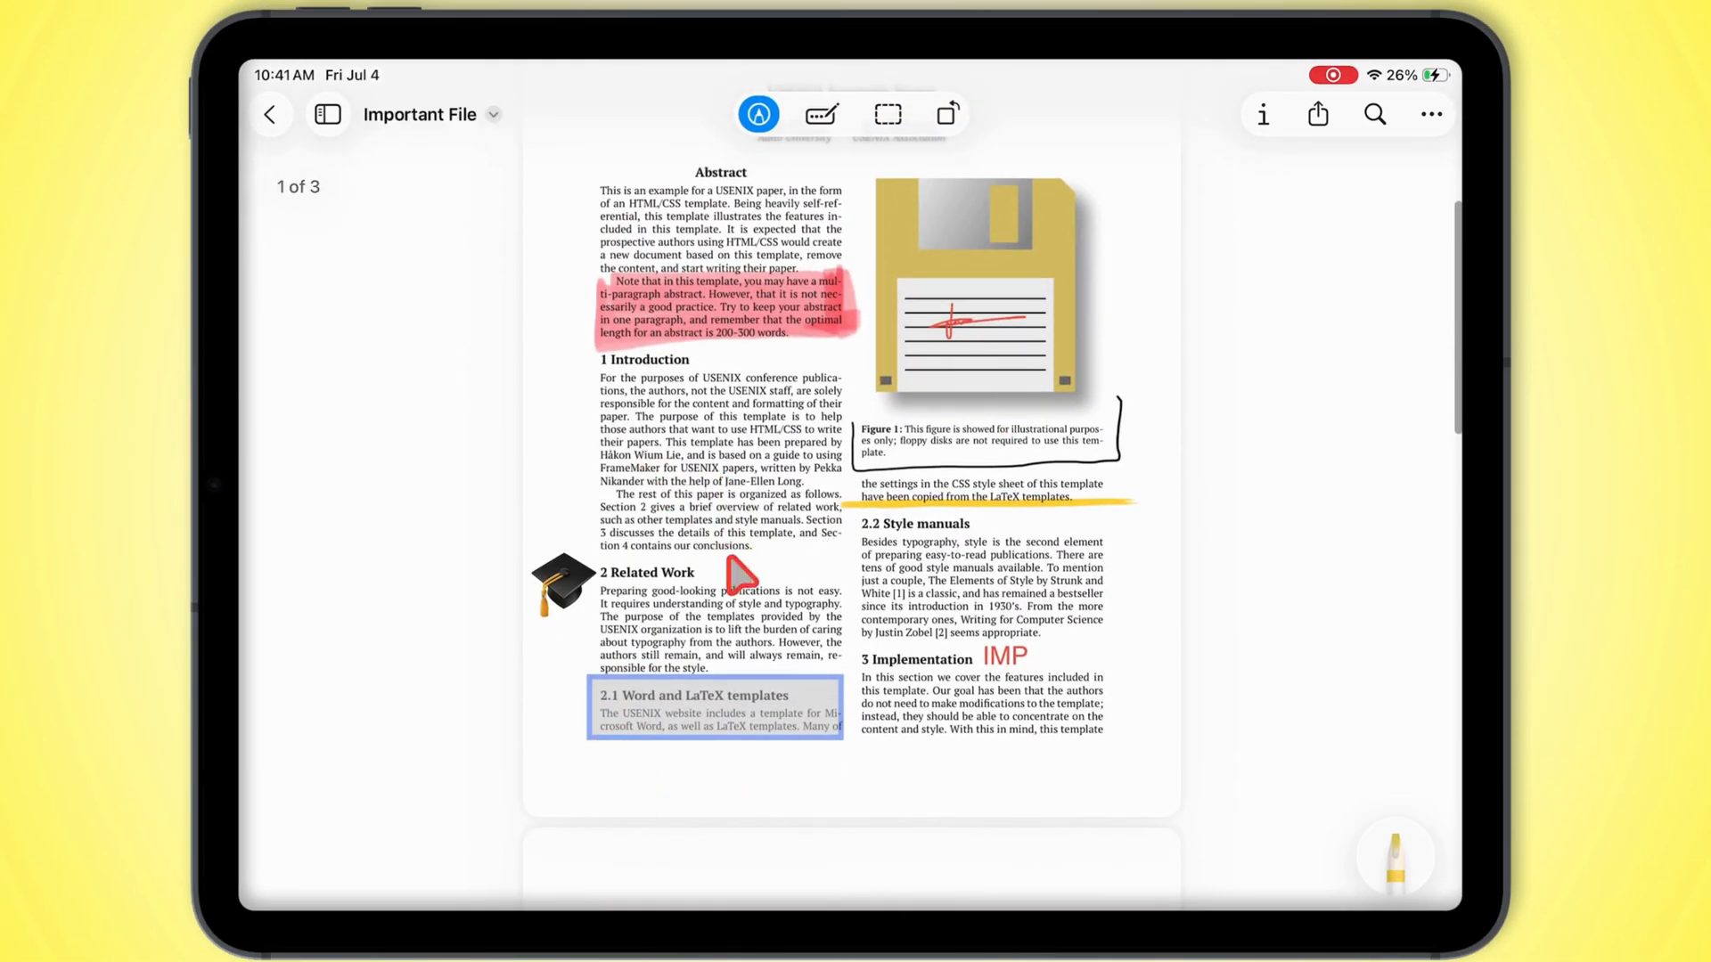
pyautogui.scroll(-3)
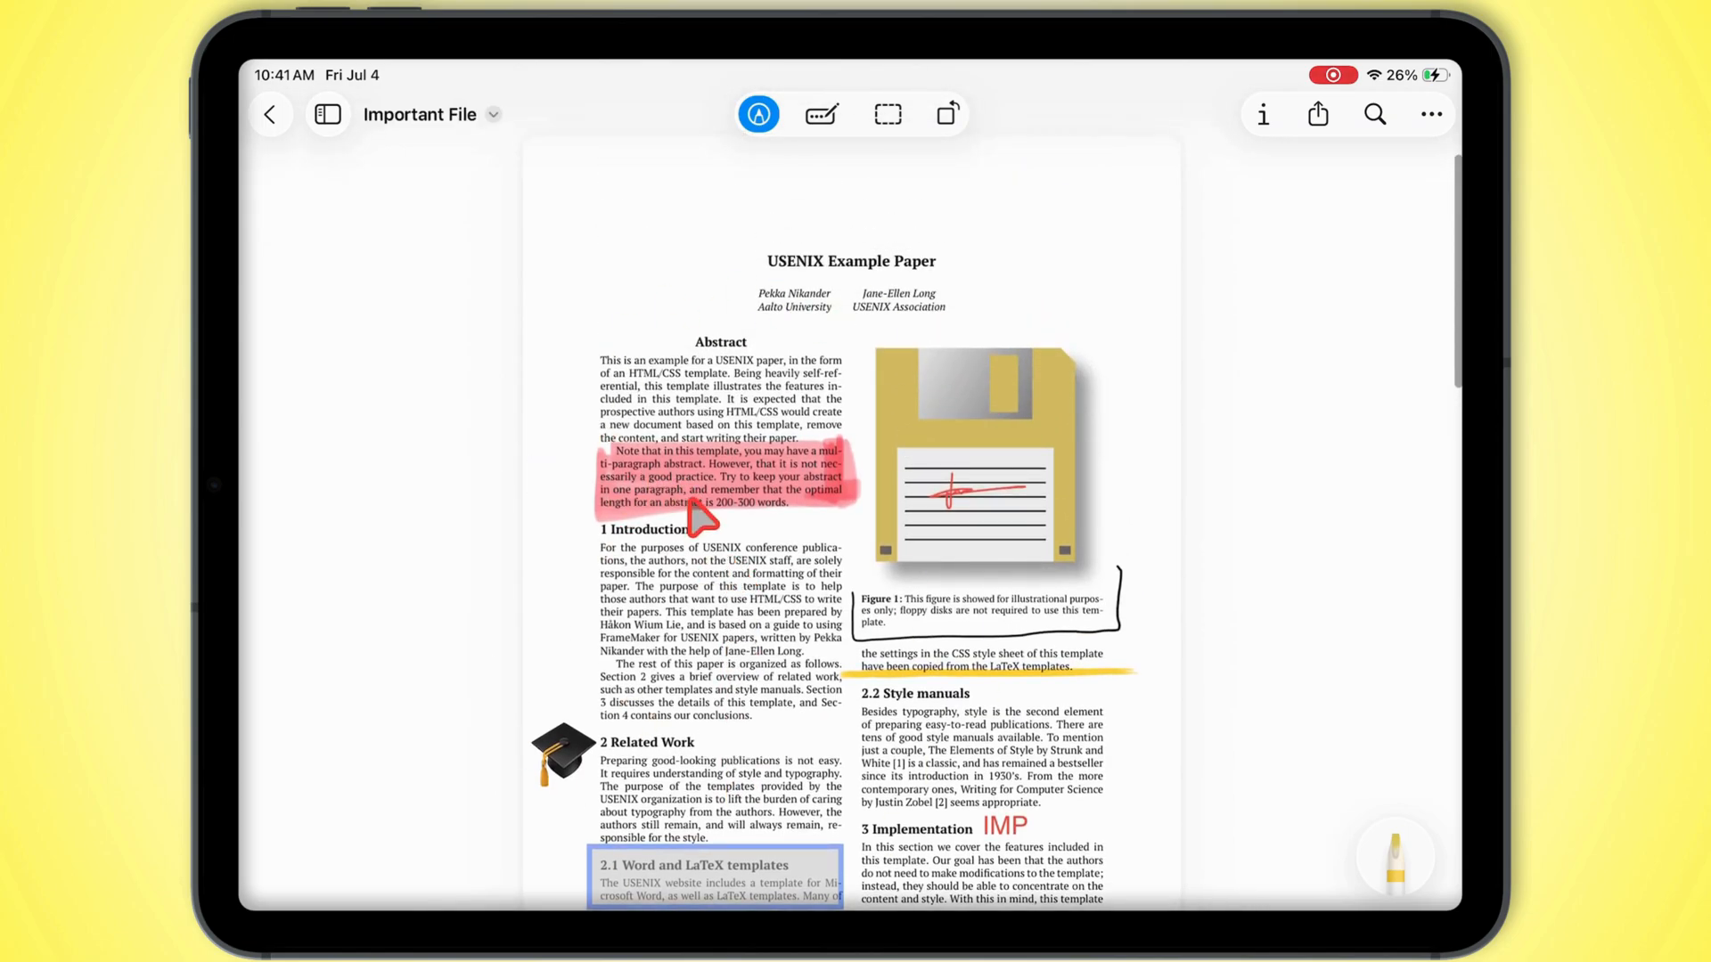
pyautogui.moveTo(926, 449)
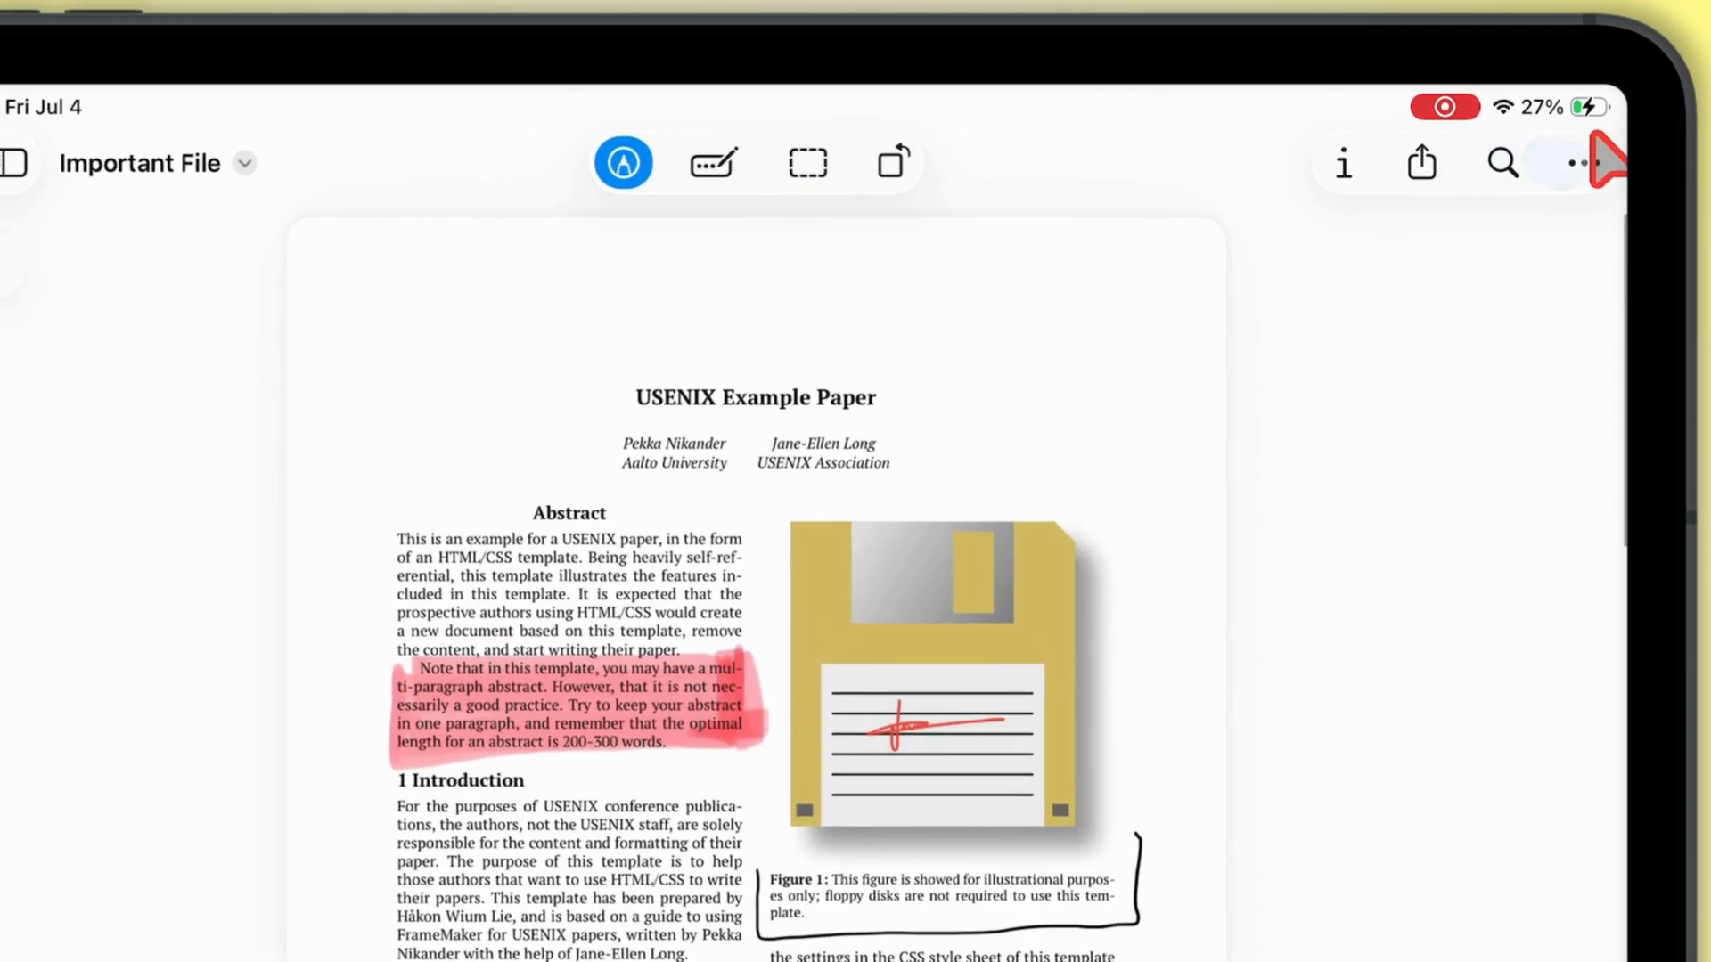
pyautogui.click(1570, 163)
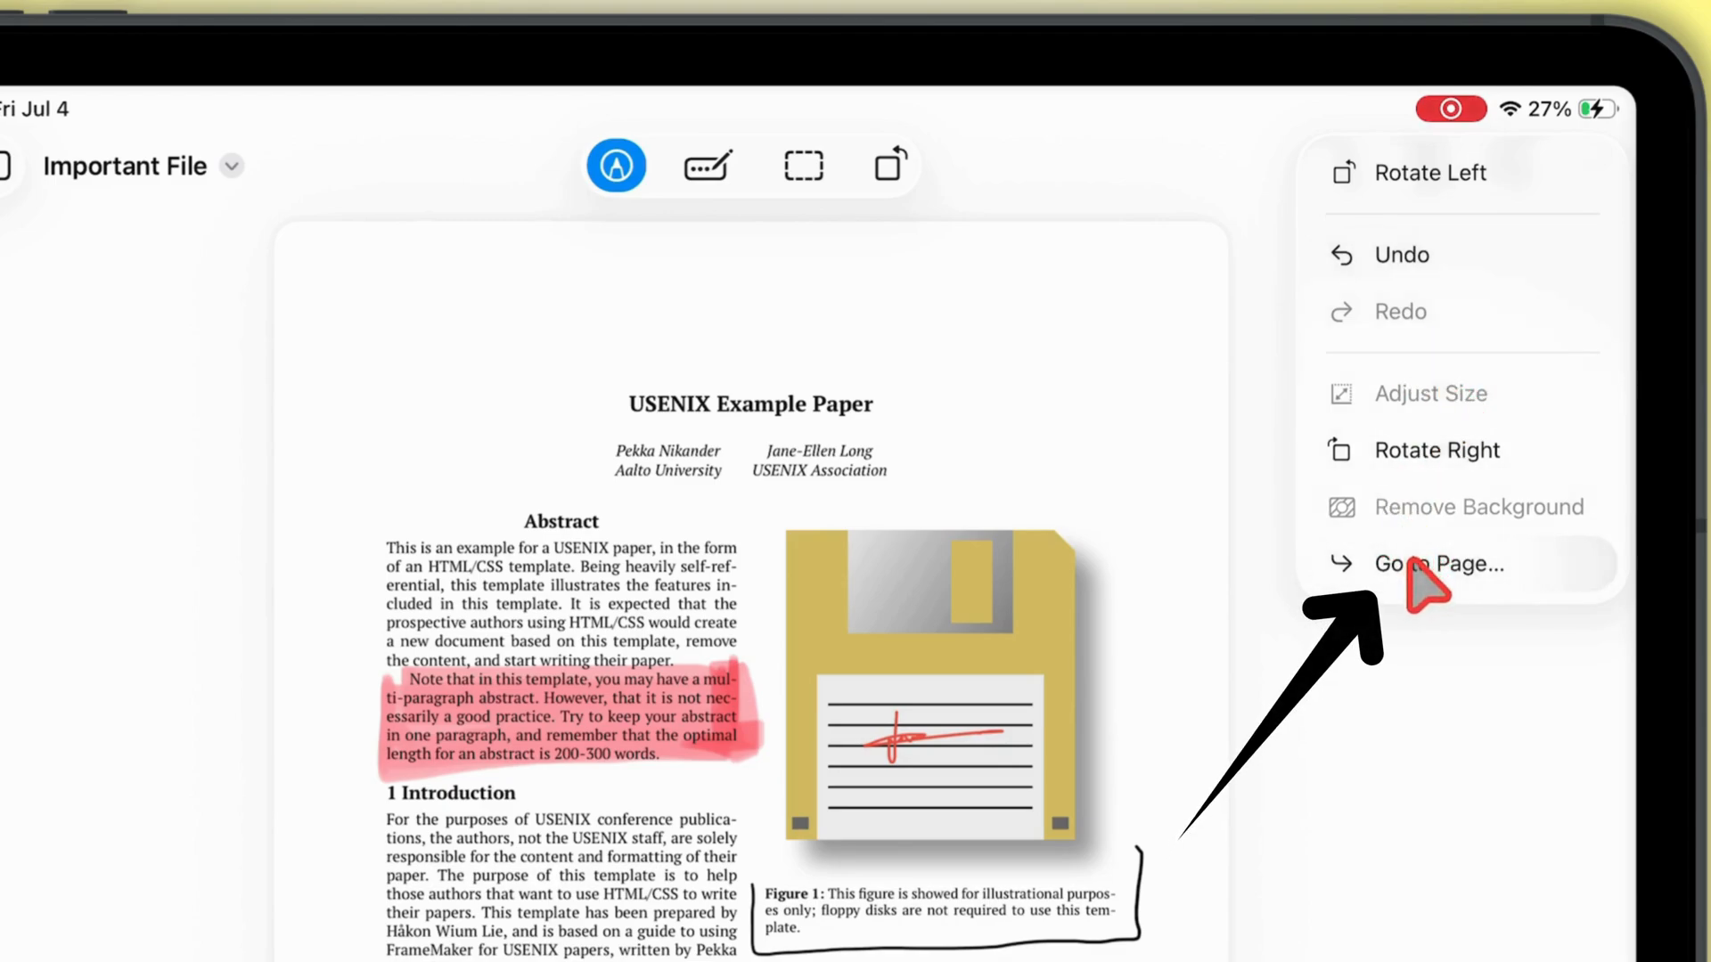
pyautogui.click(1439, 564)
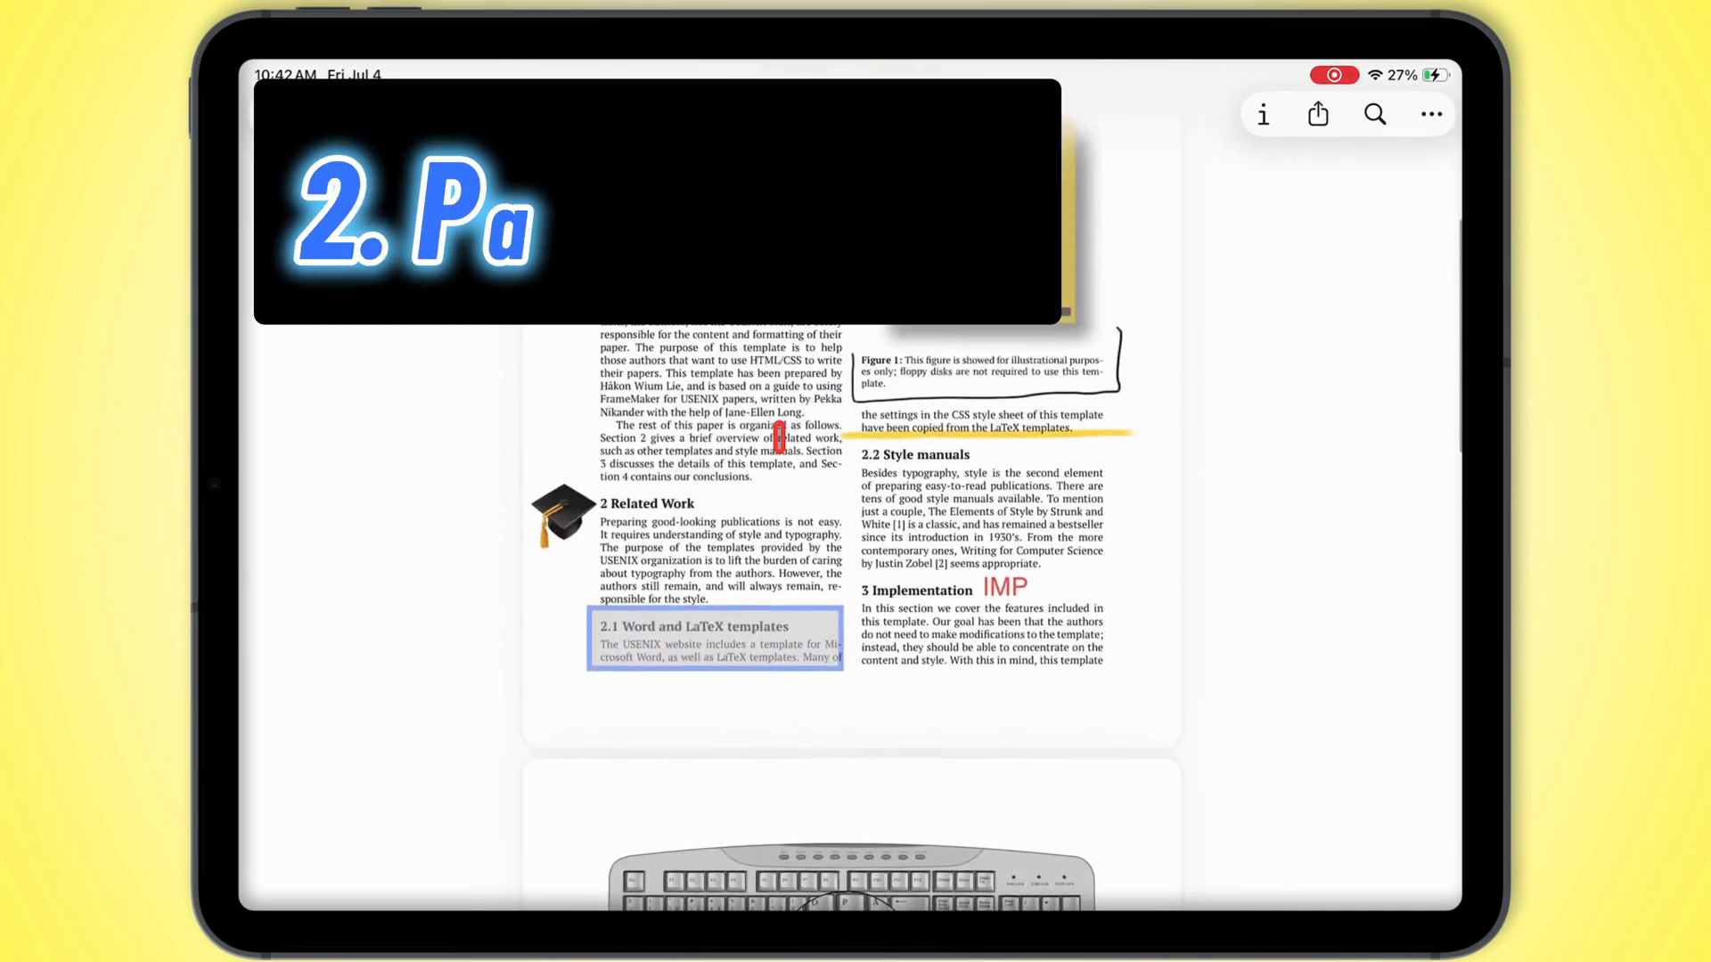
# Step: Copy page 2 from the sidebar, paste it as page 3, and try rotating the page
pyautogui.scroll(-3)
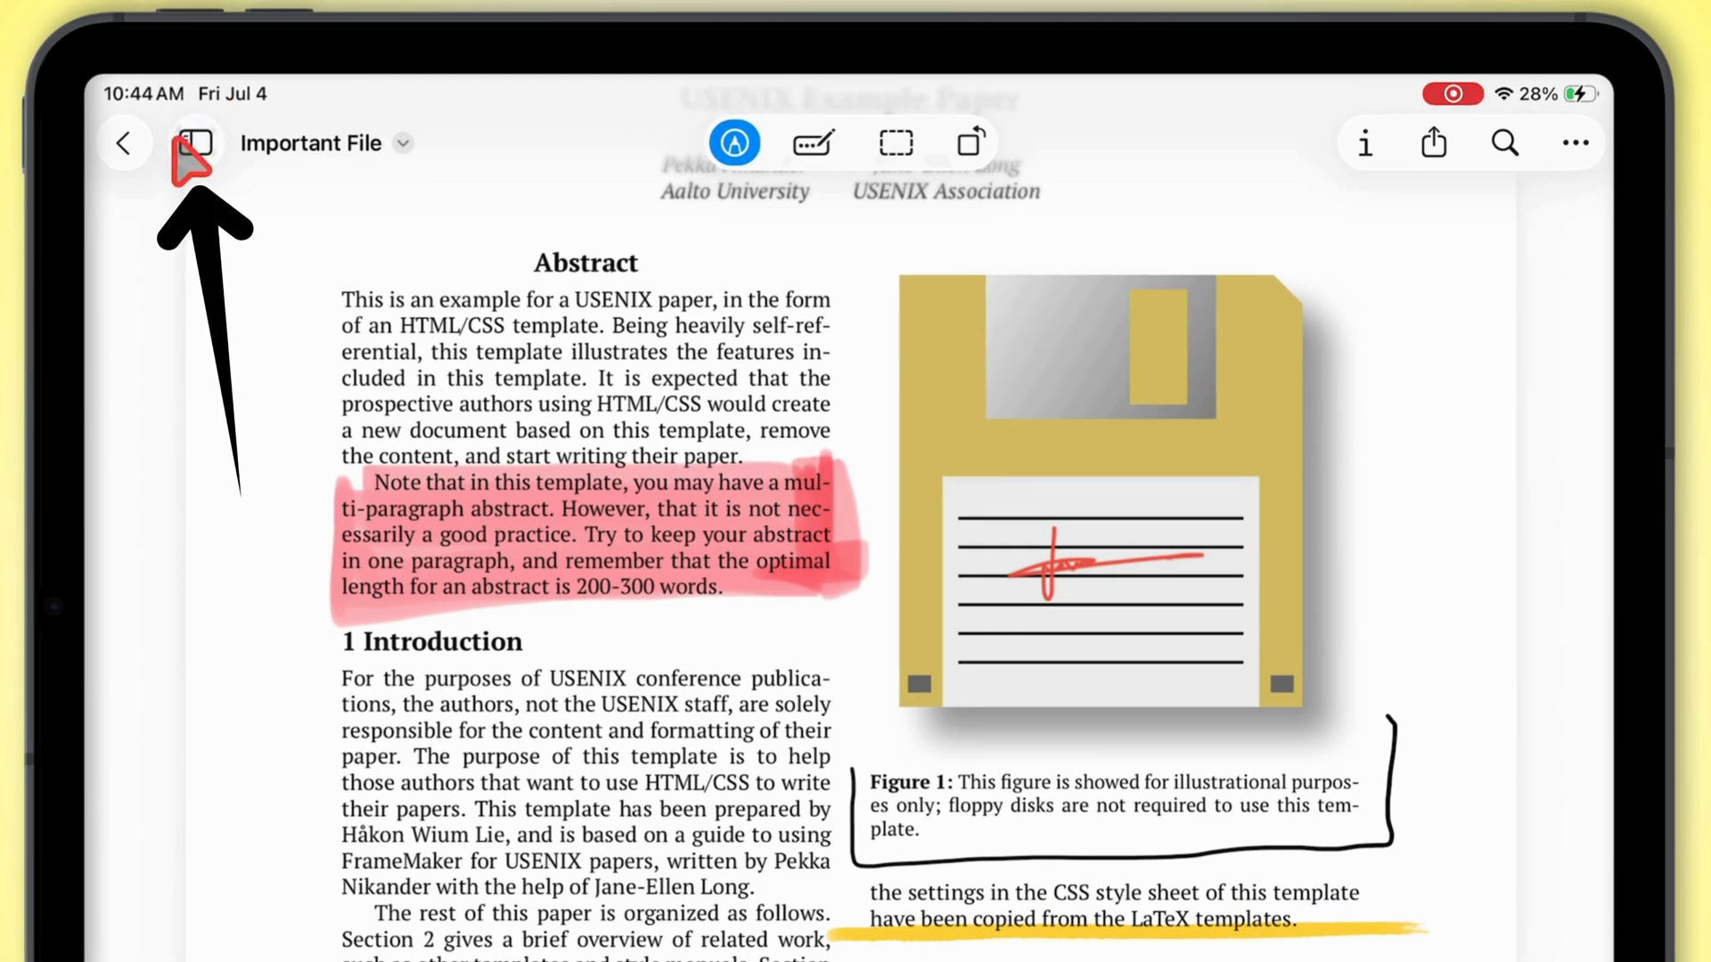
pyautogui.click(196, 143)
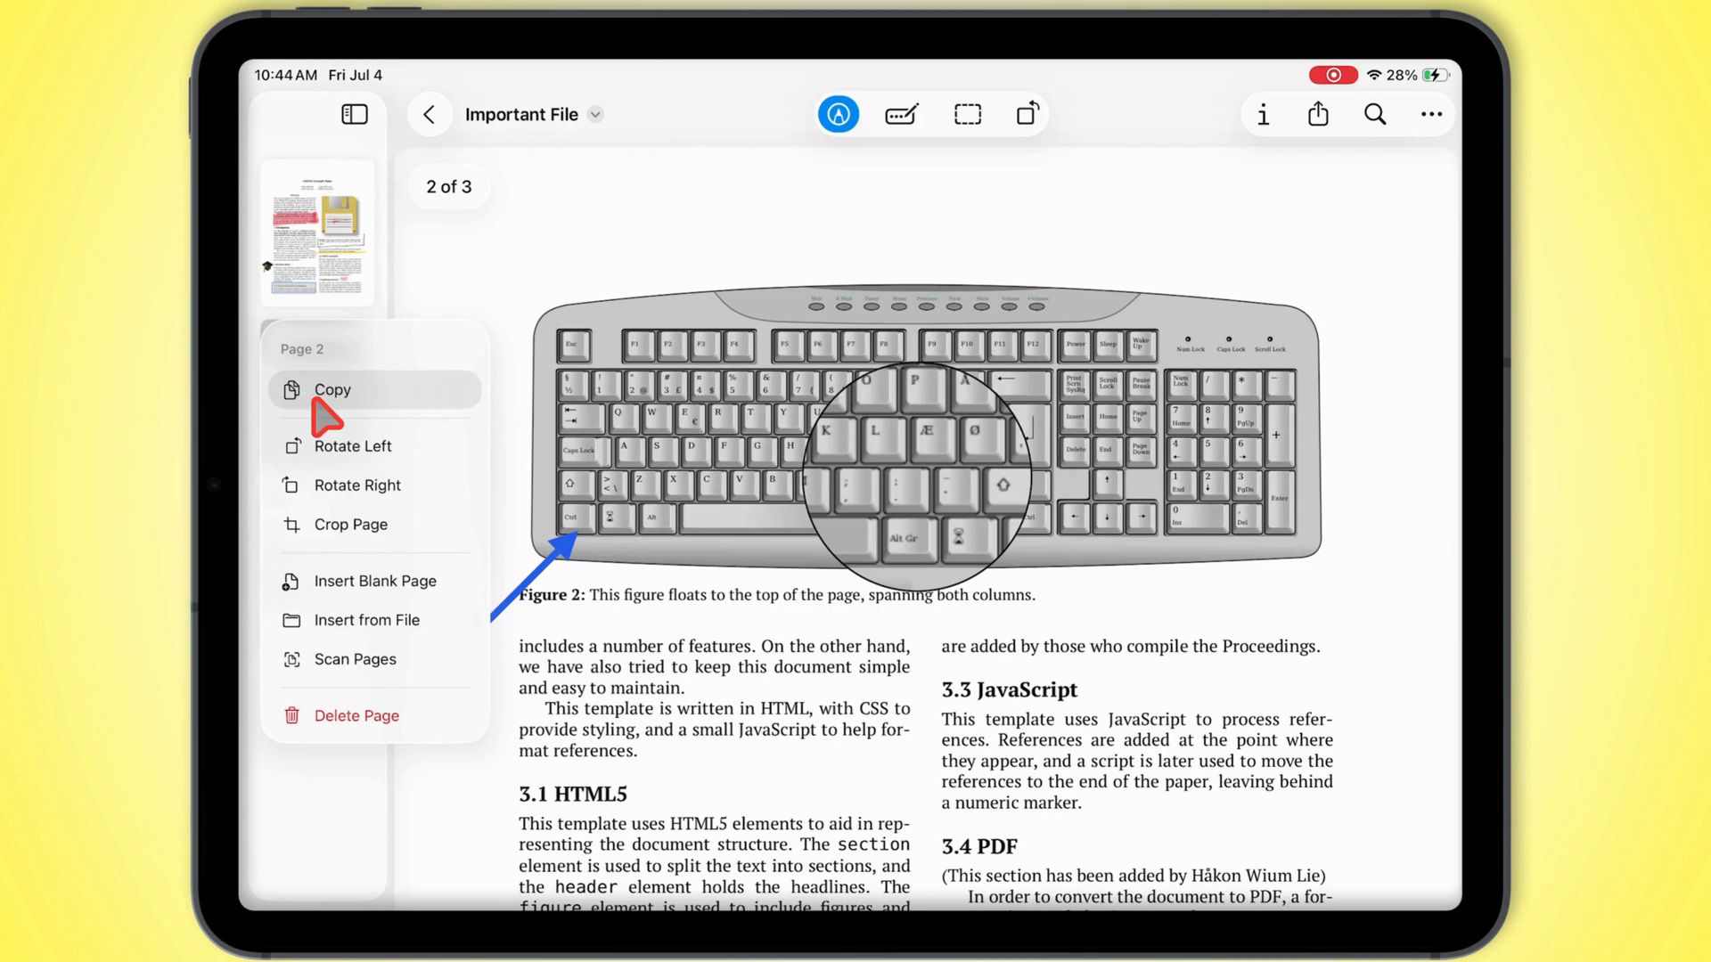
pyautogui.moveTo(383, 585)
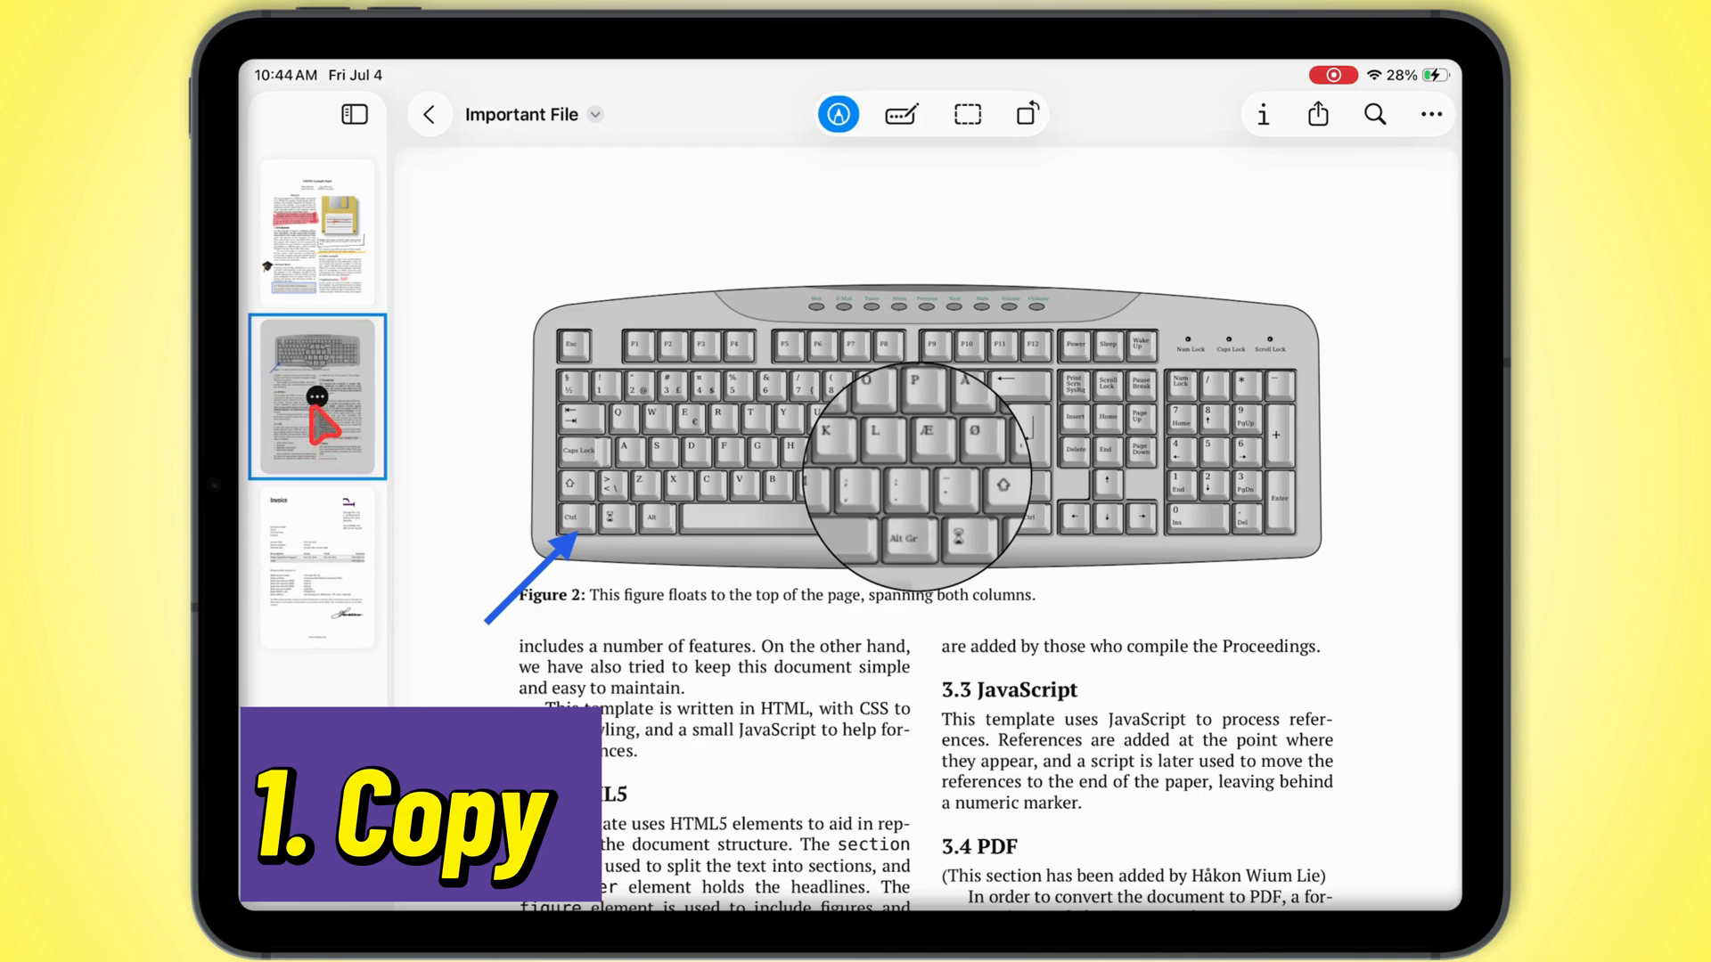
pyautogui.click(316, 396)
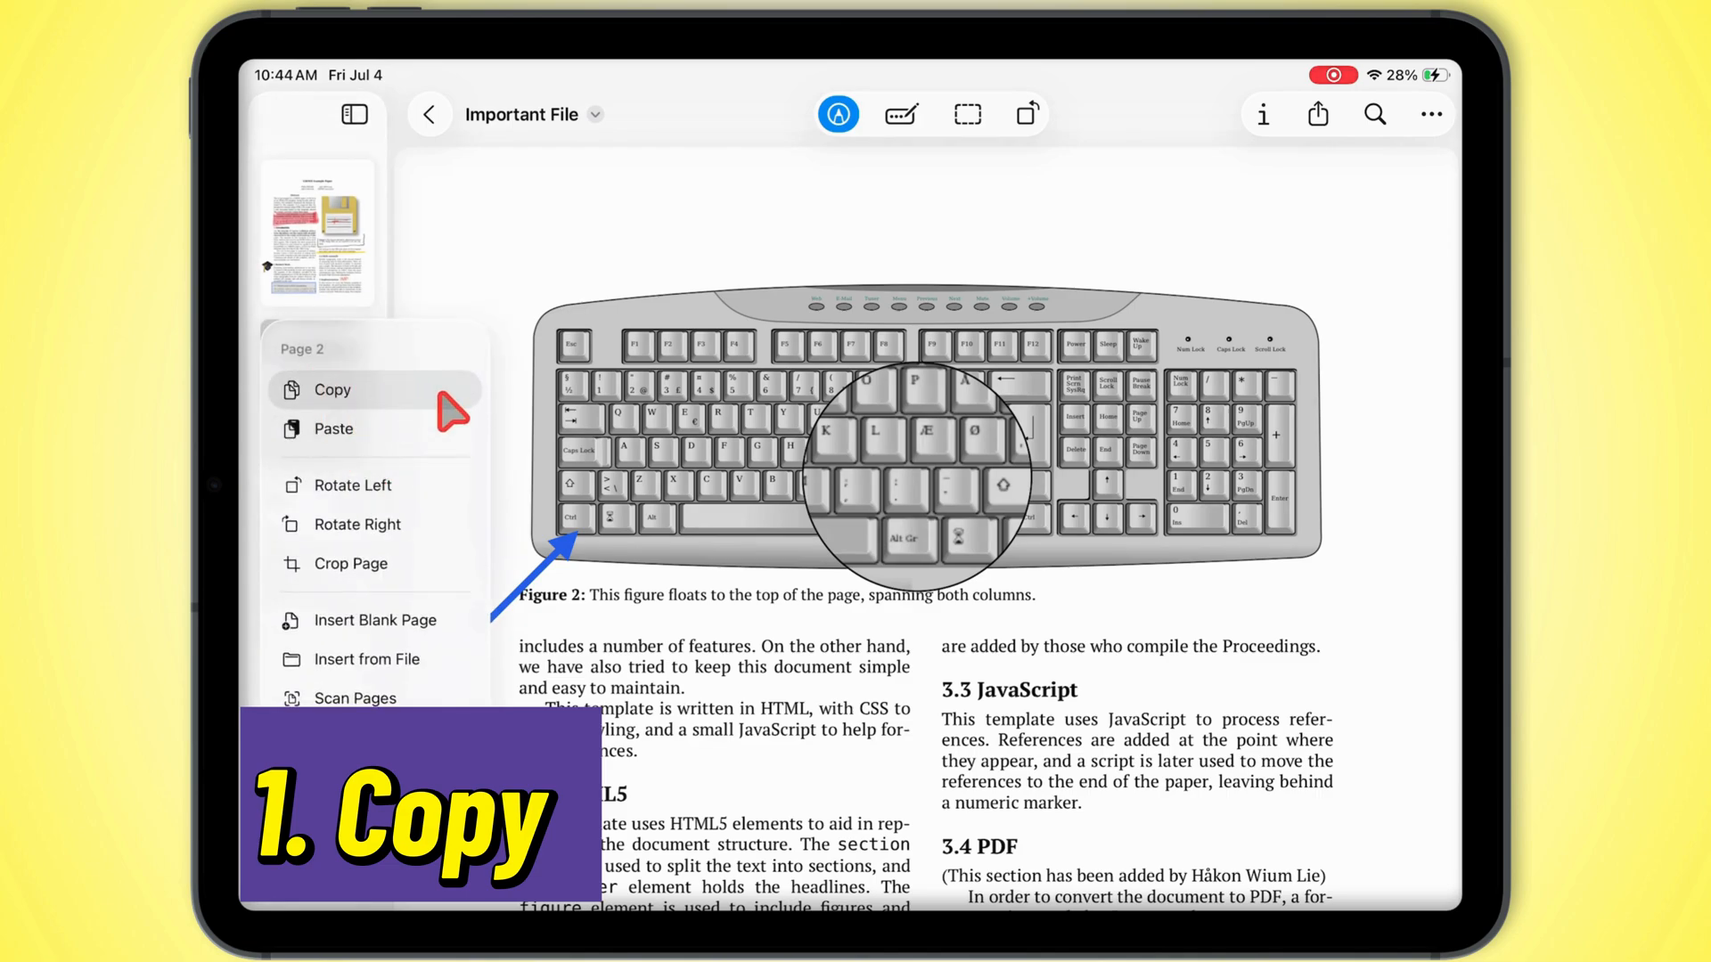
pyautogui.click(332, 390)
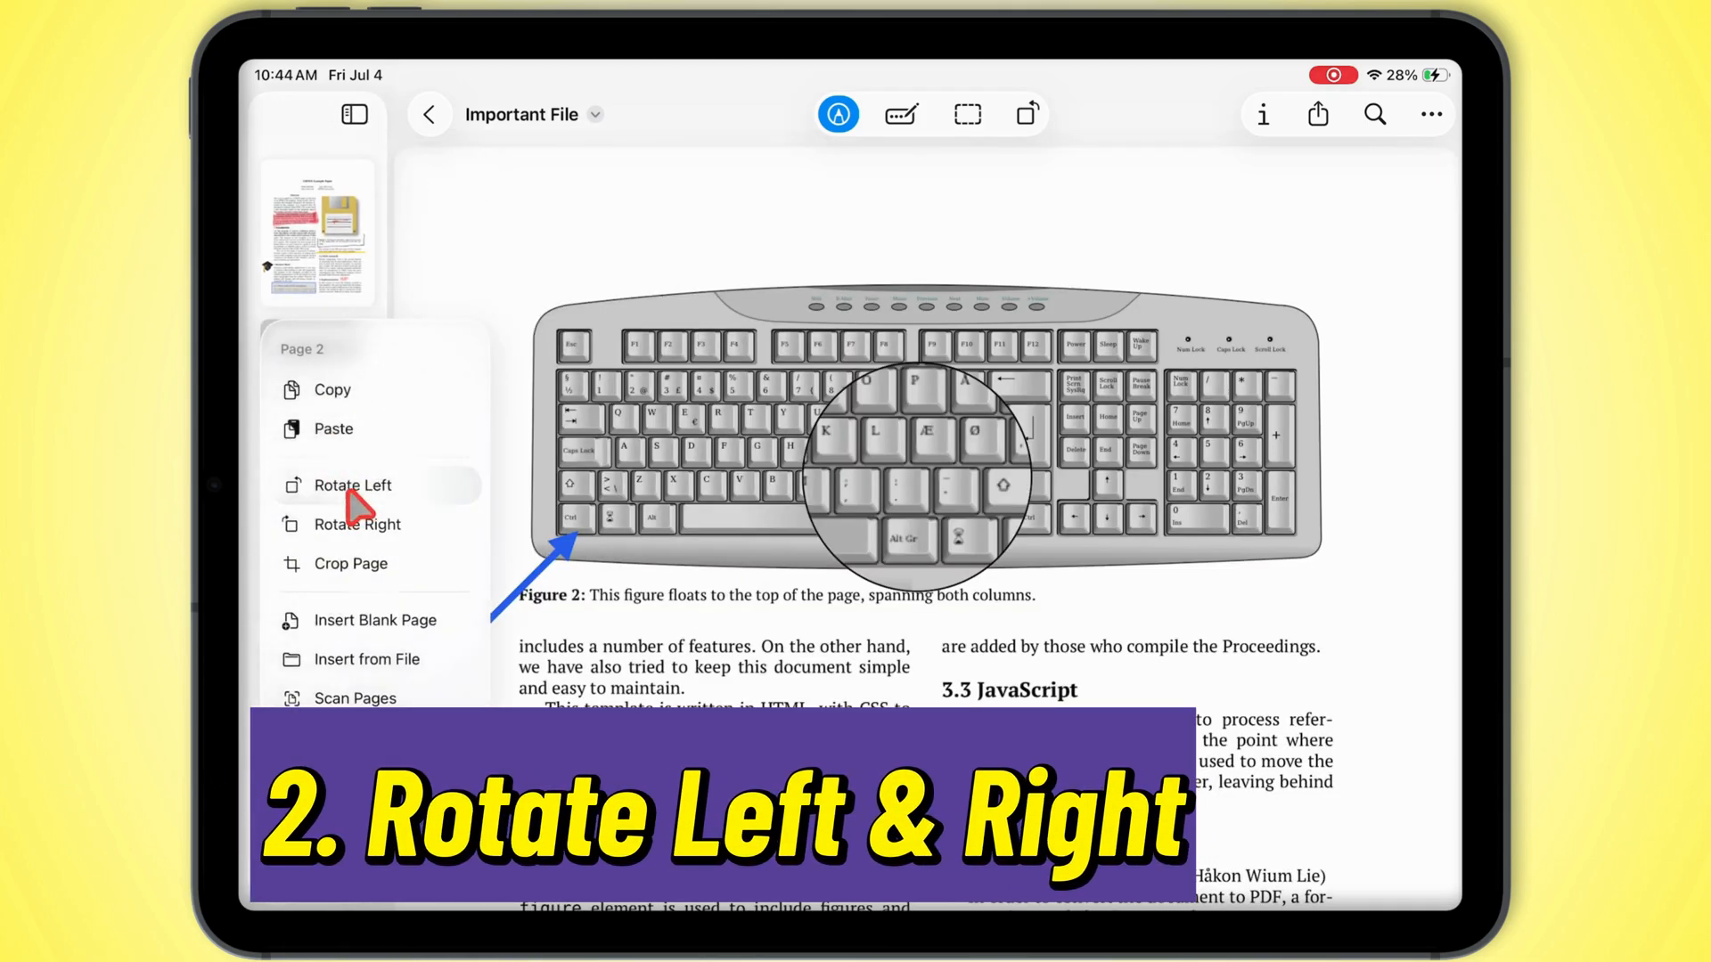
pyautogui.click(353, 485)
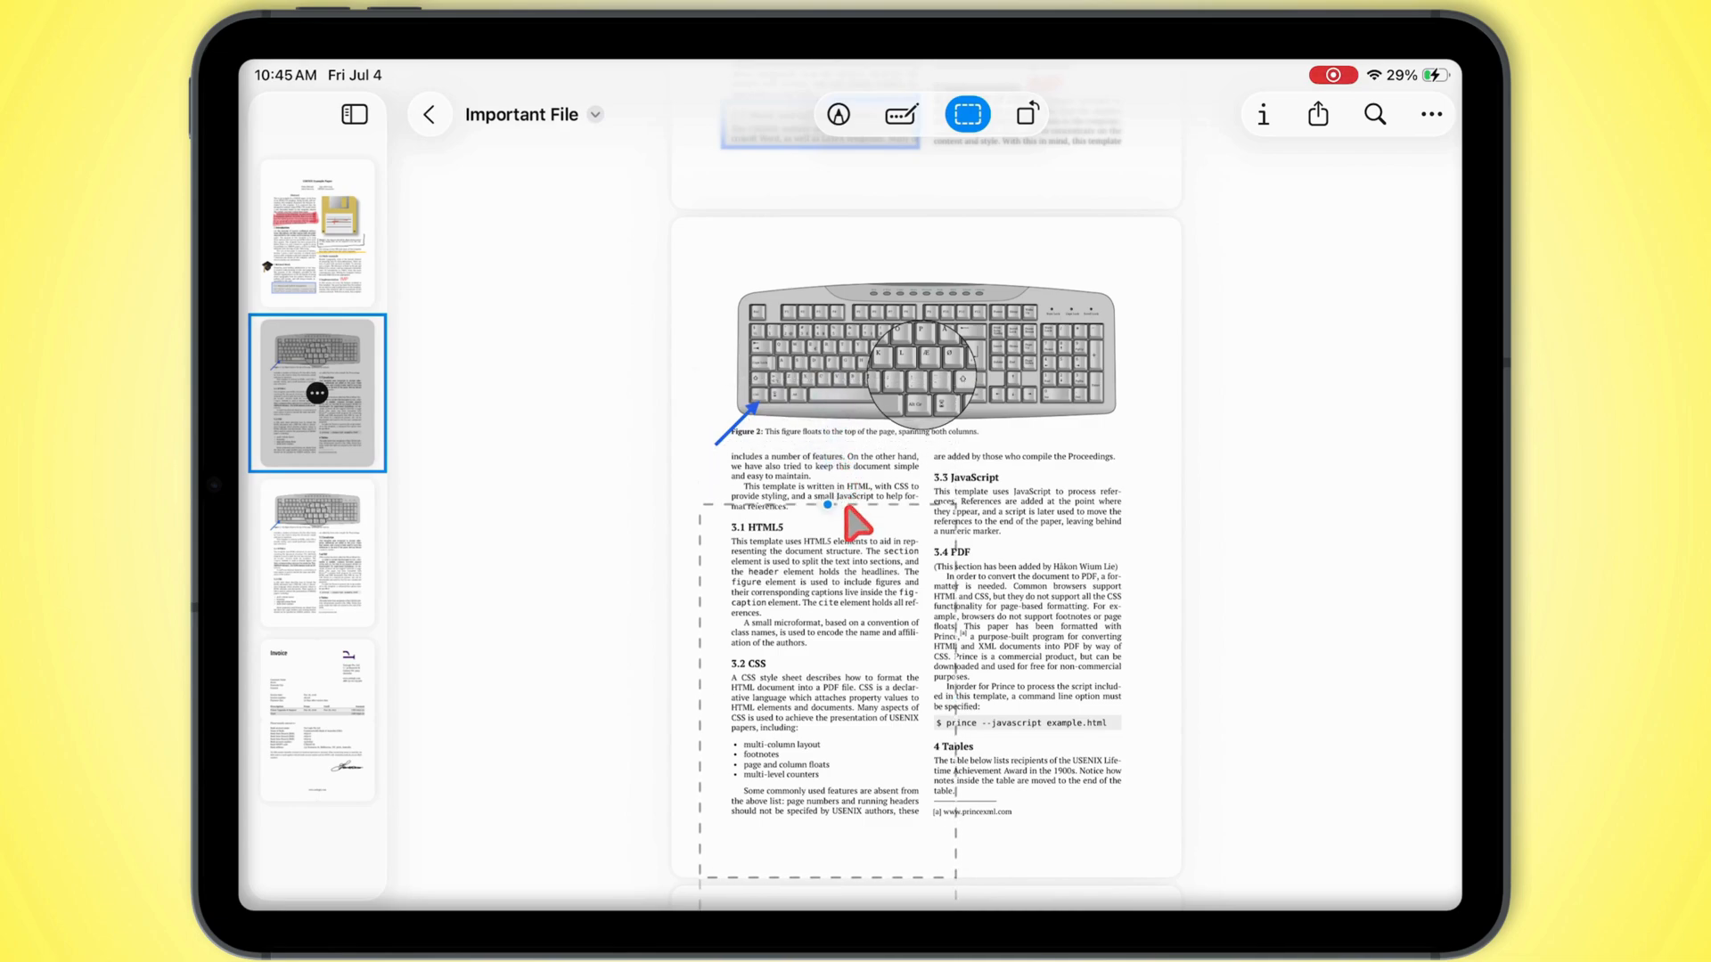
# Step: Scroll page 2 into position to frame the 3.1 HTML5 and 3.2 CSS text column for cropping
pyautogui.scroll(-3)
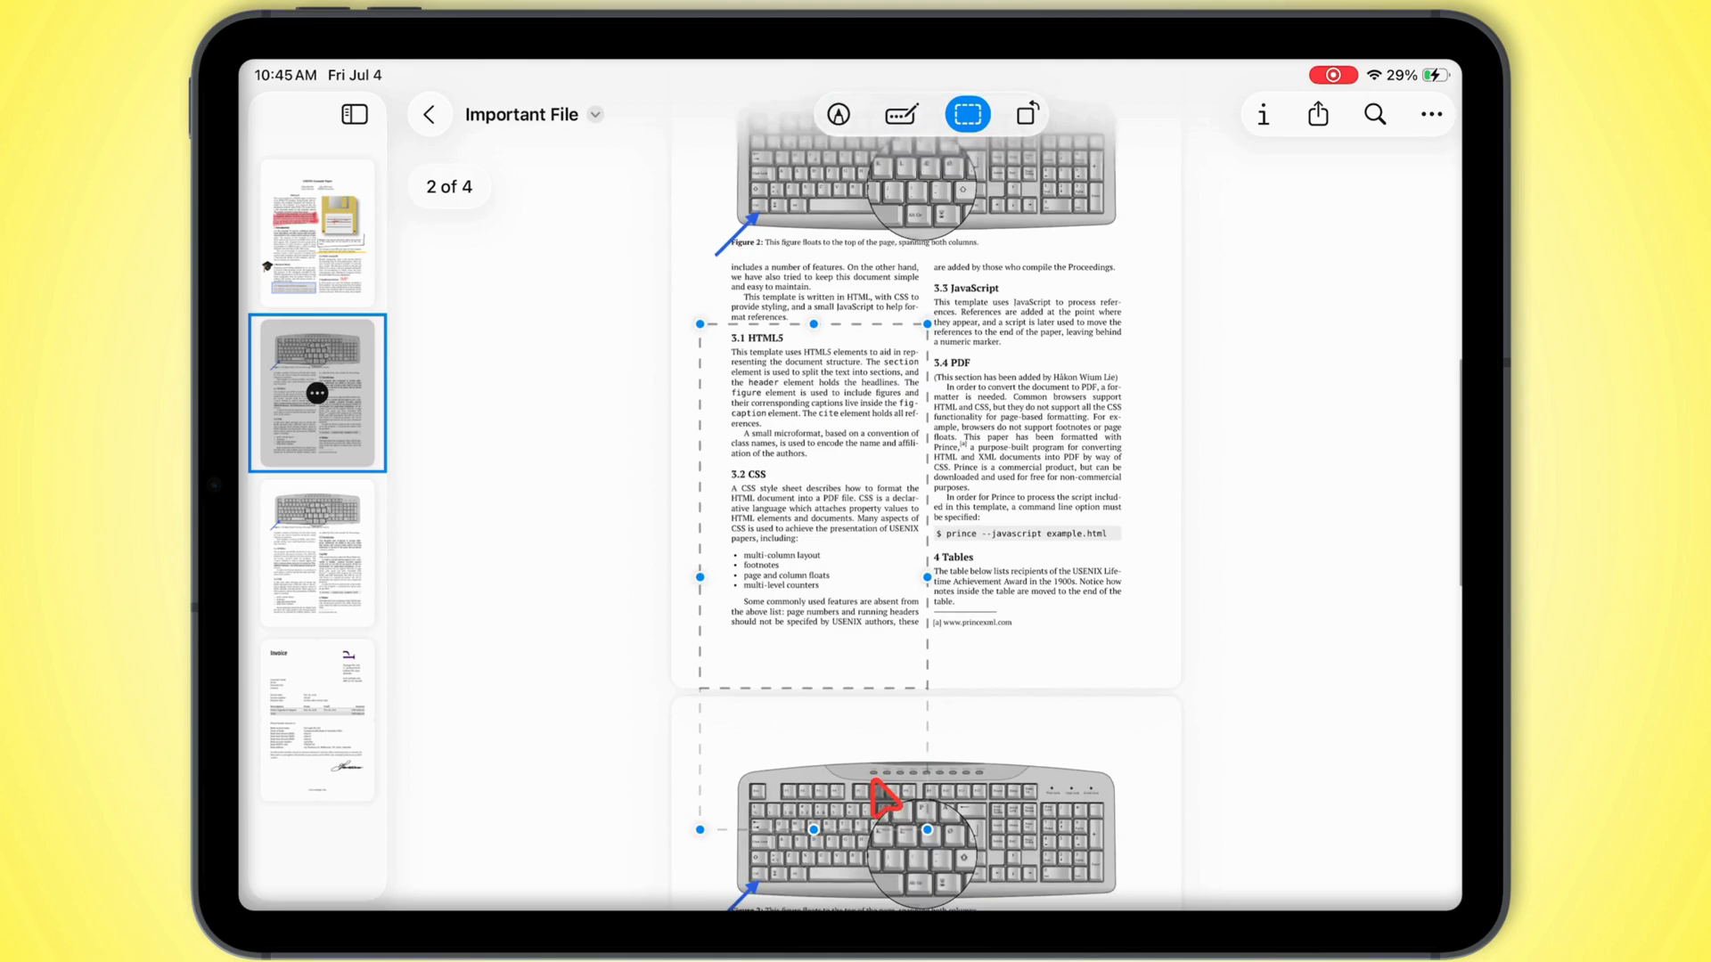
pyautogui.scroll(-3)
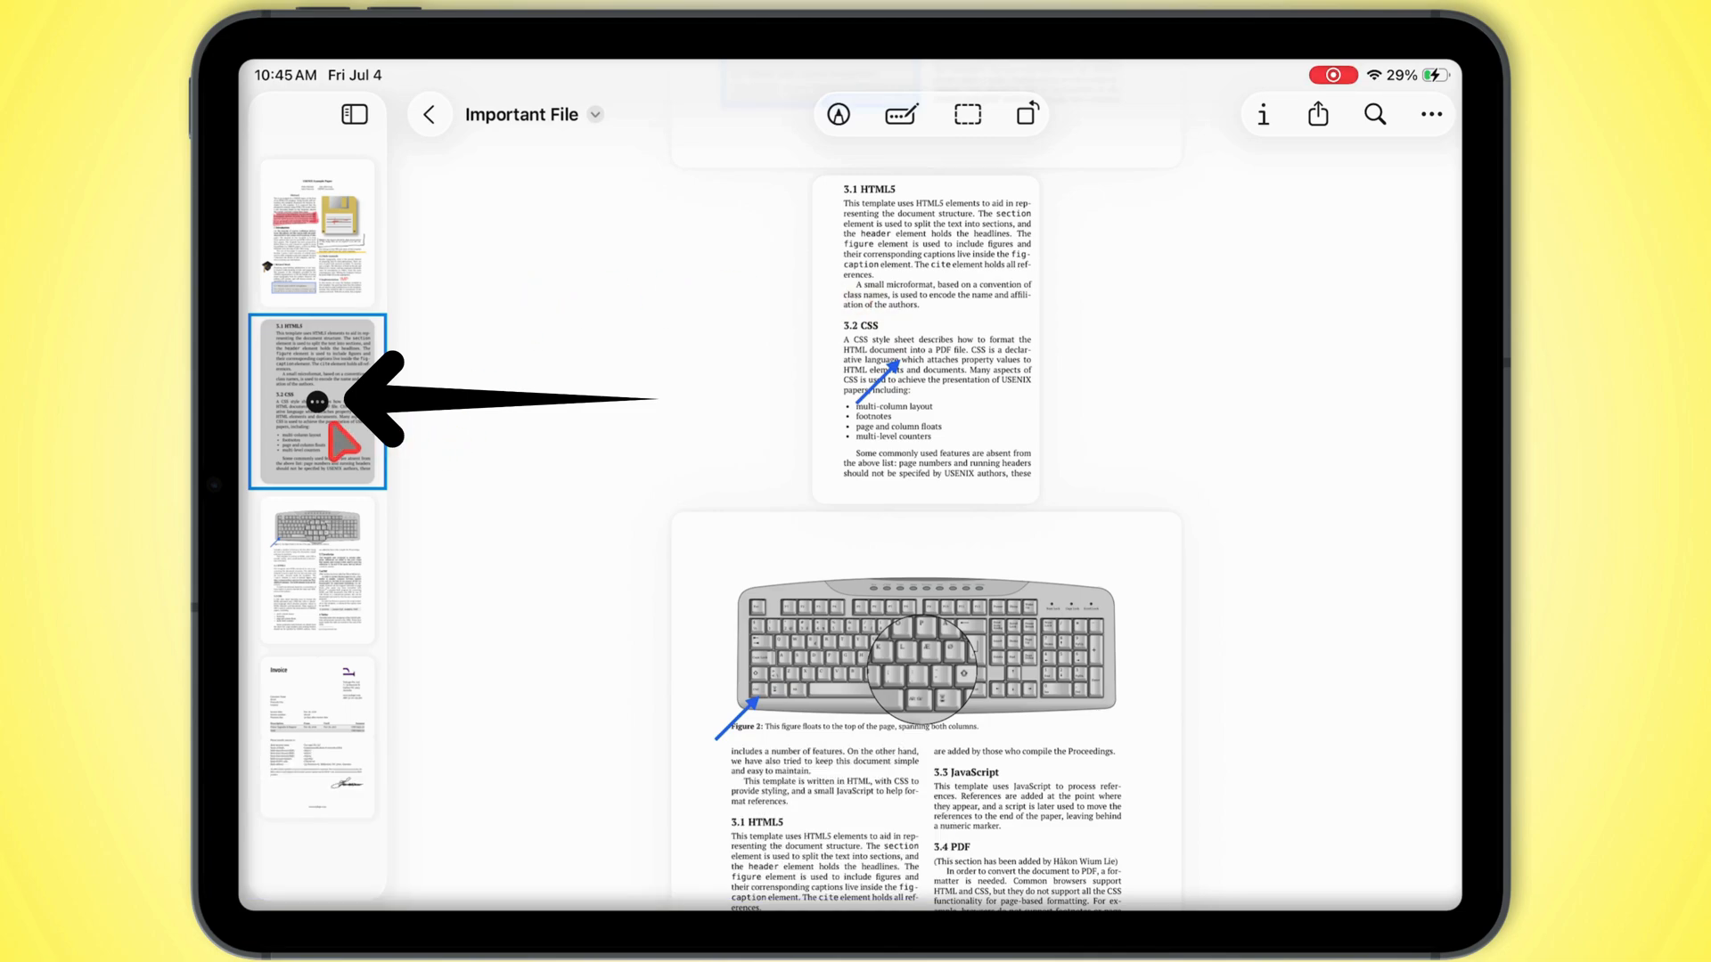
# Step: Insert the Invoice-2 document's pages after page 2 via Insert from File from Recents
pyautogui.click(316, 402)
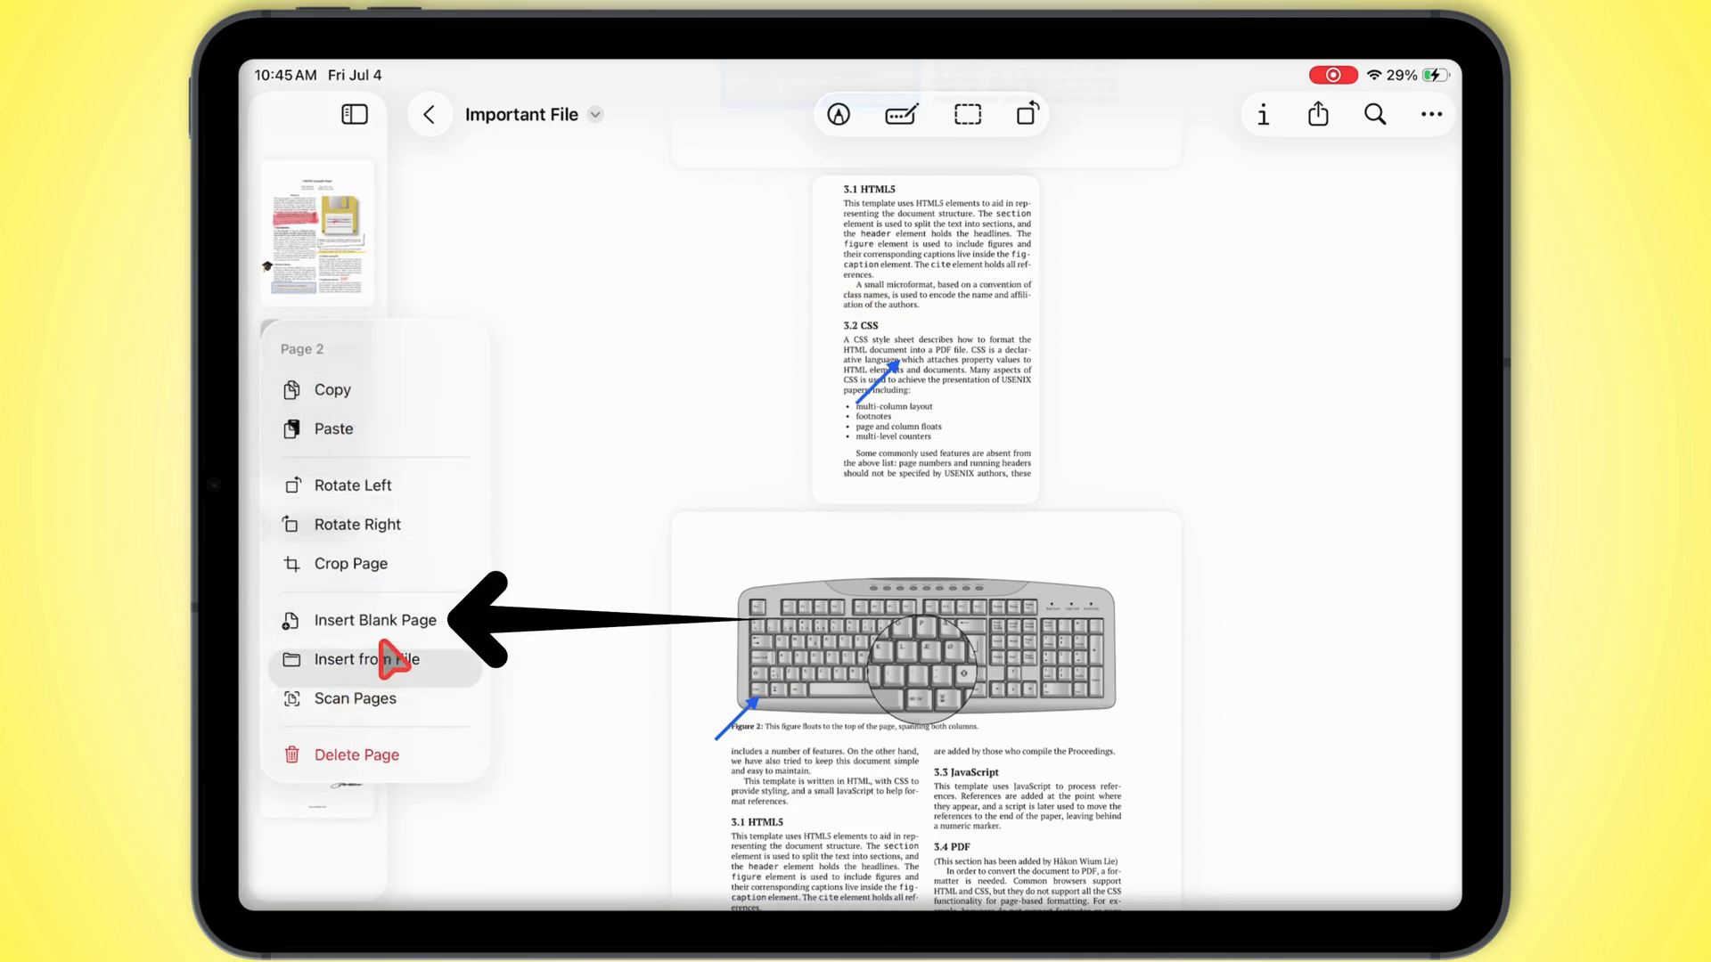
pyautogui.click(366, 659)
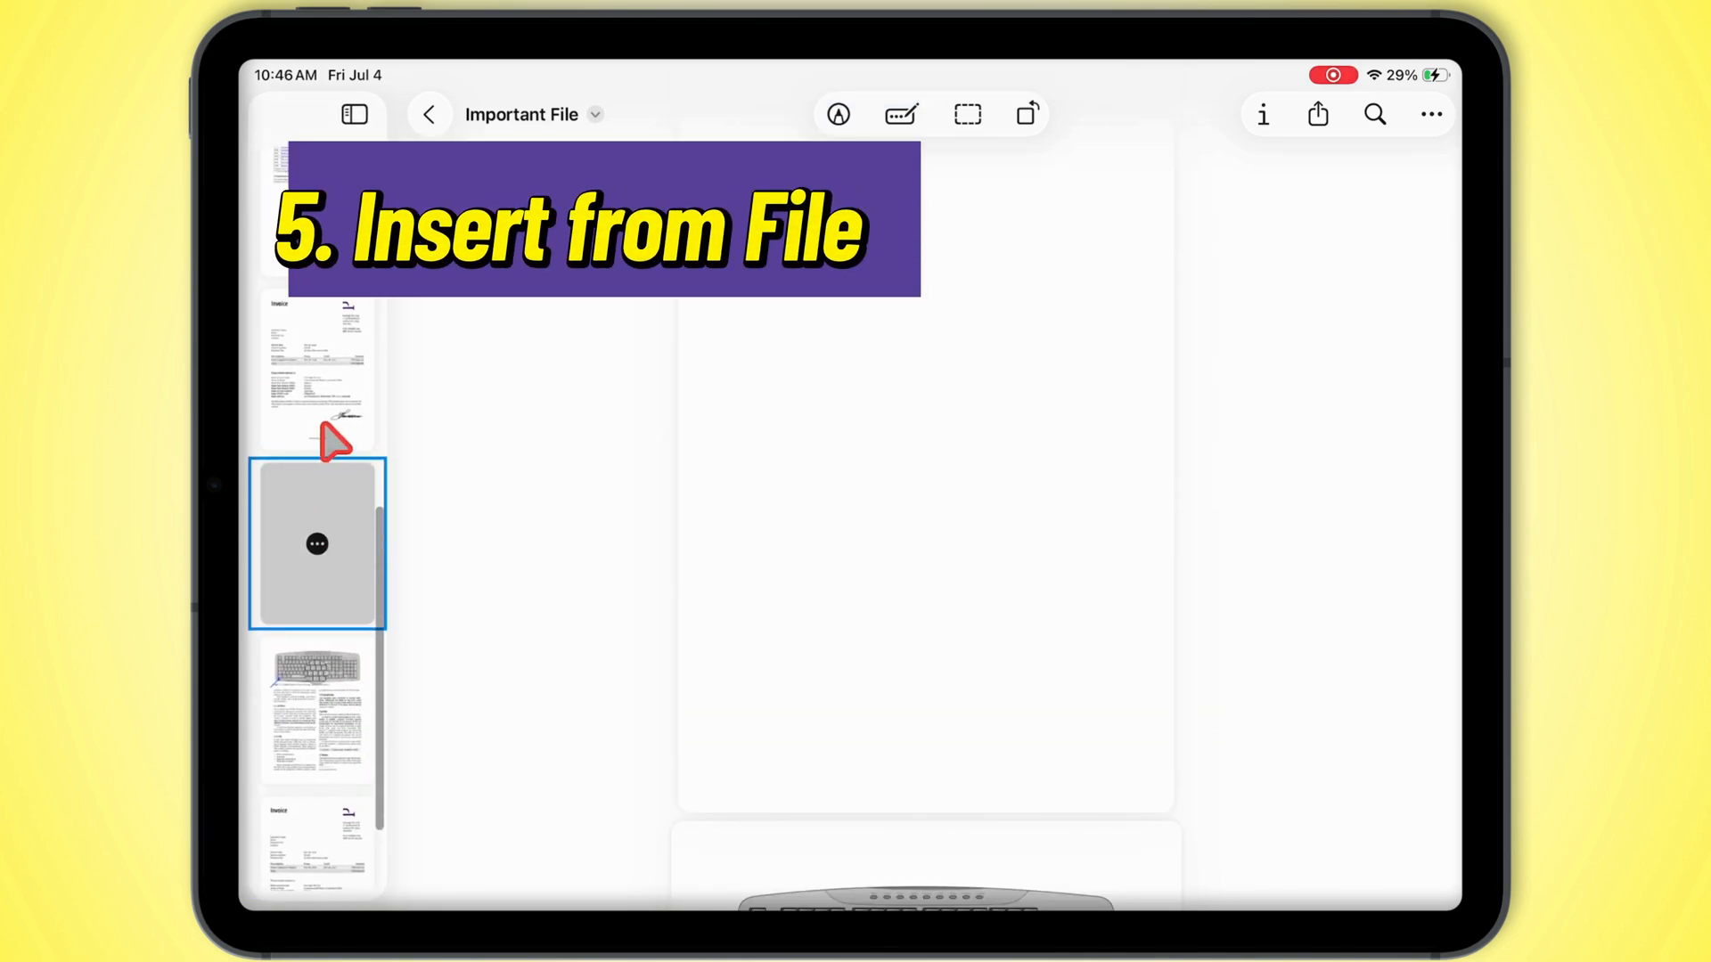
pyautogui.click(318, 544)
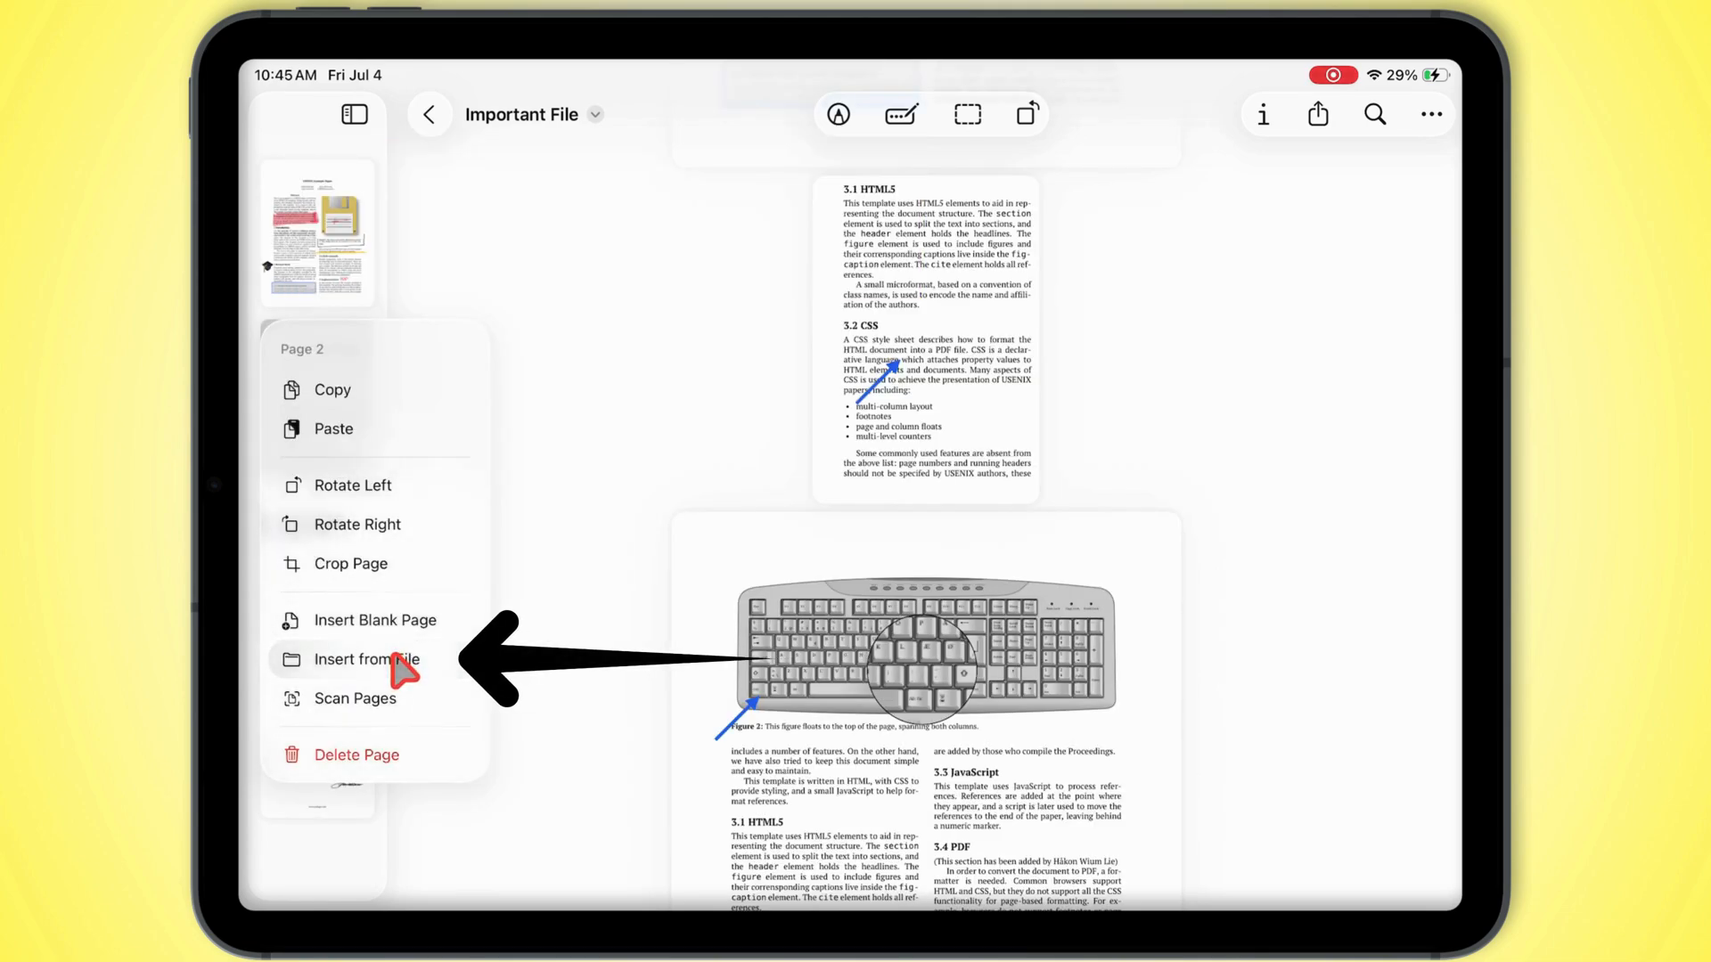
pyautogui.click(367, 659)
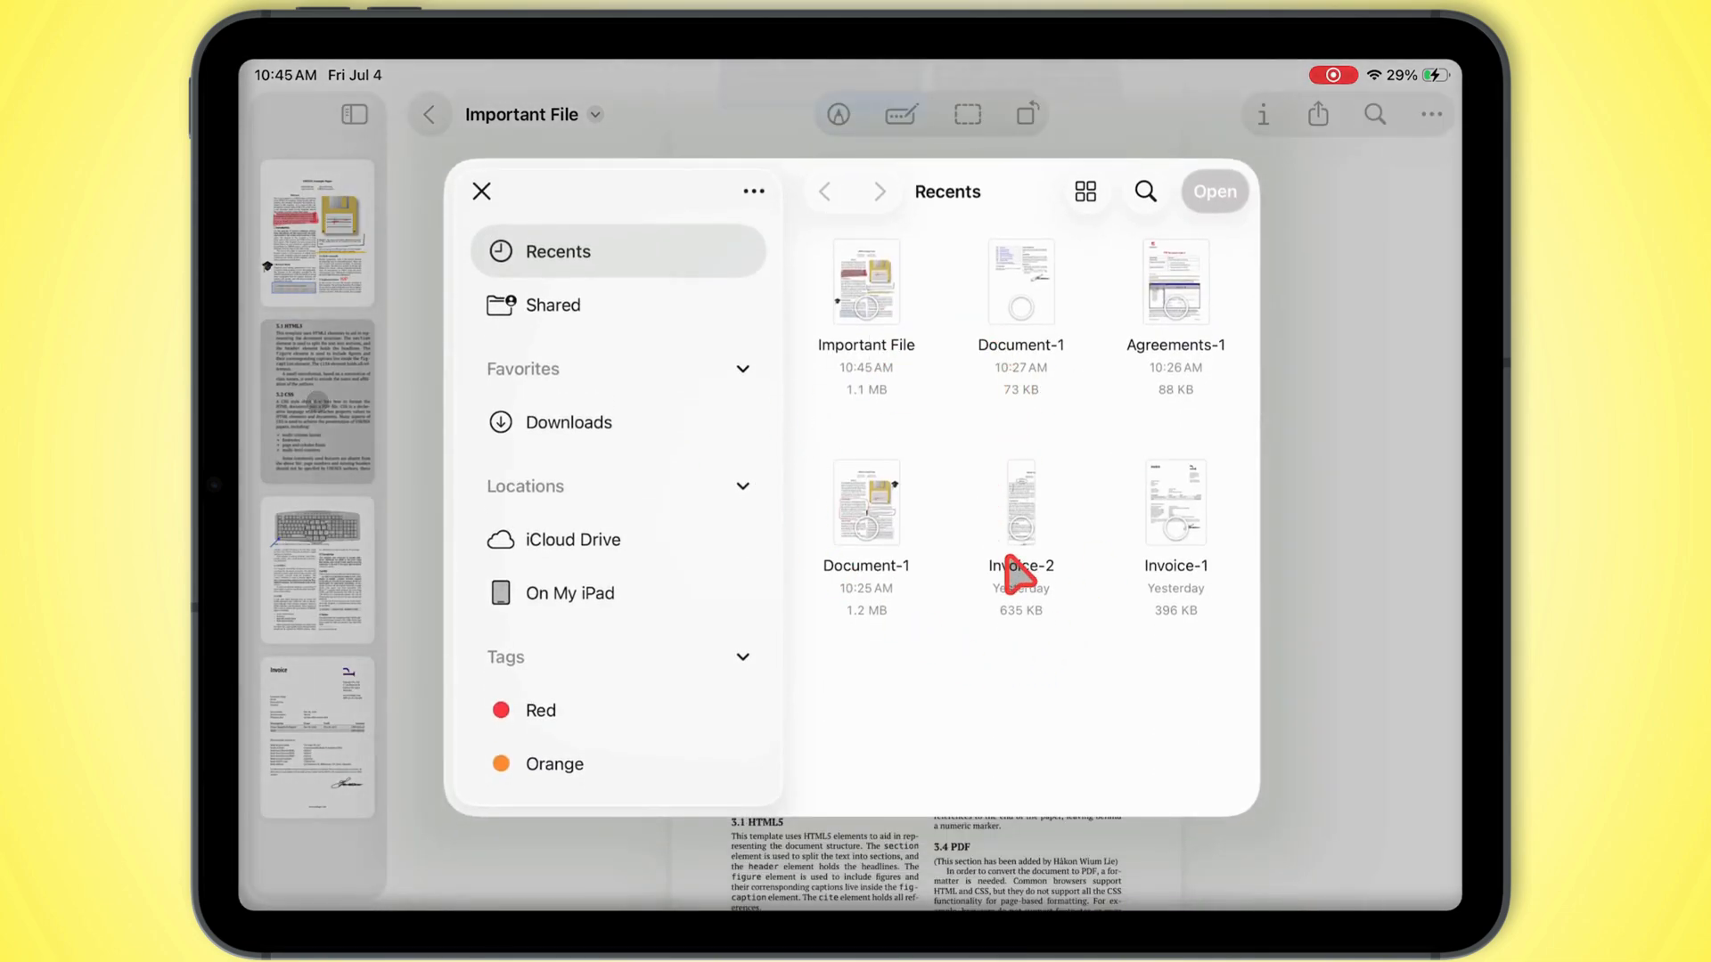
pyautogui.click(1020, 502)
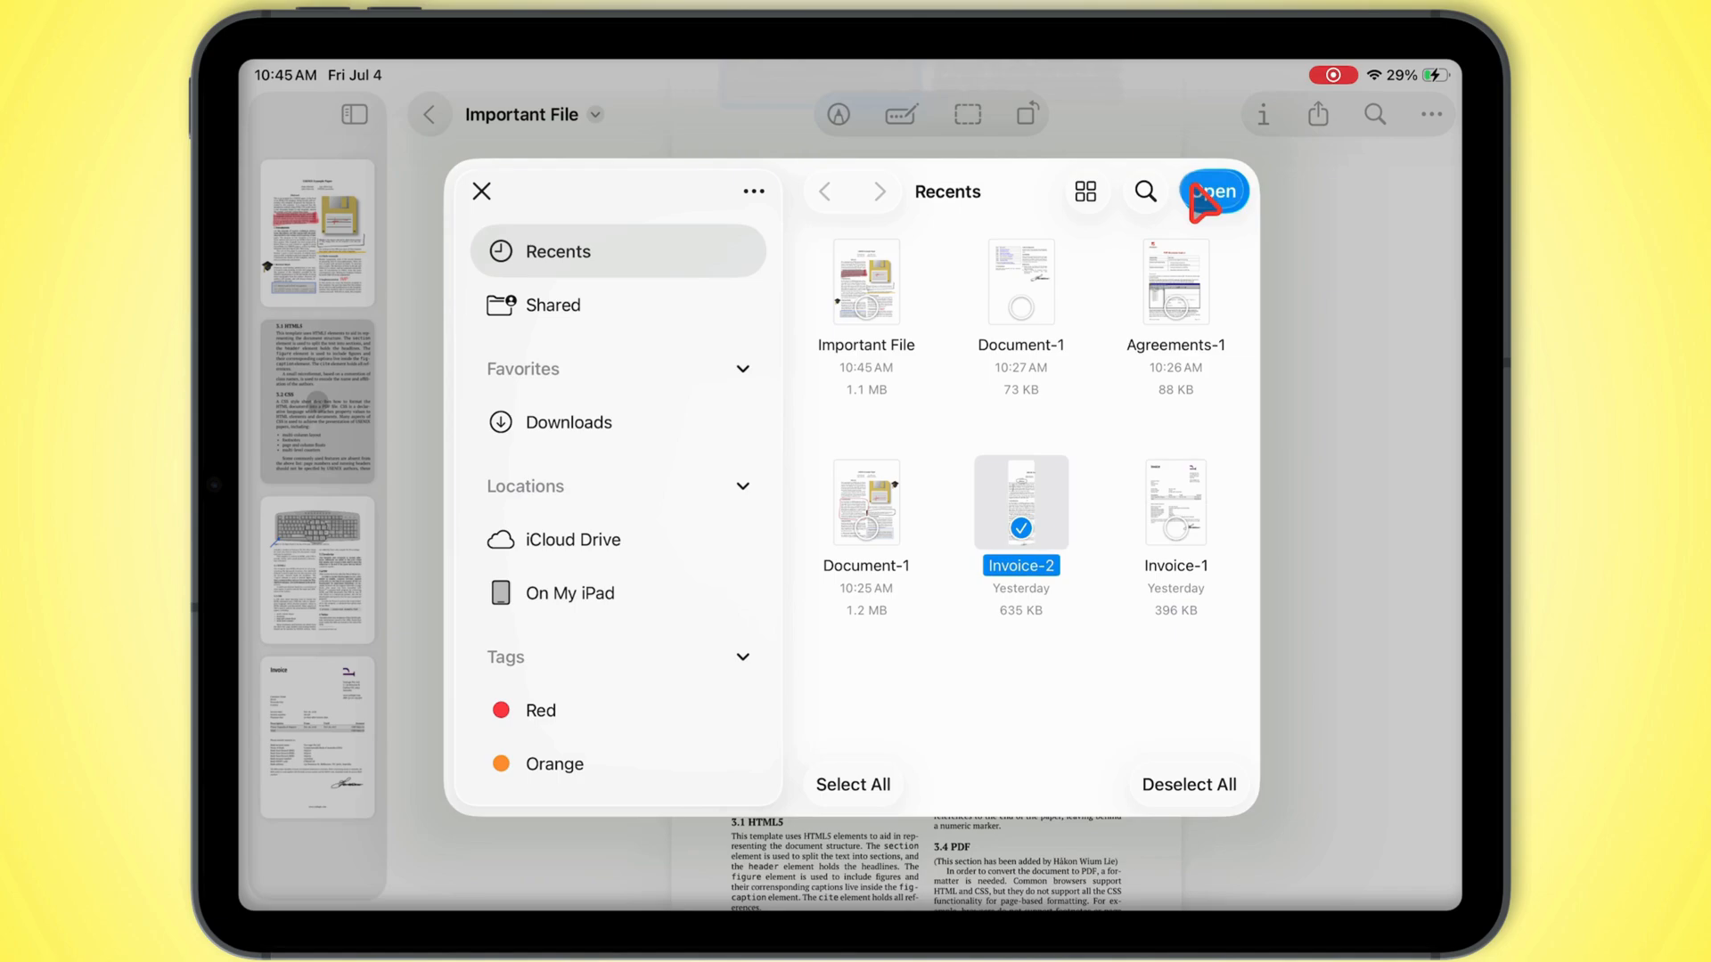
pyautogui.click(1214, 190)
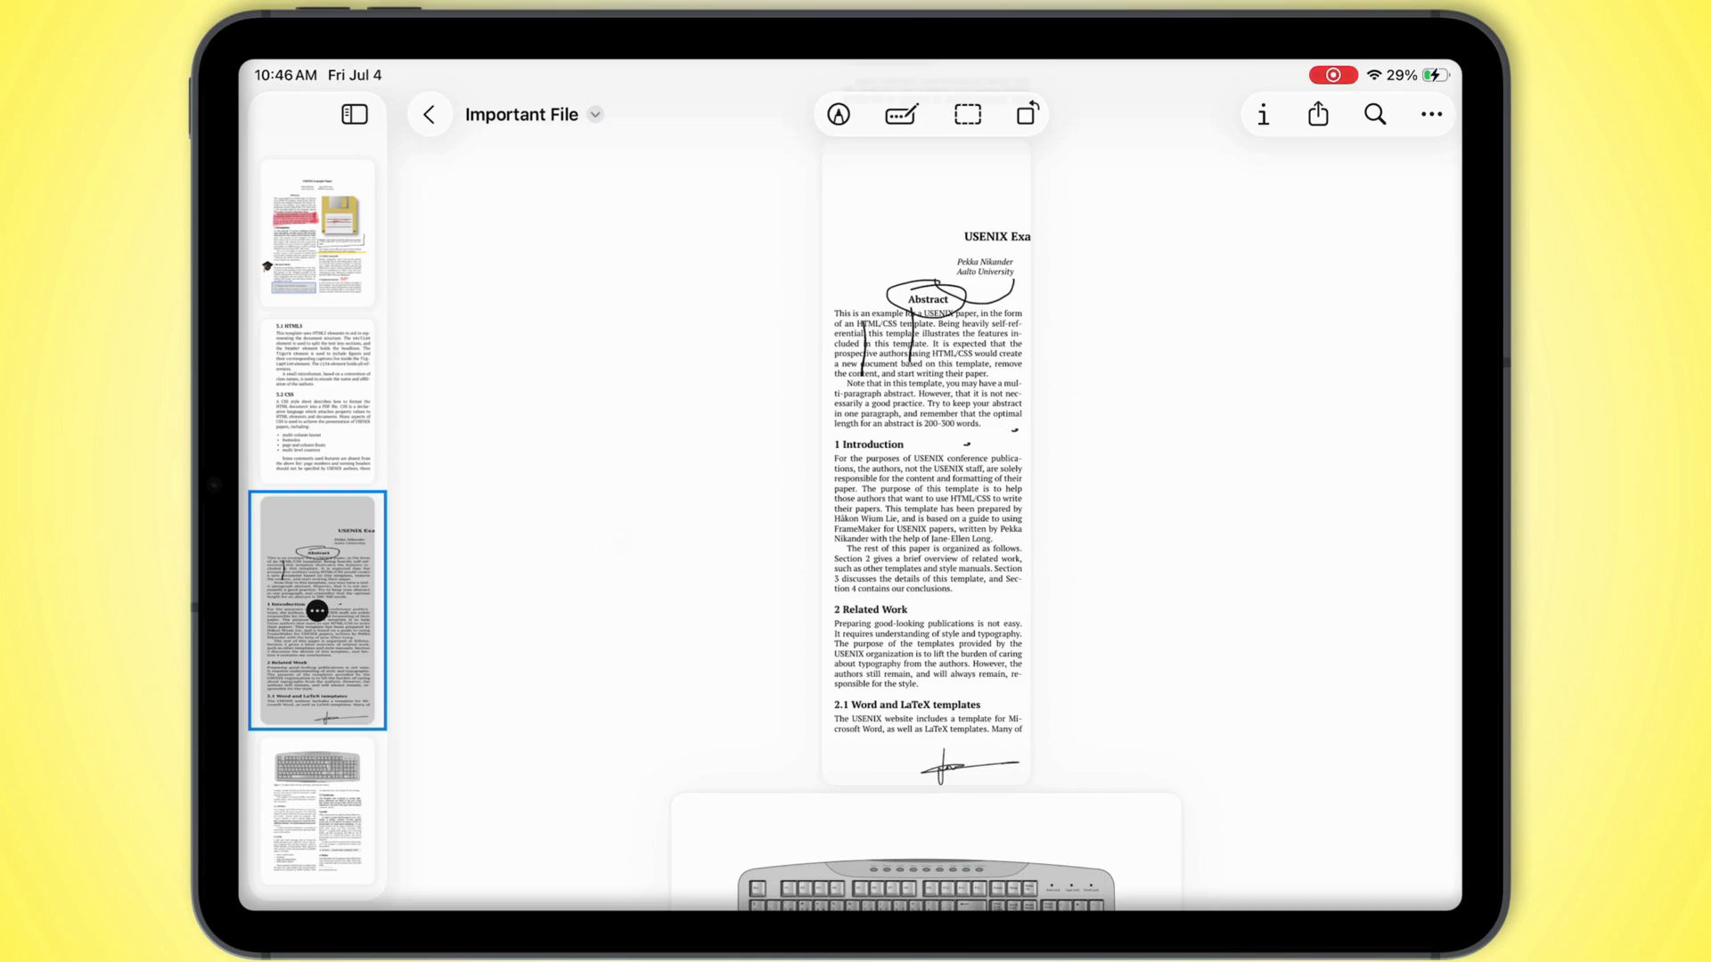
# Step: Review the page thumbnails and browse page 1's options menu without changing anything
pyautogui.scroll(-3)
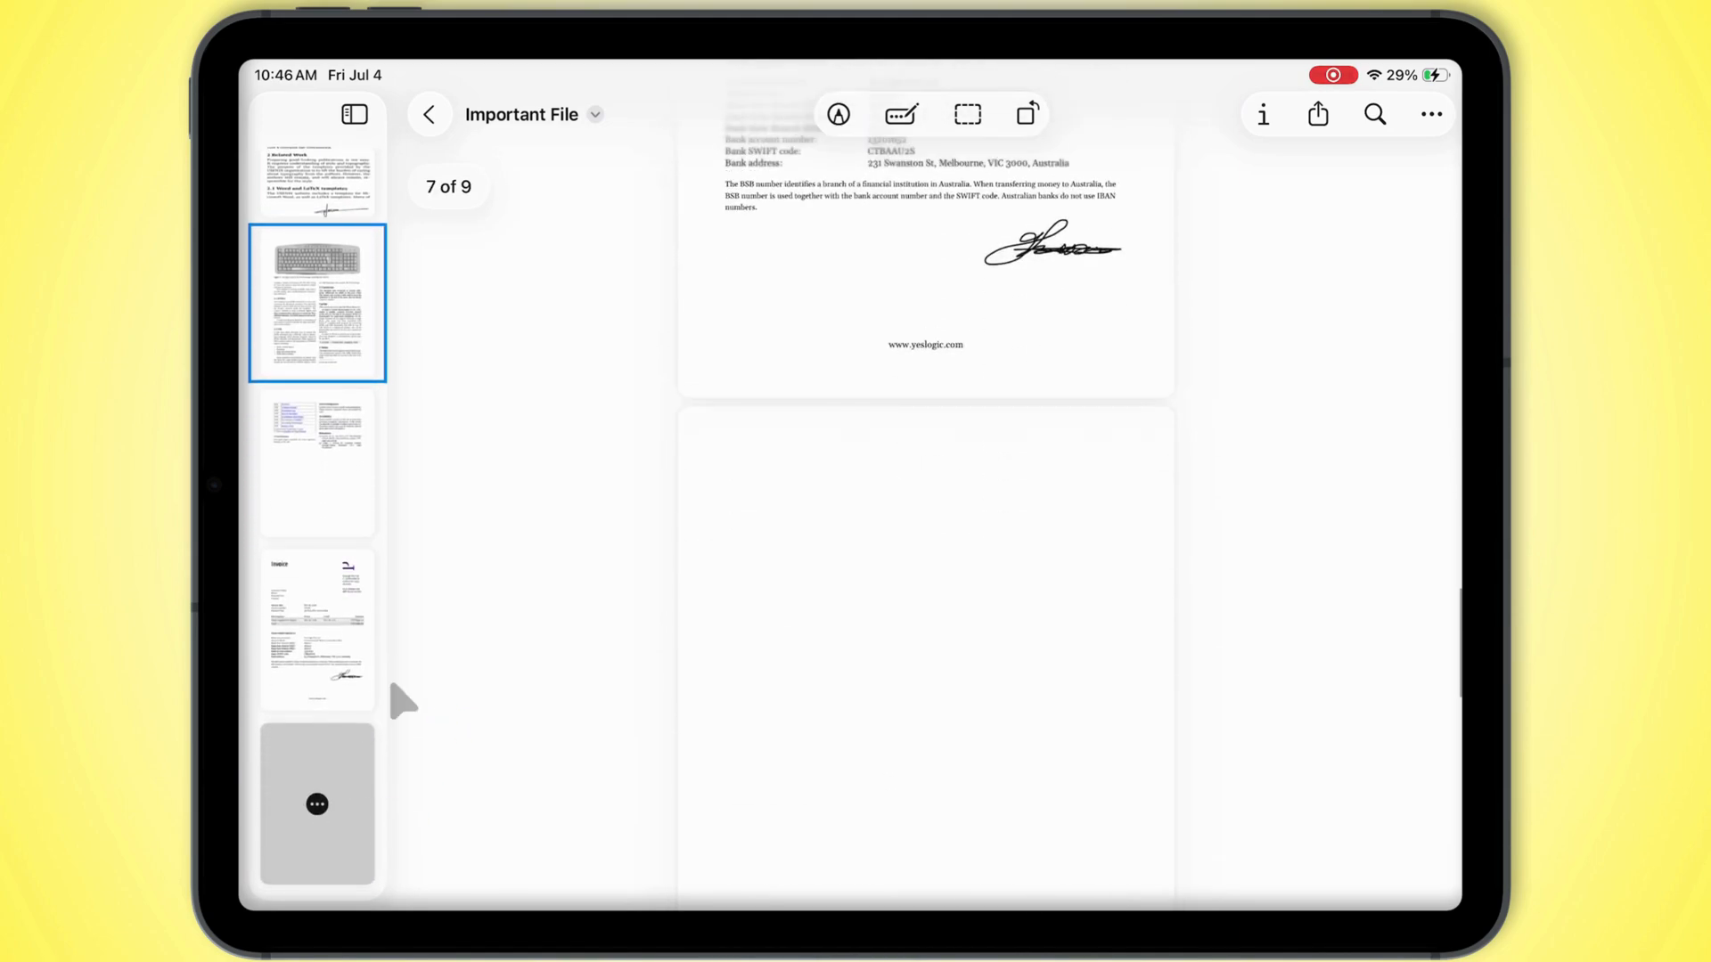
pyautogui.scroll(-3)
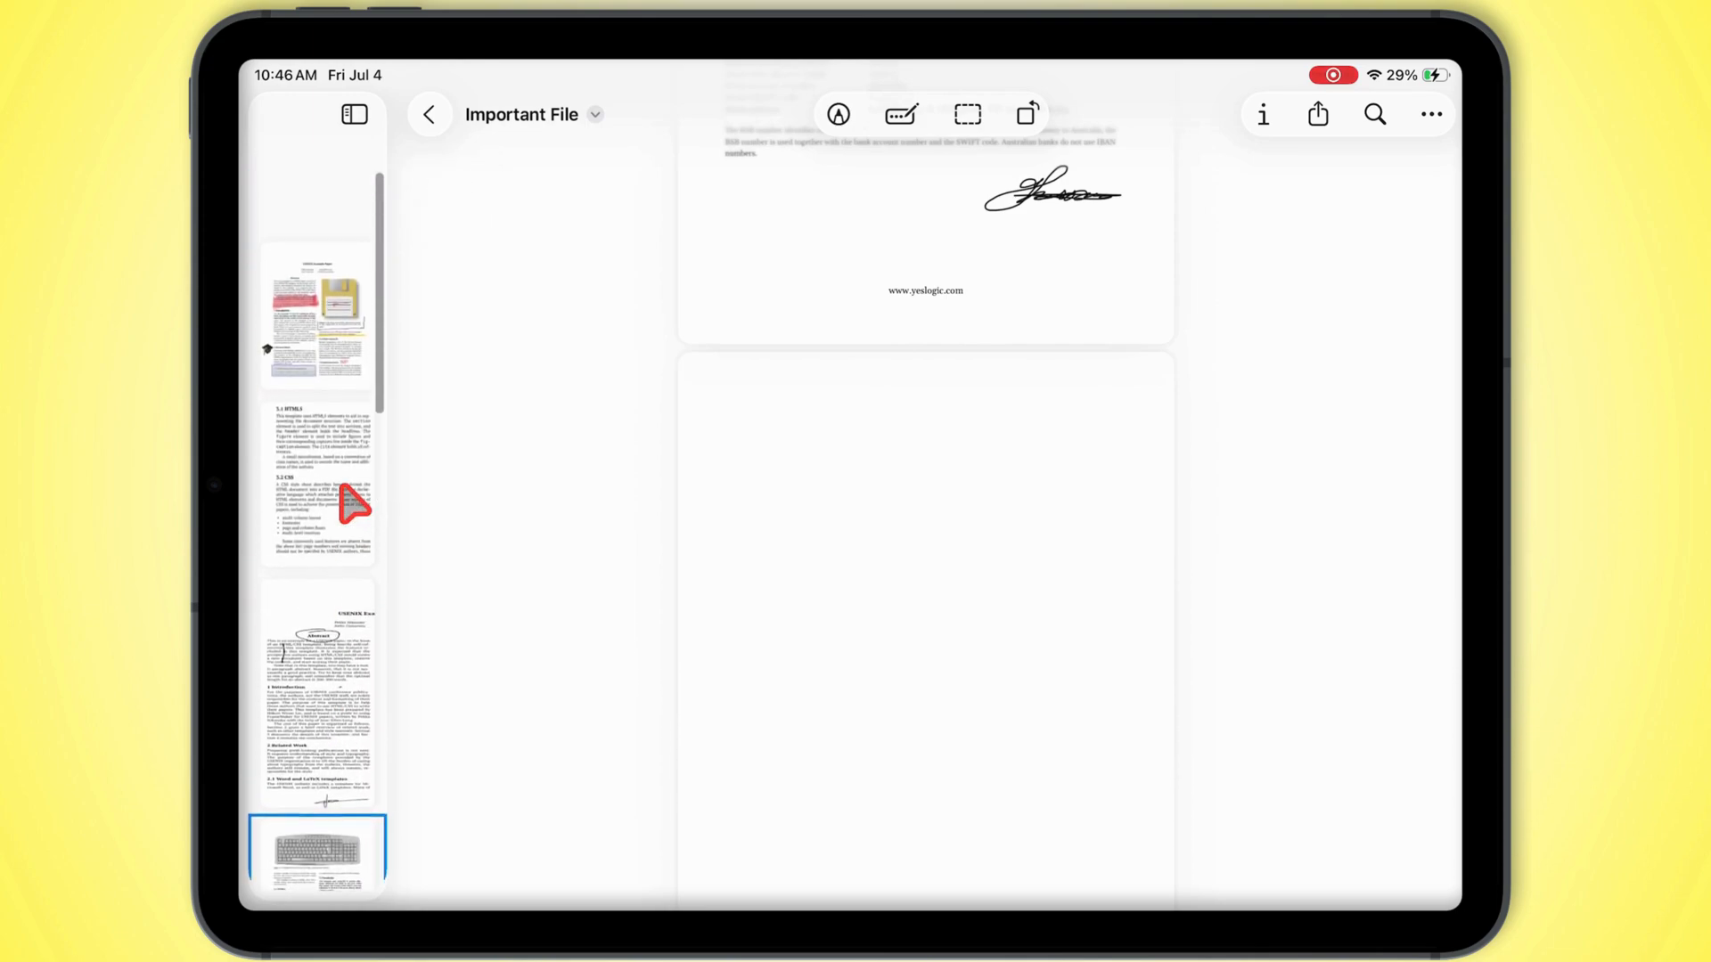
pyautogui.click(315, 316)
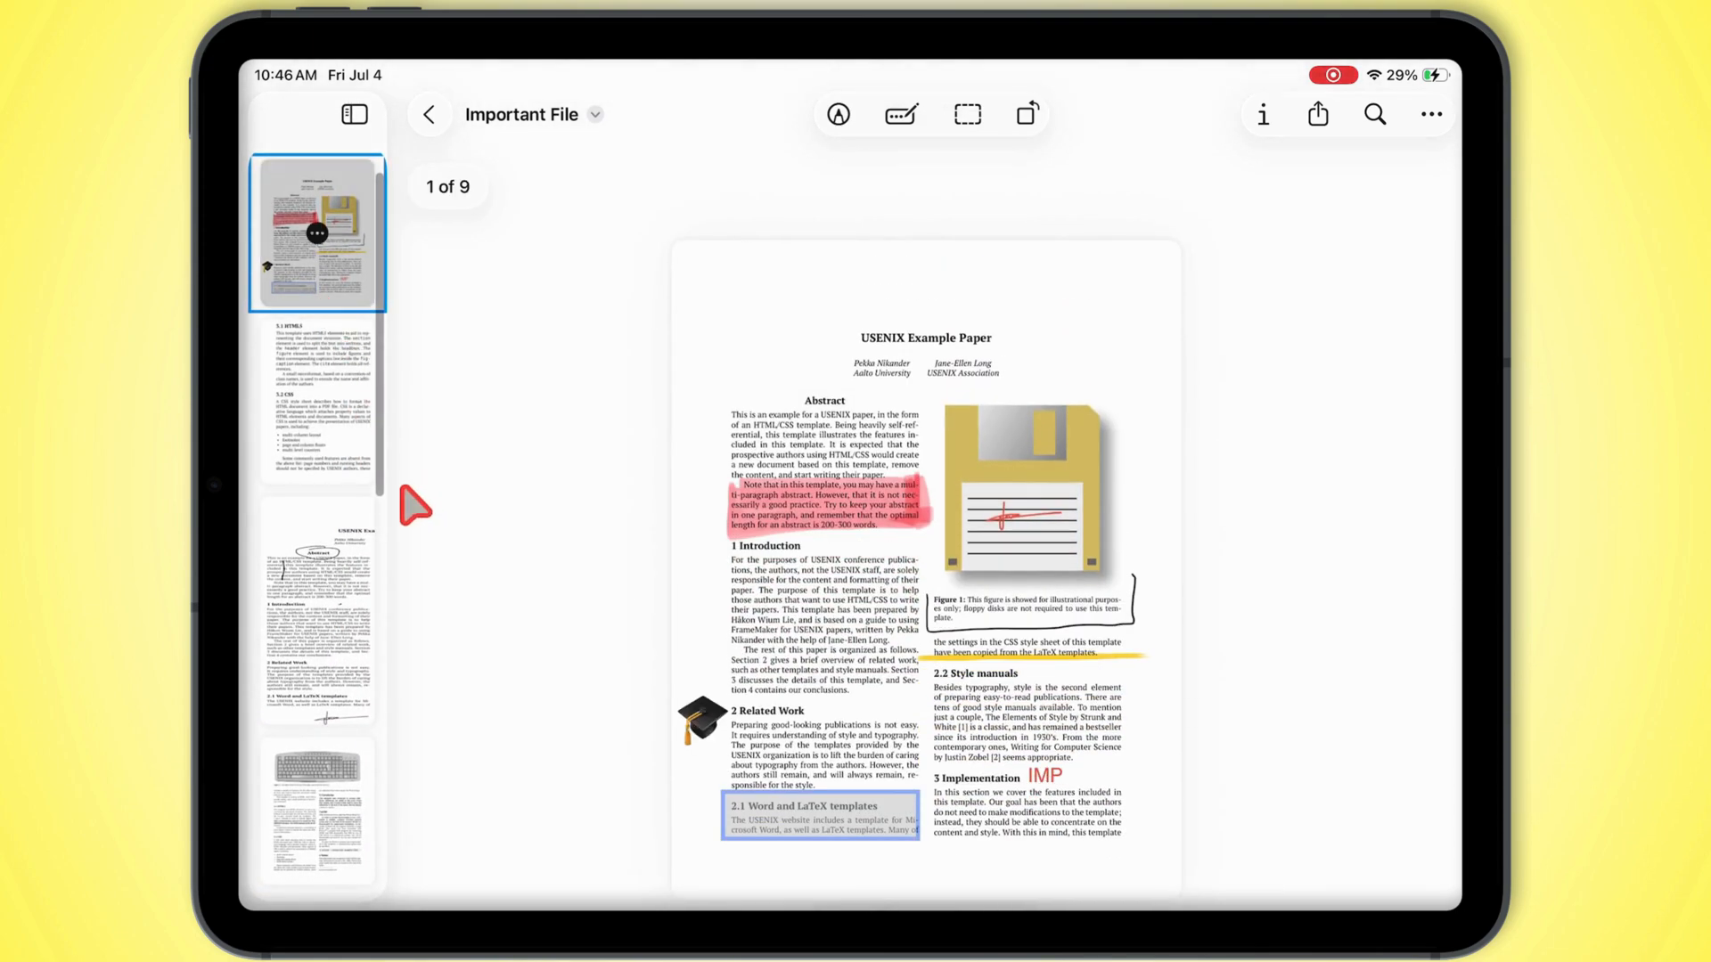
pyautogui.click(316, 234)
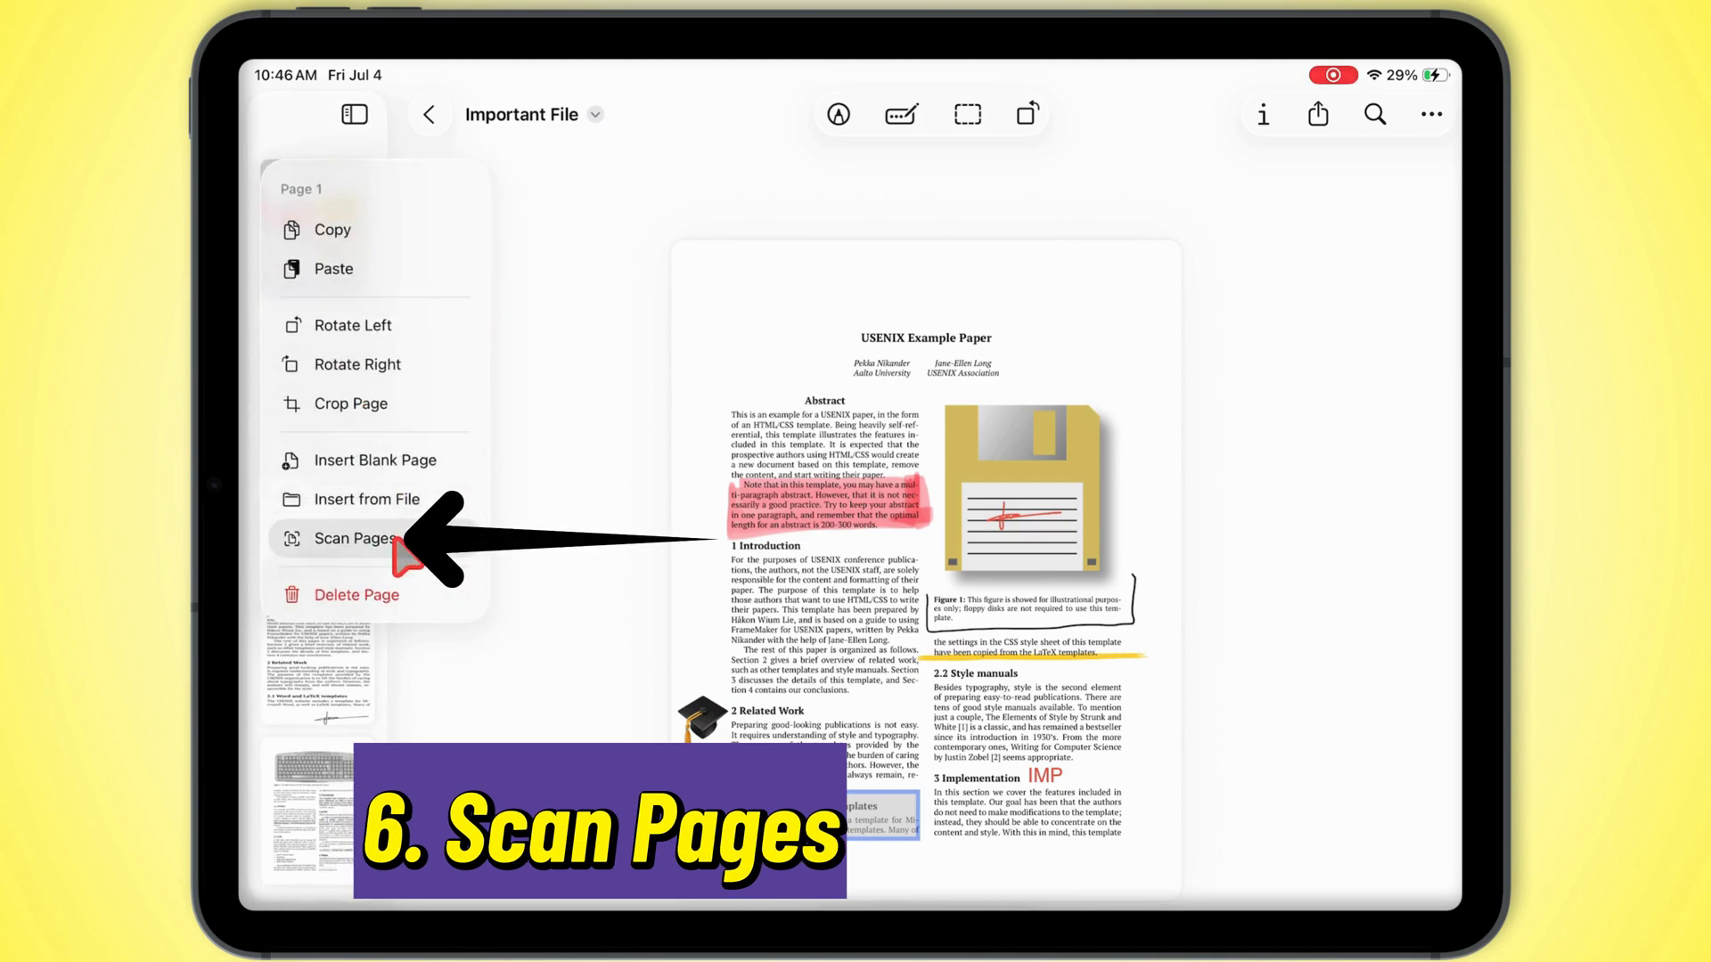
pyautogui.click(353, 538)
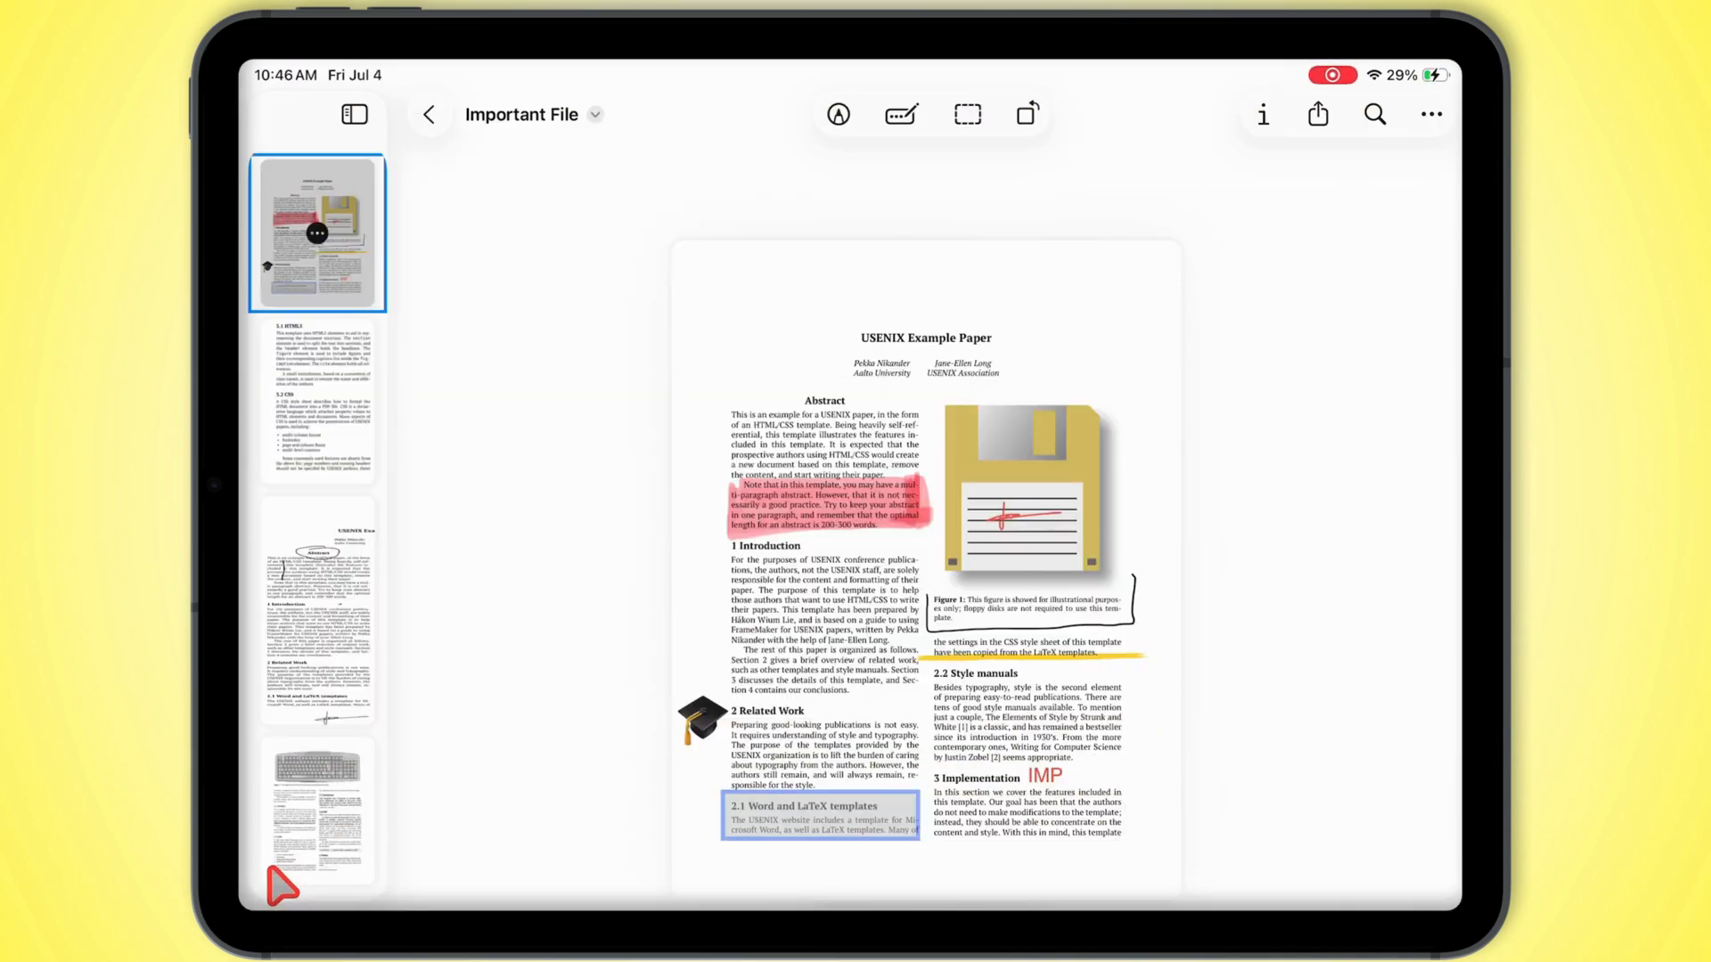
# Step: Delete the unwanted blank page, bringing Important File down to seven pages
pyautogui.scroll(-3)
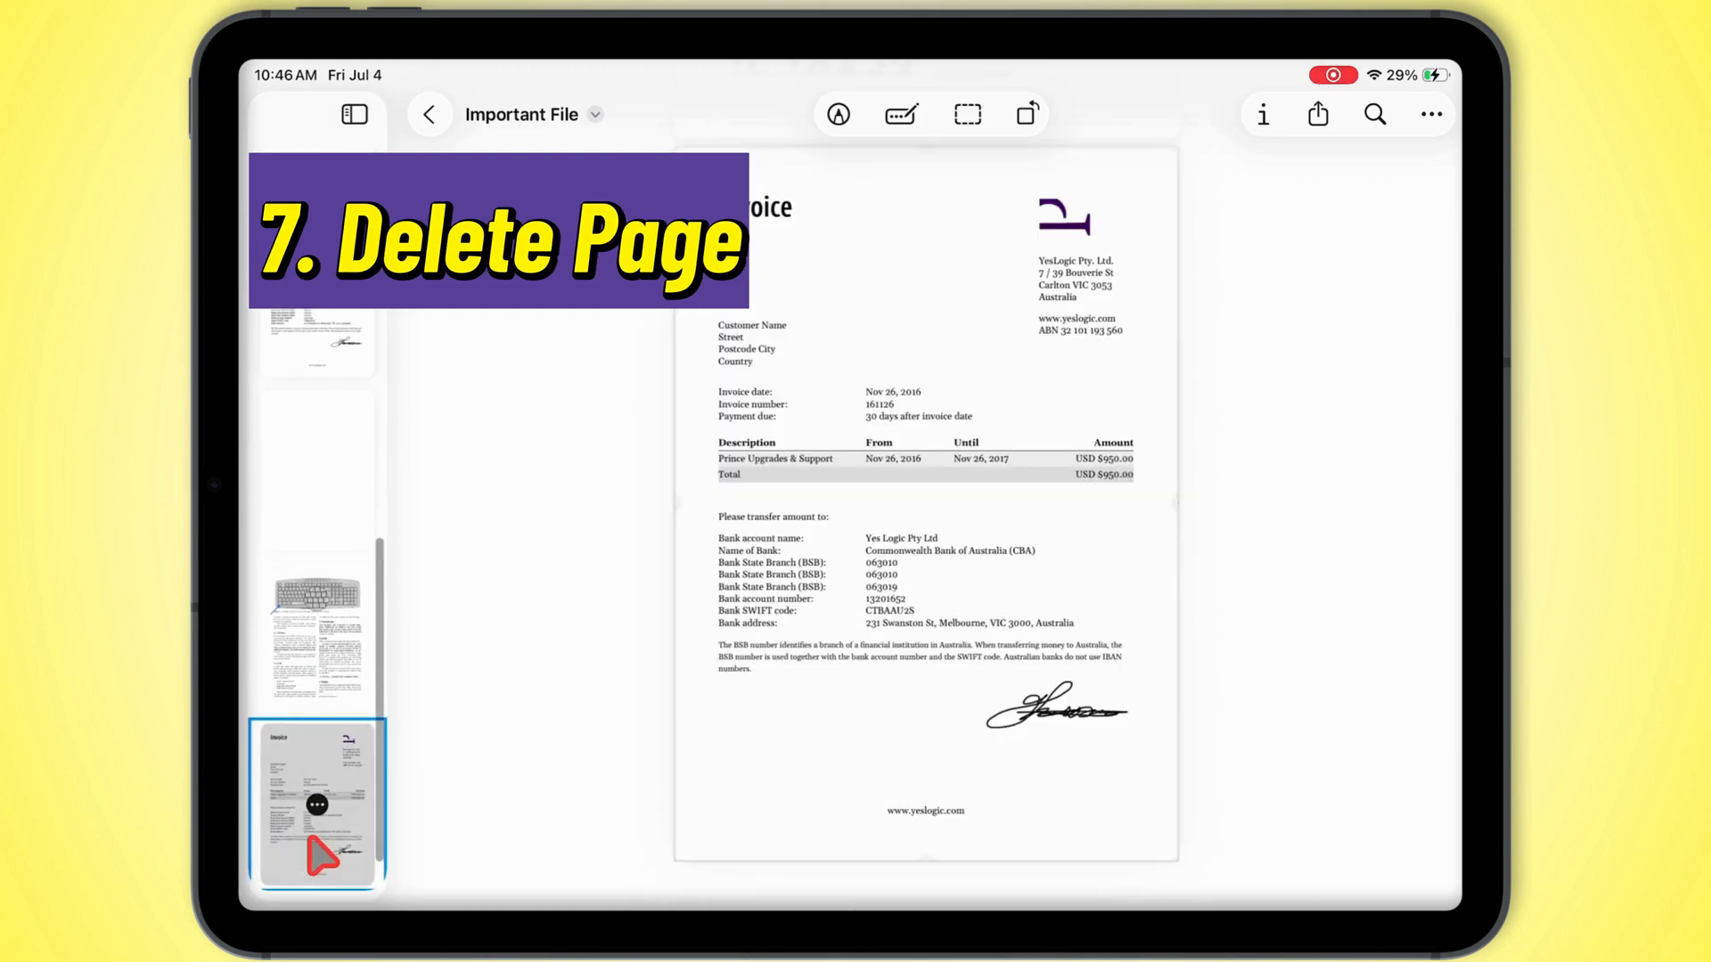
pyautogui.click(317, 806)
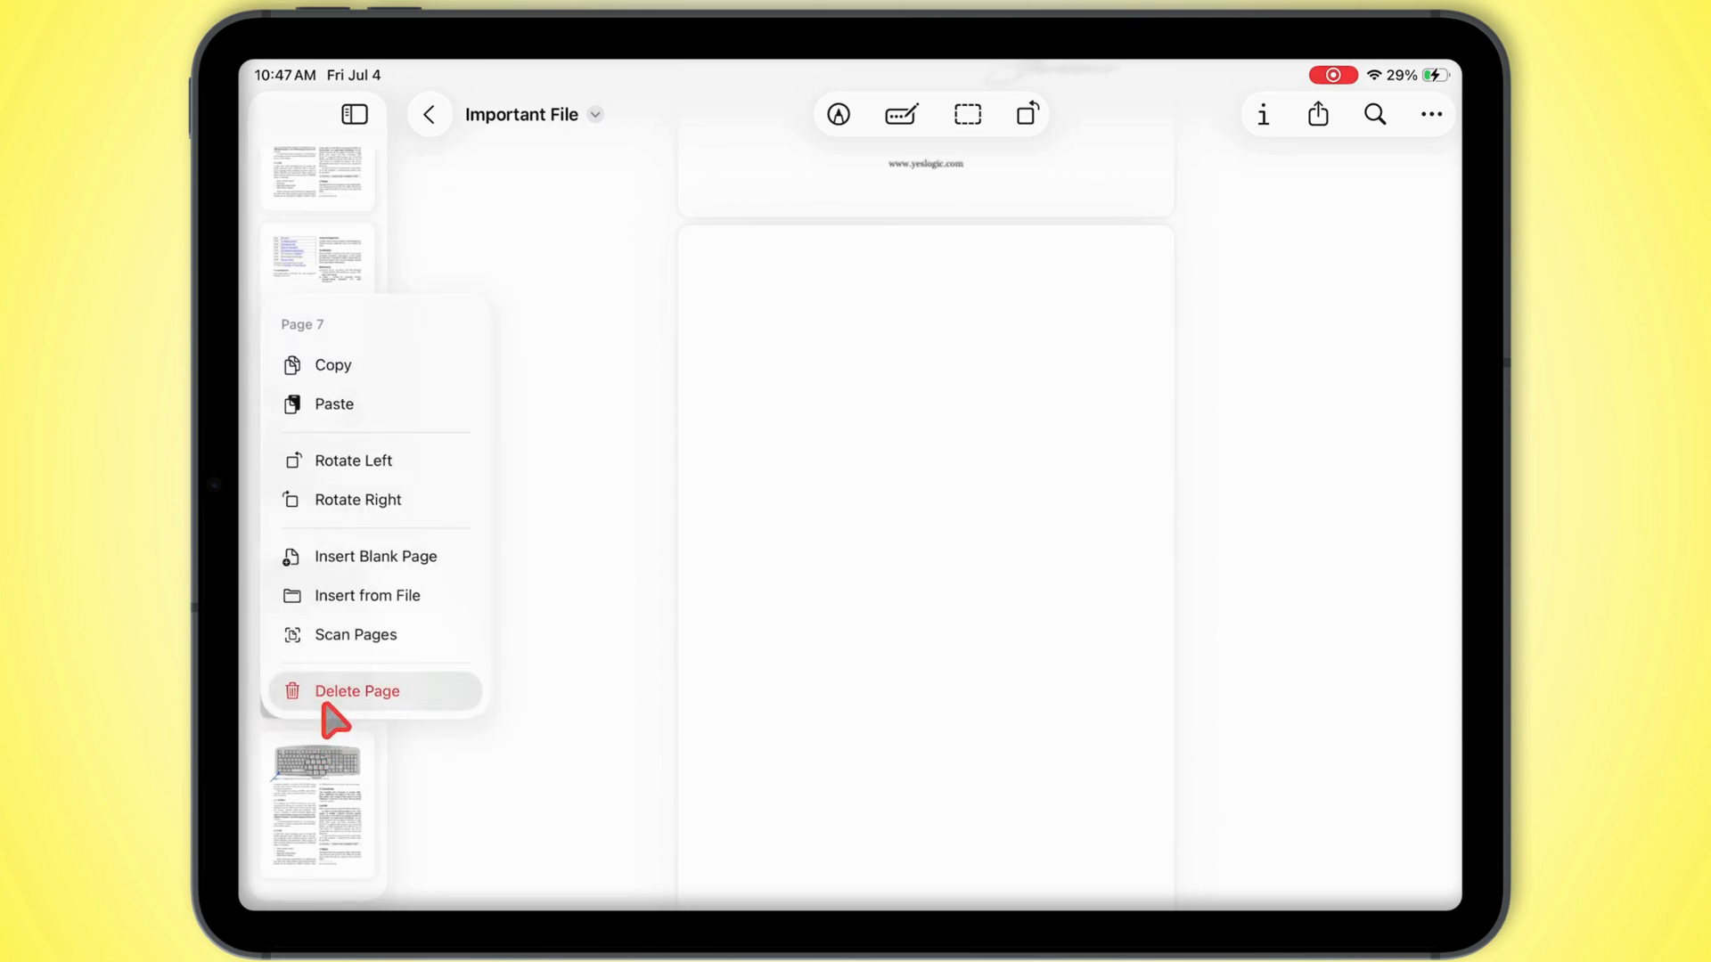
pyautogui.click(356, 690)
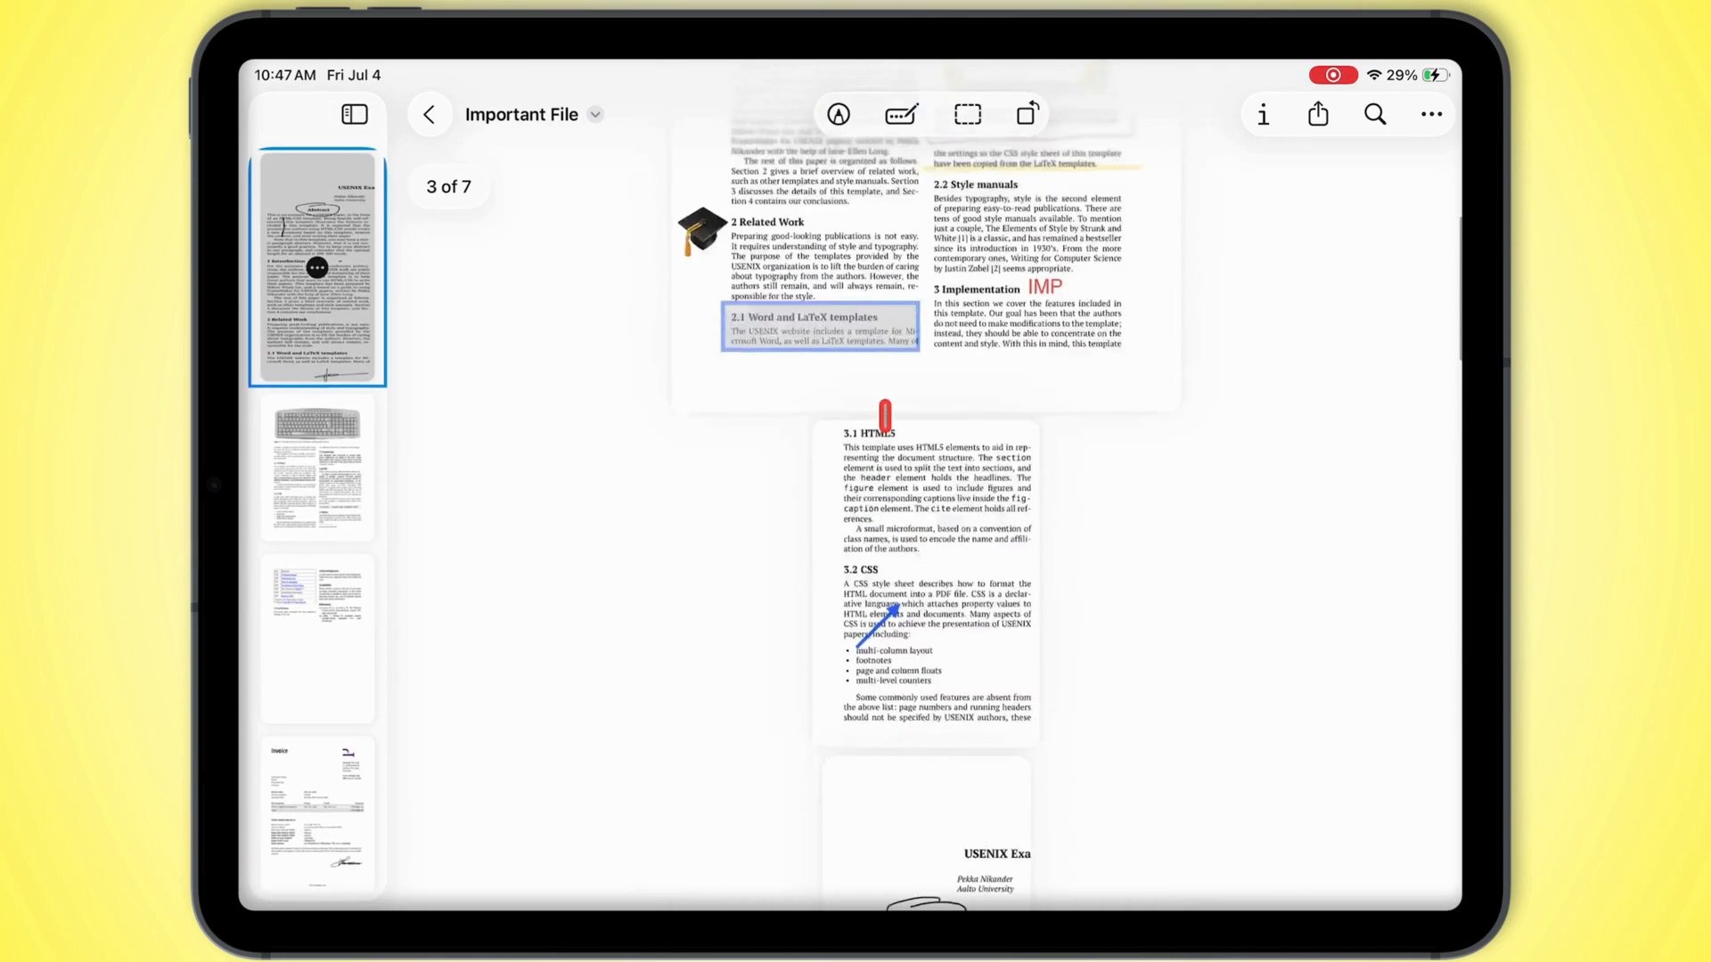
pyautogui.scroll(-3)
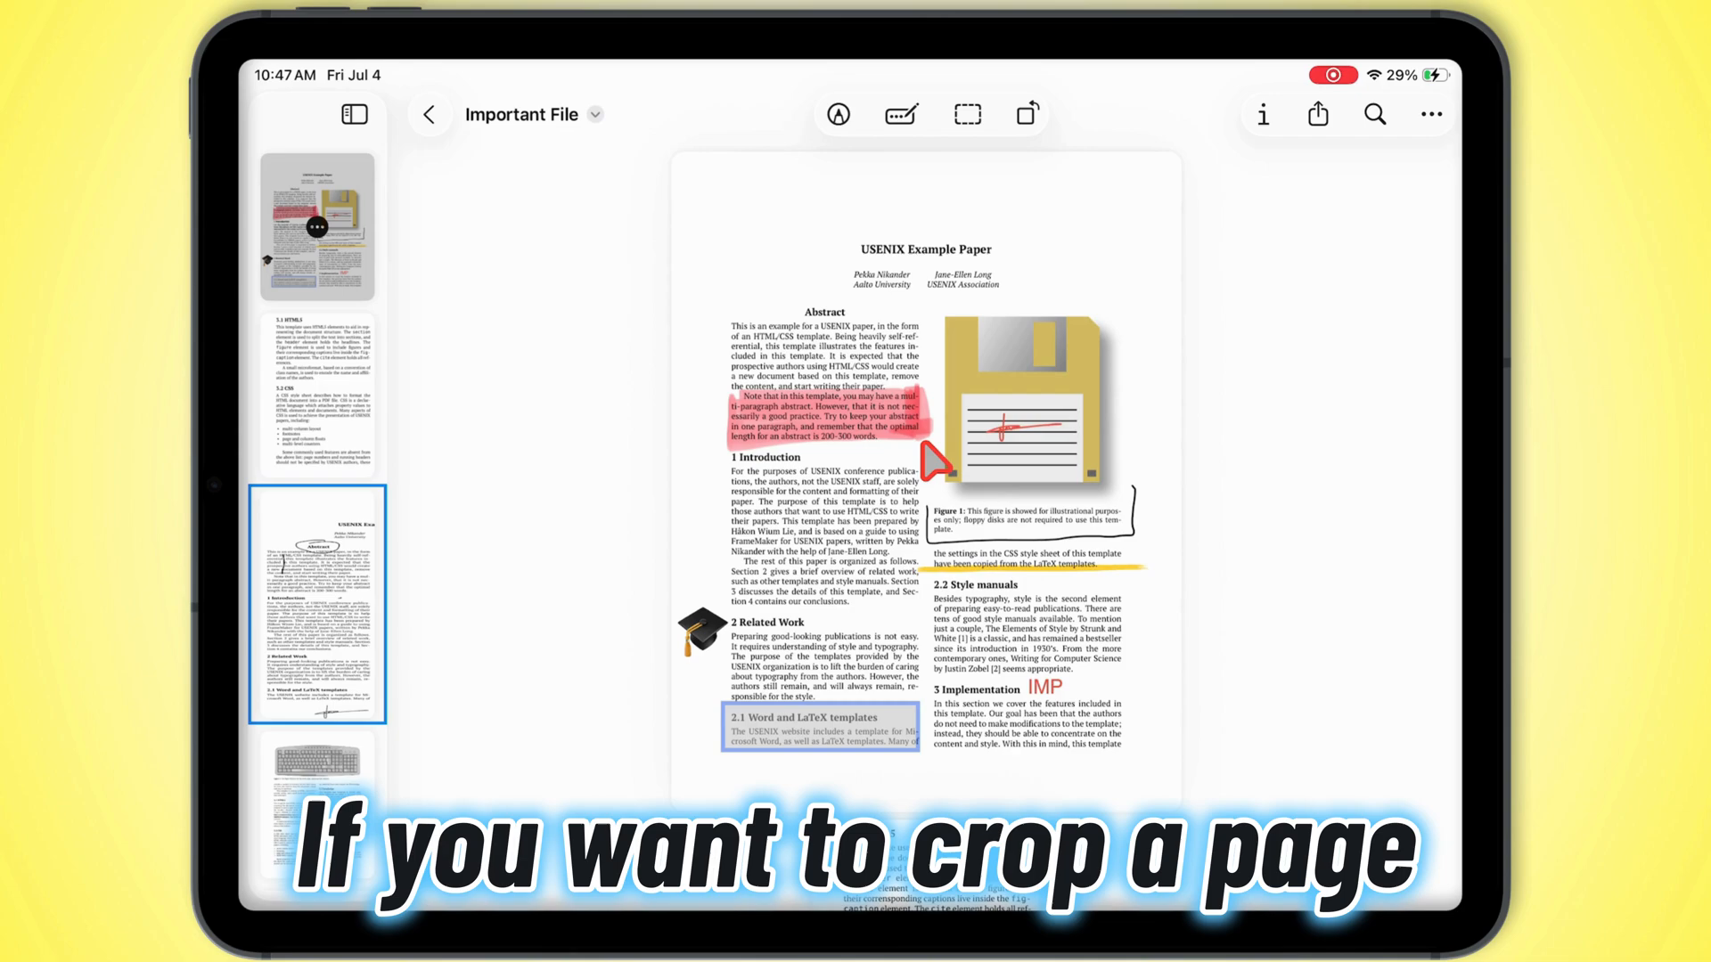
pyautogui.click(967, 114)
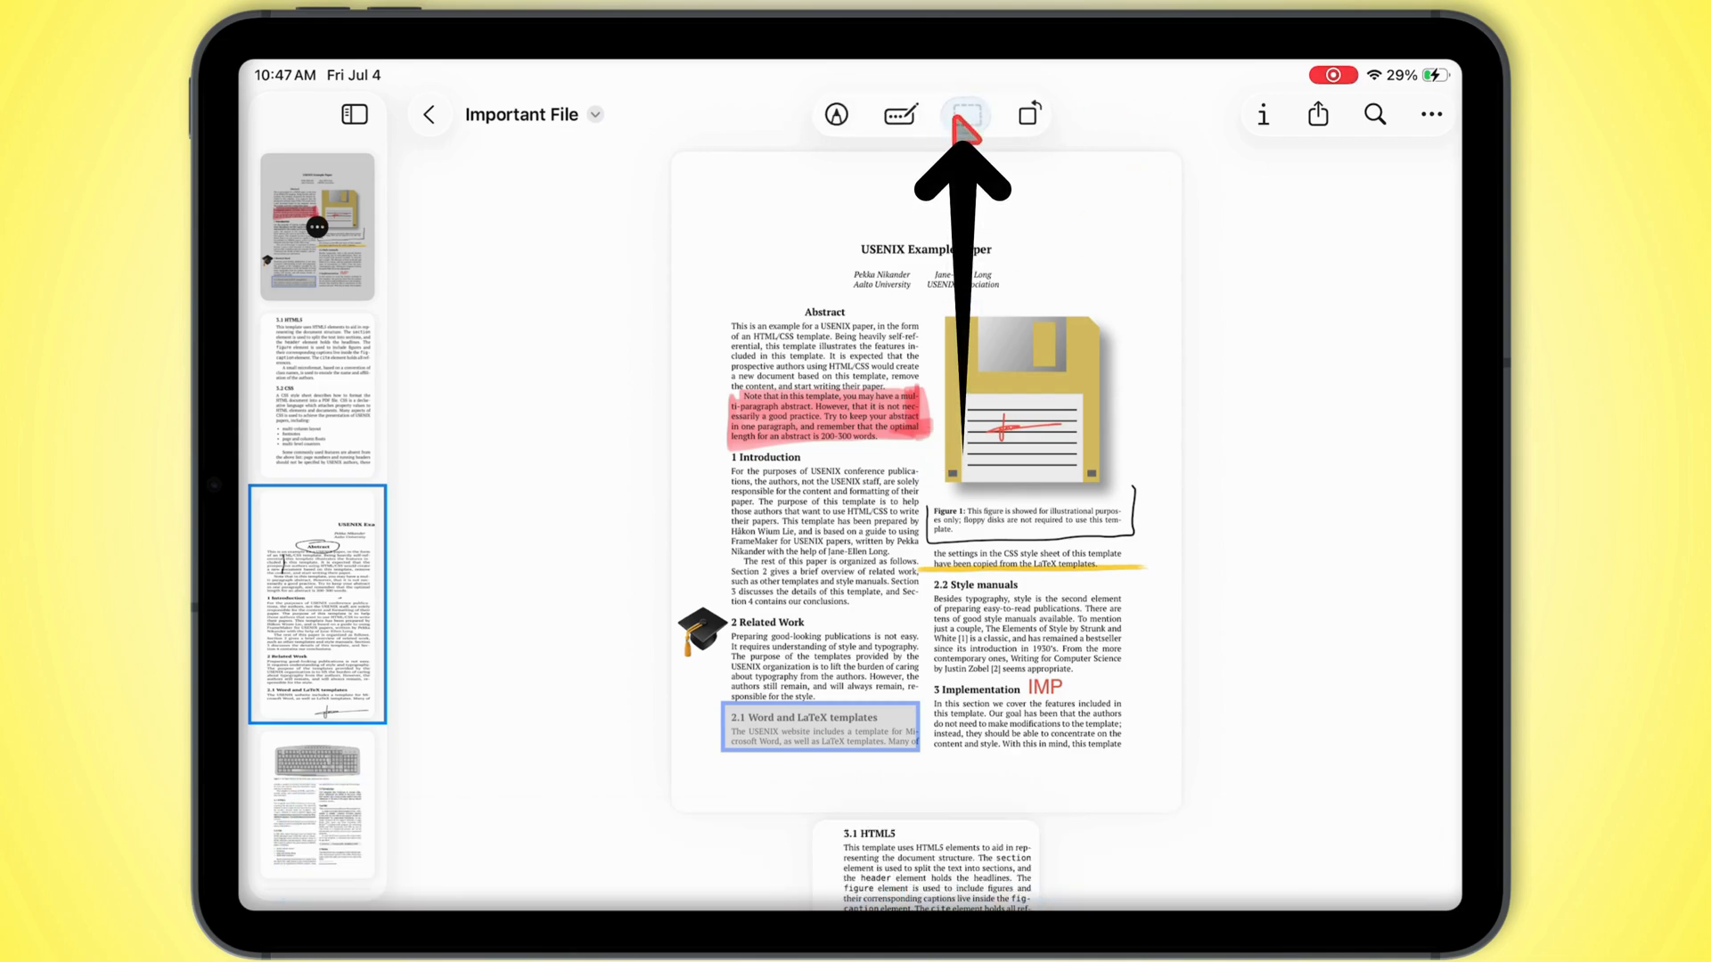
pyautogui.click(966, 114)
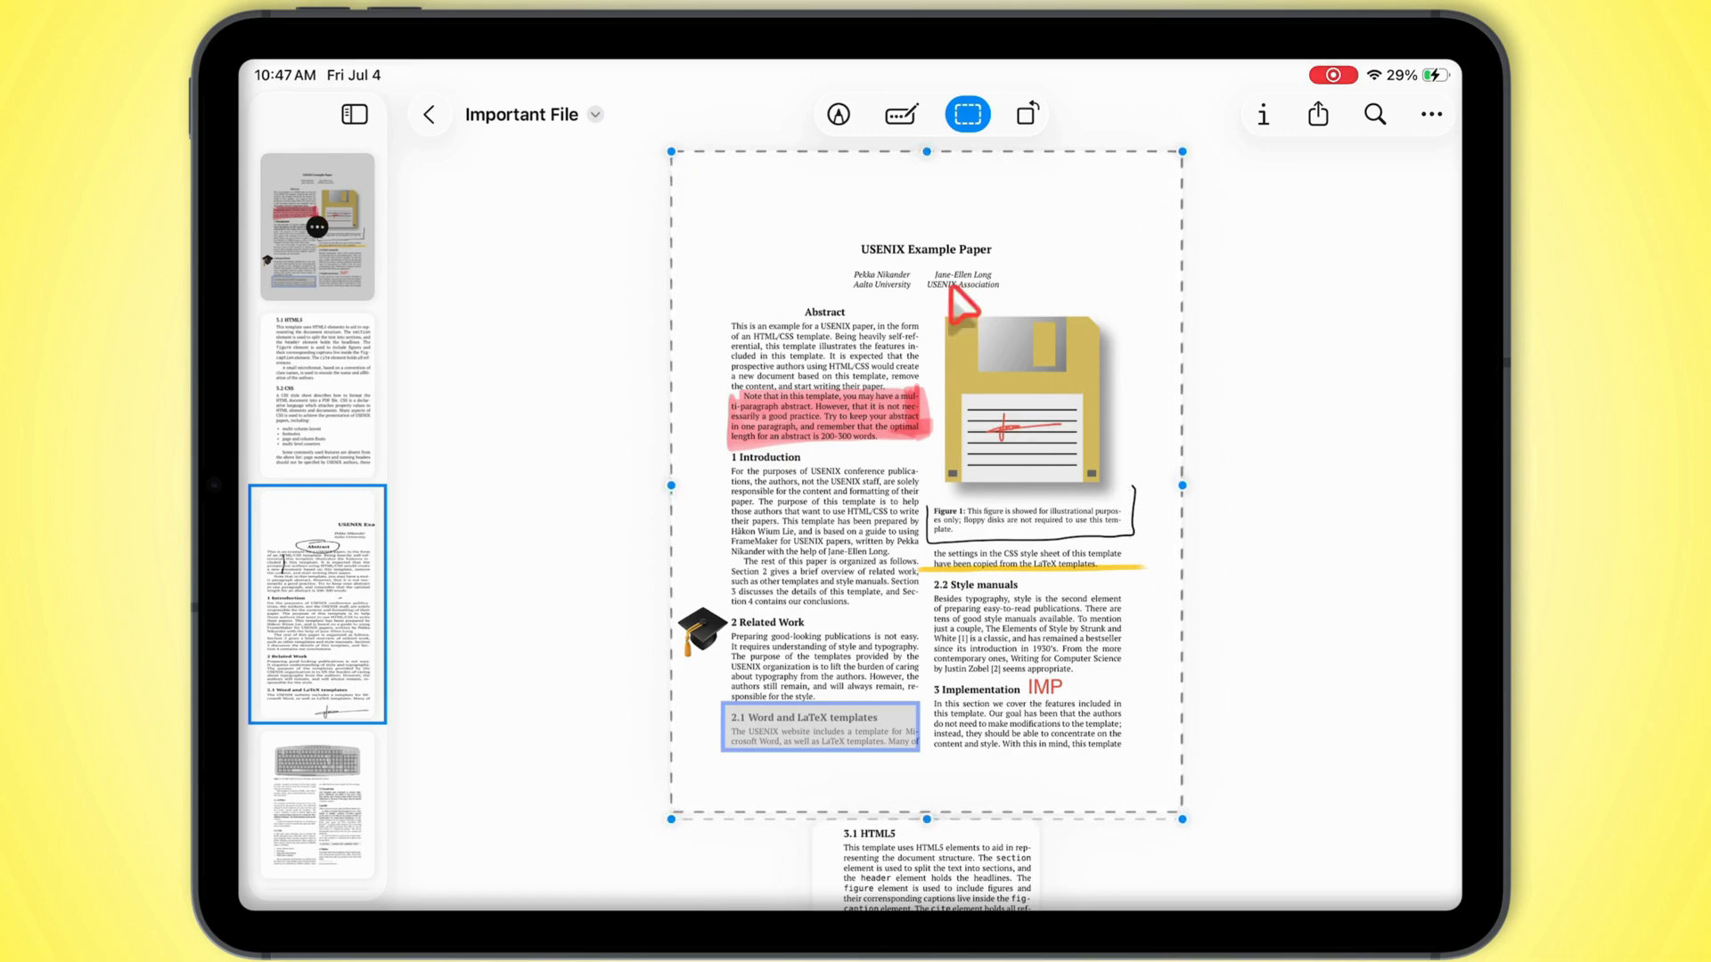
pyautogui.click(1263, 114)
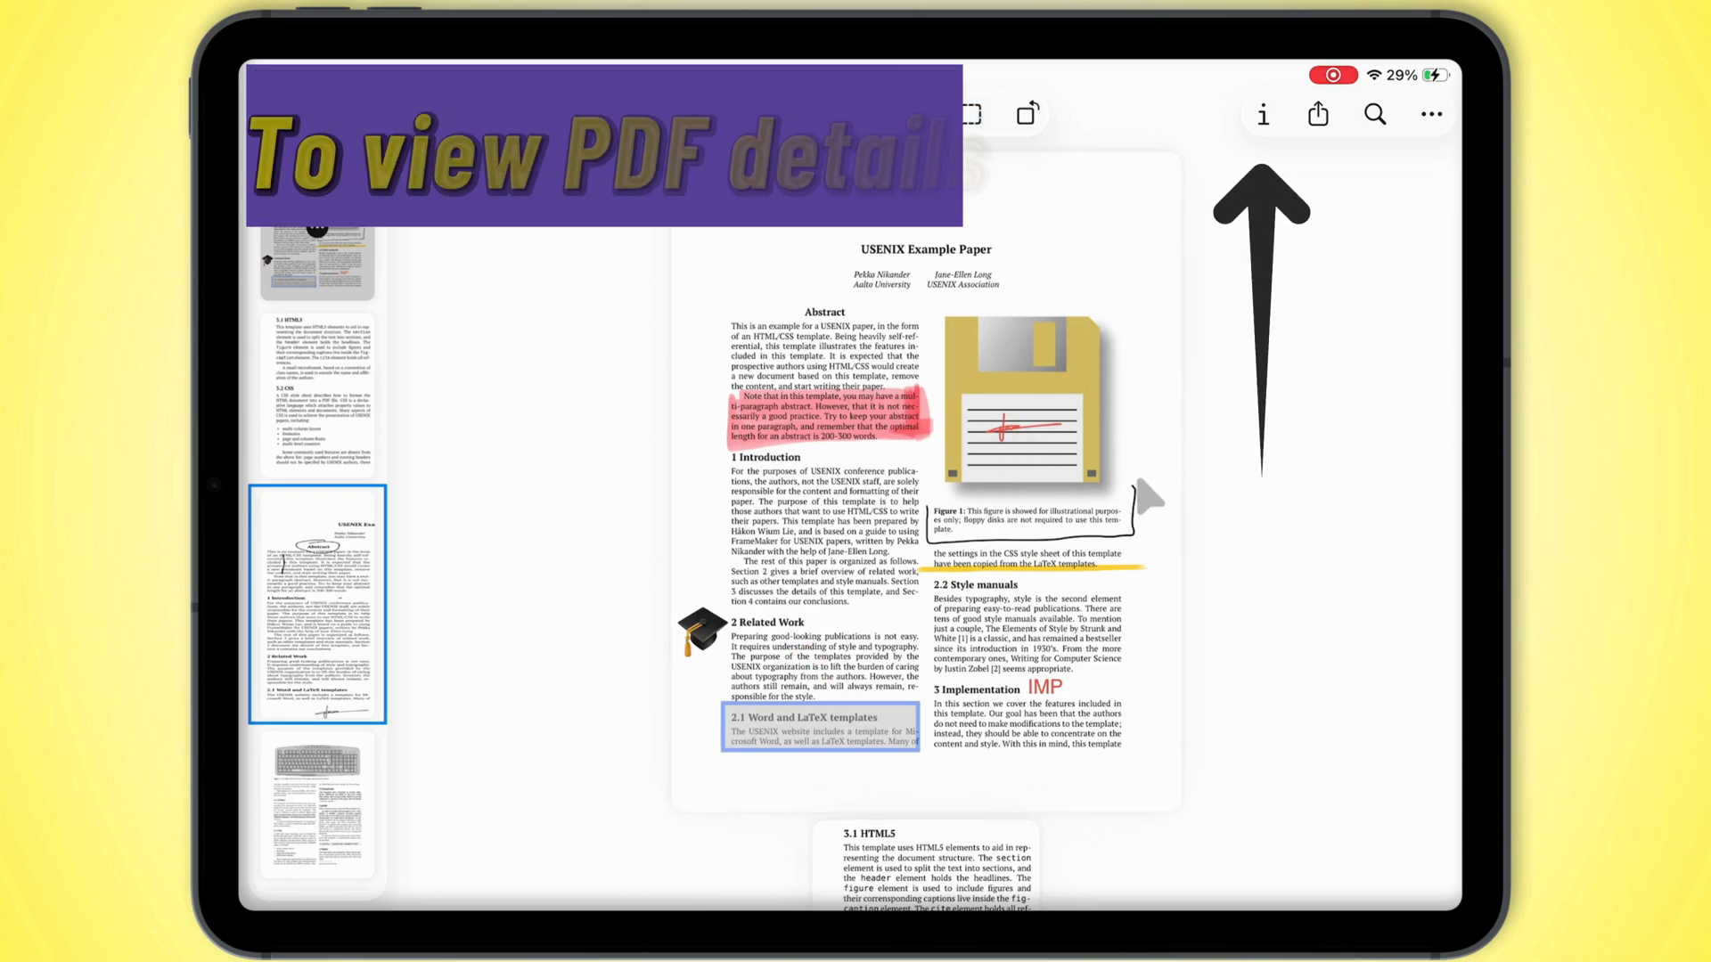
pyautogui.click(1263, 114)
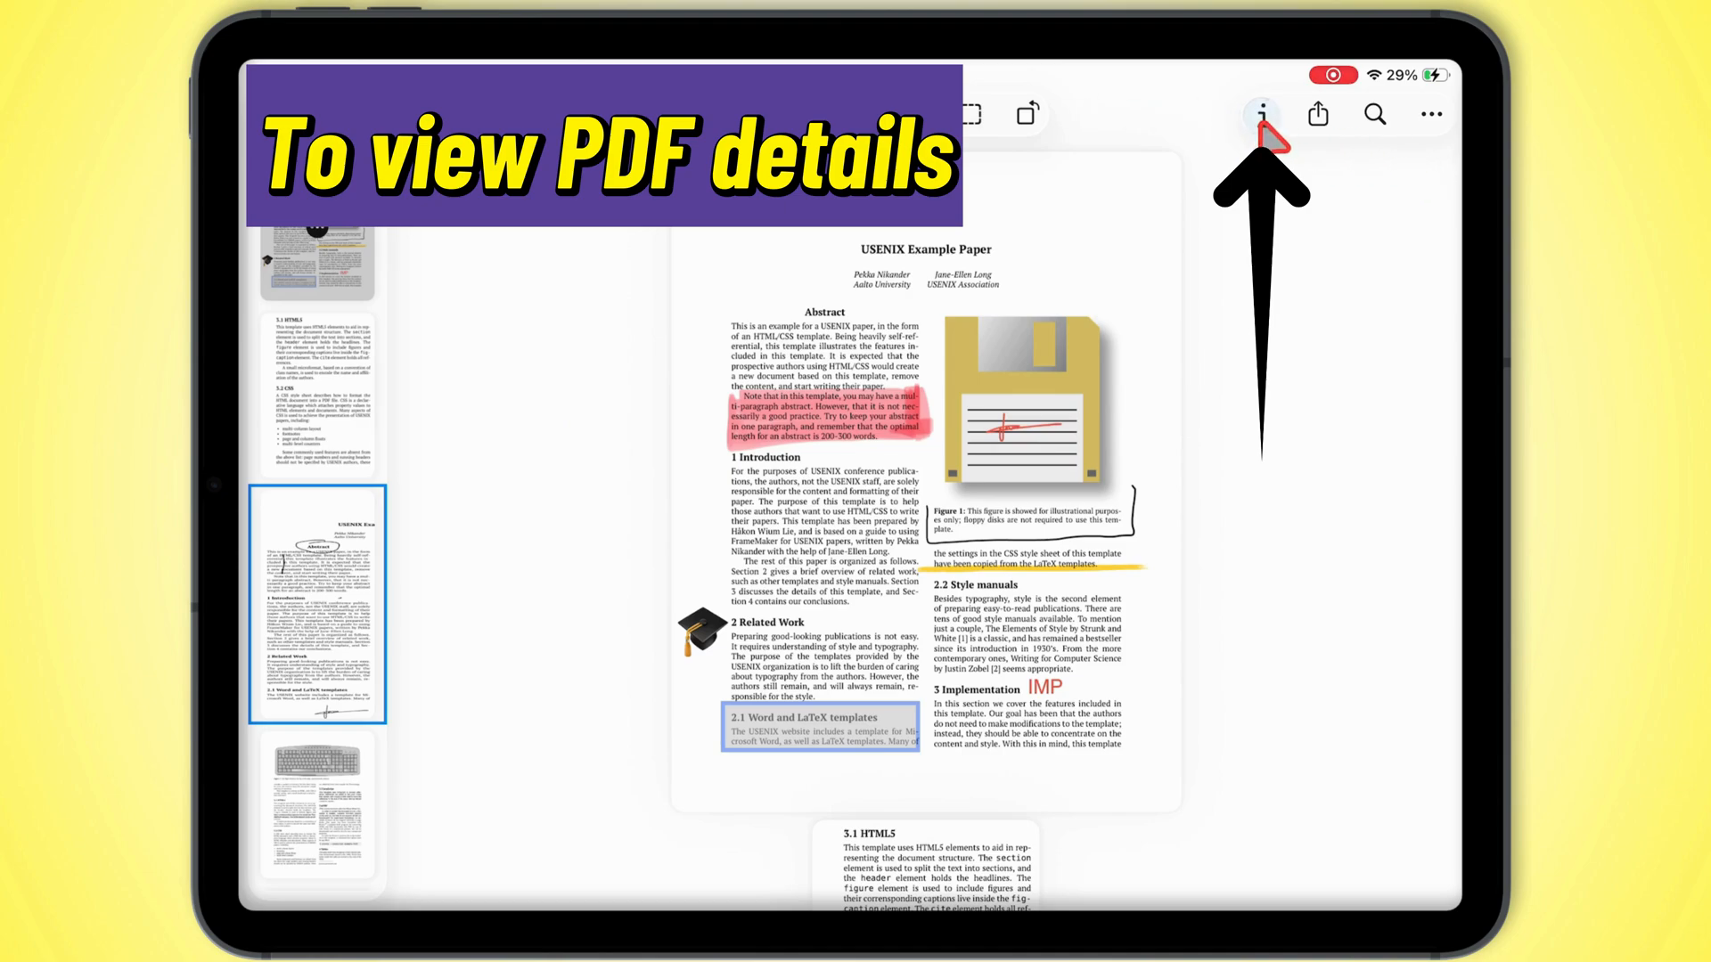
pyautogui.click(1259, 114)
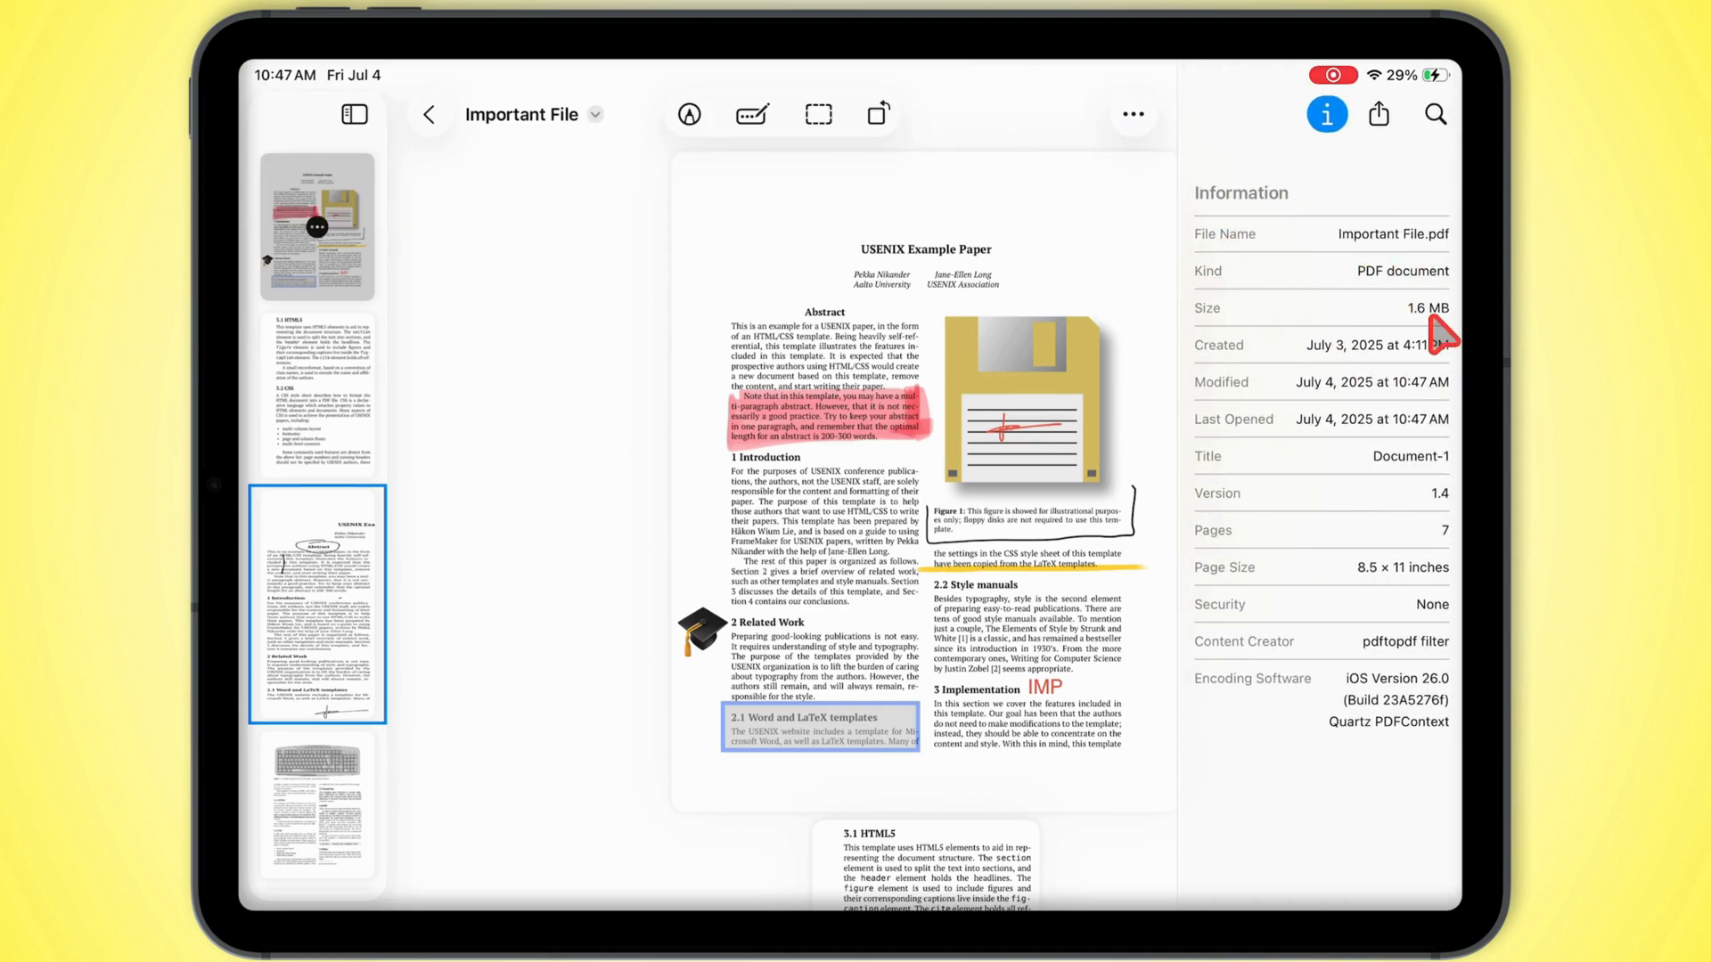
pyautogui.moveTo(1251, 389)
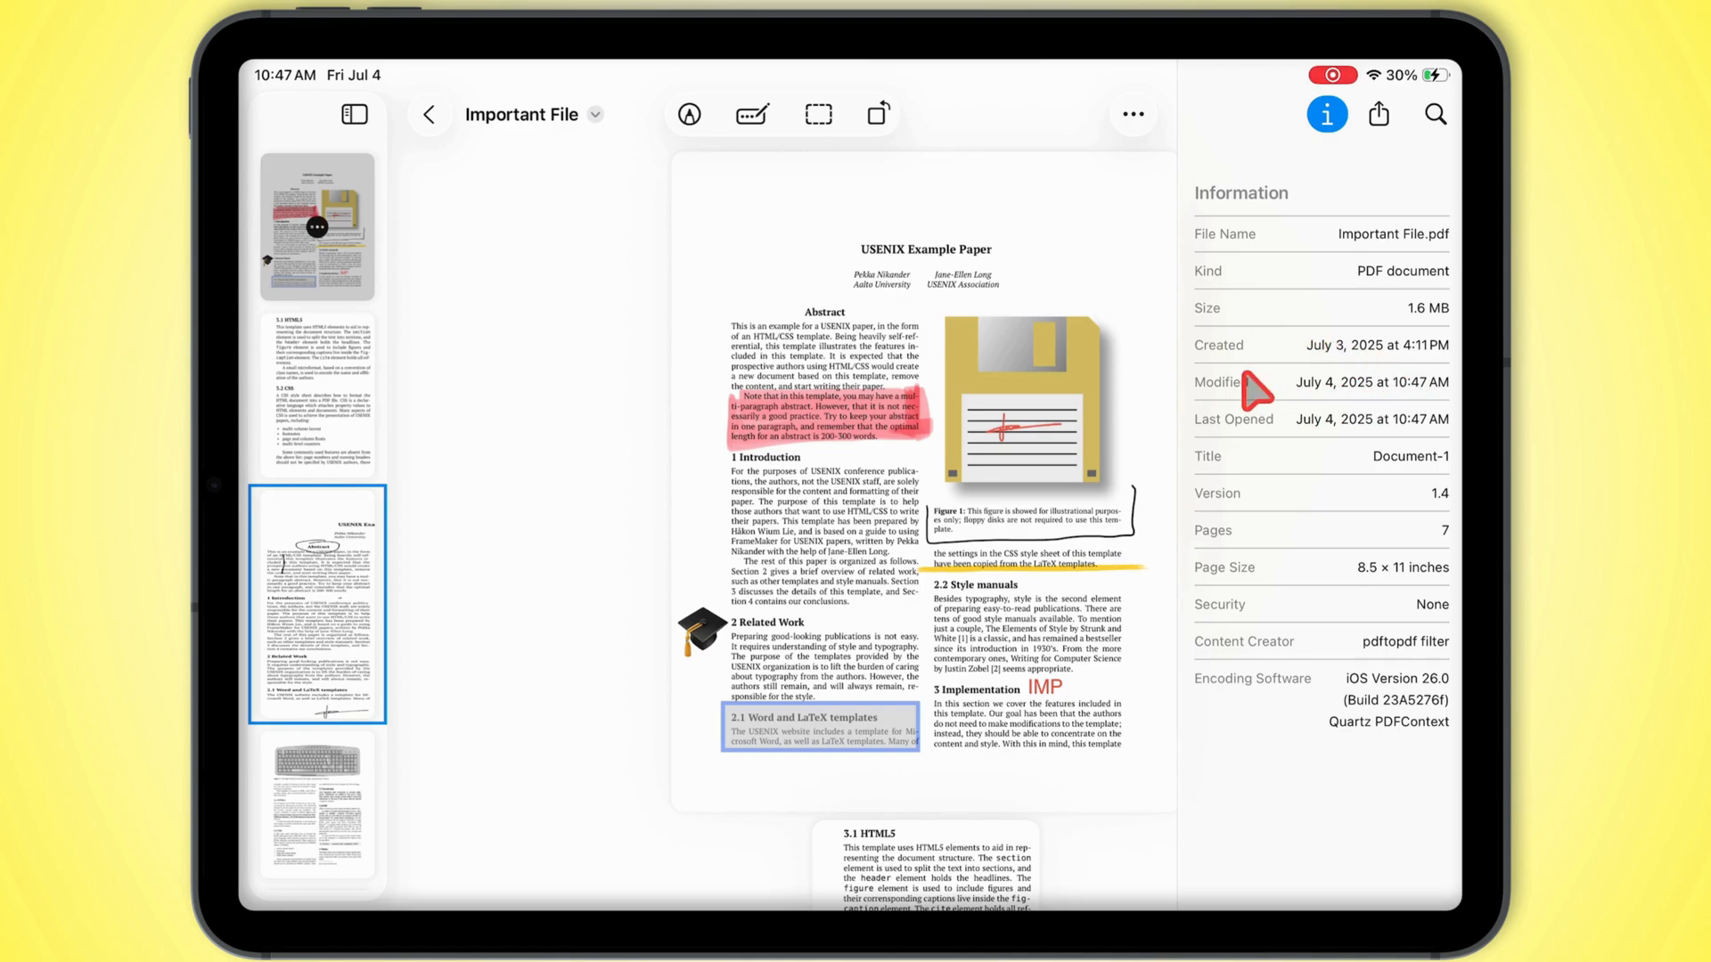
pyautogui.moveTo(1451, 610)
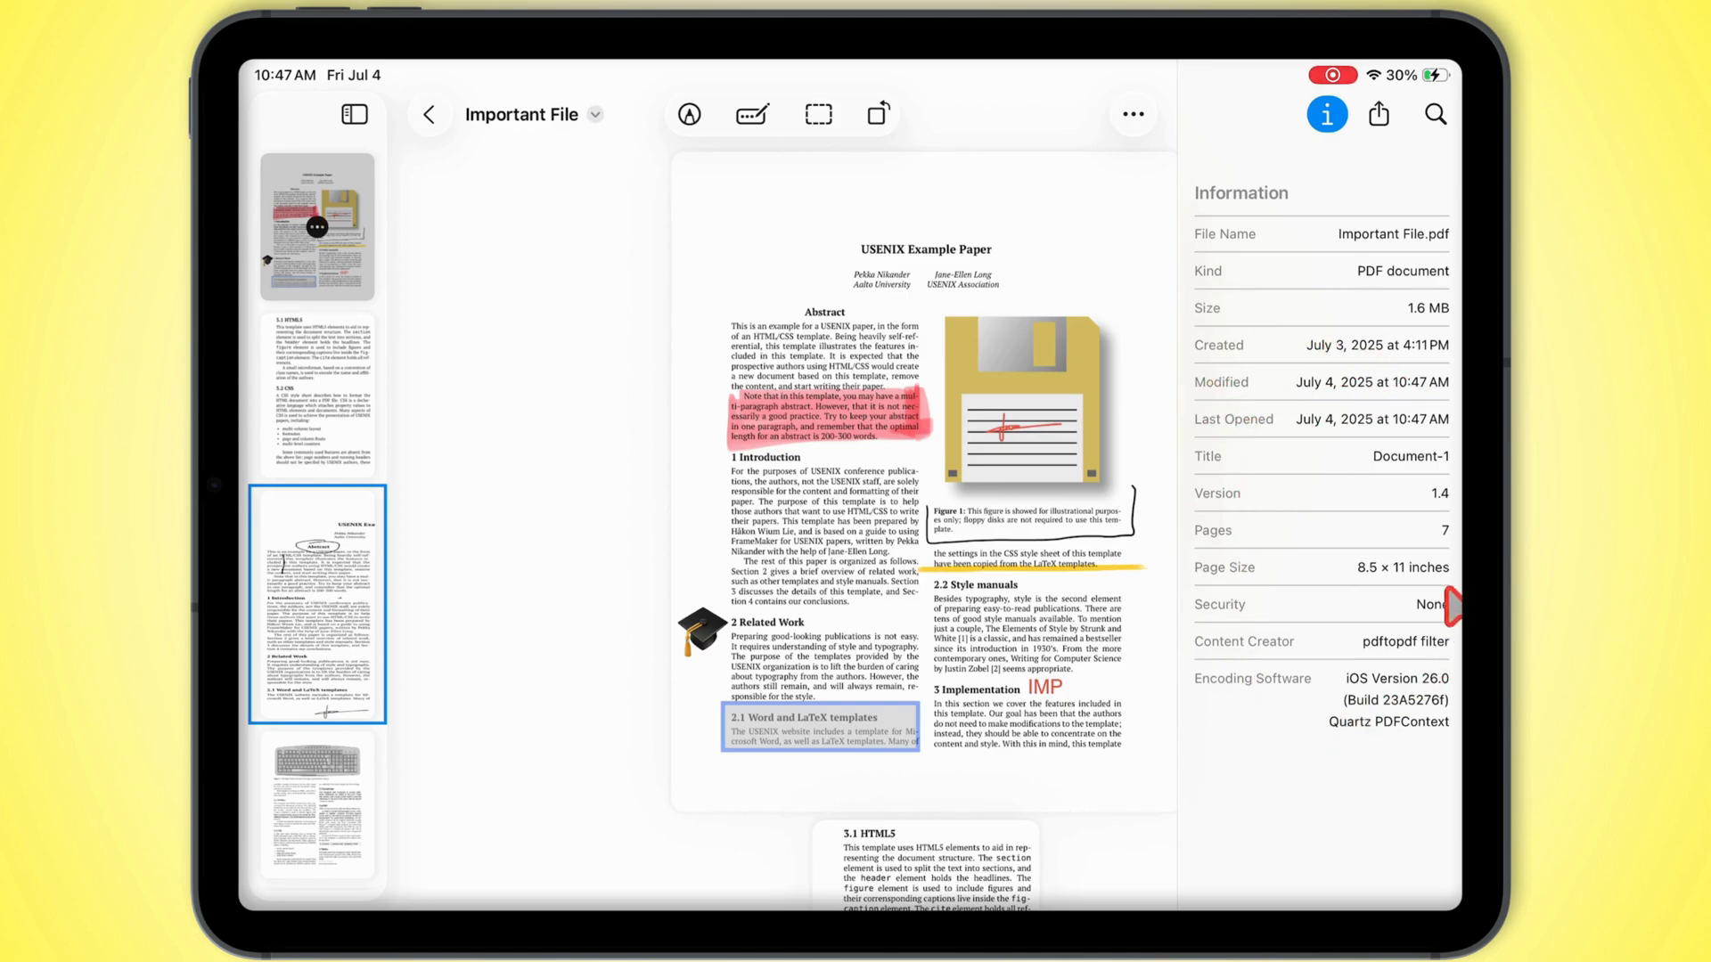
pyautogui.click(1326, 113)
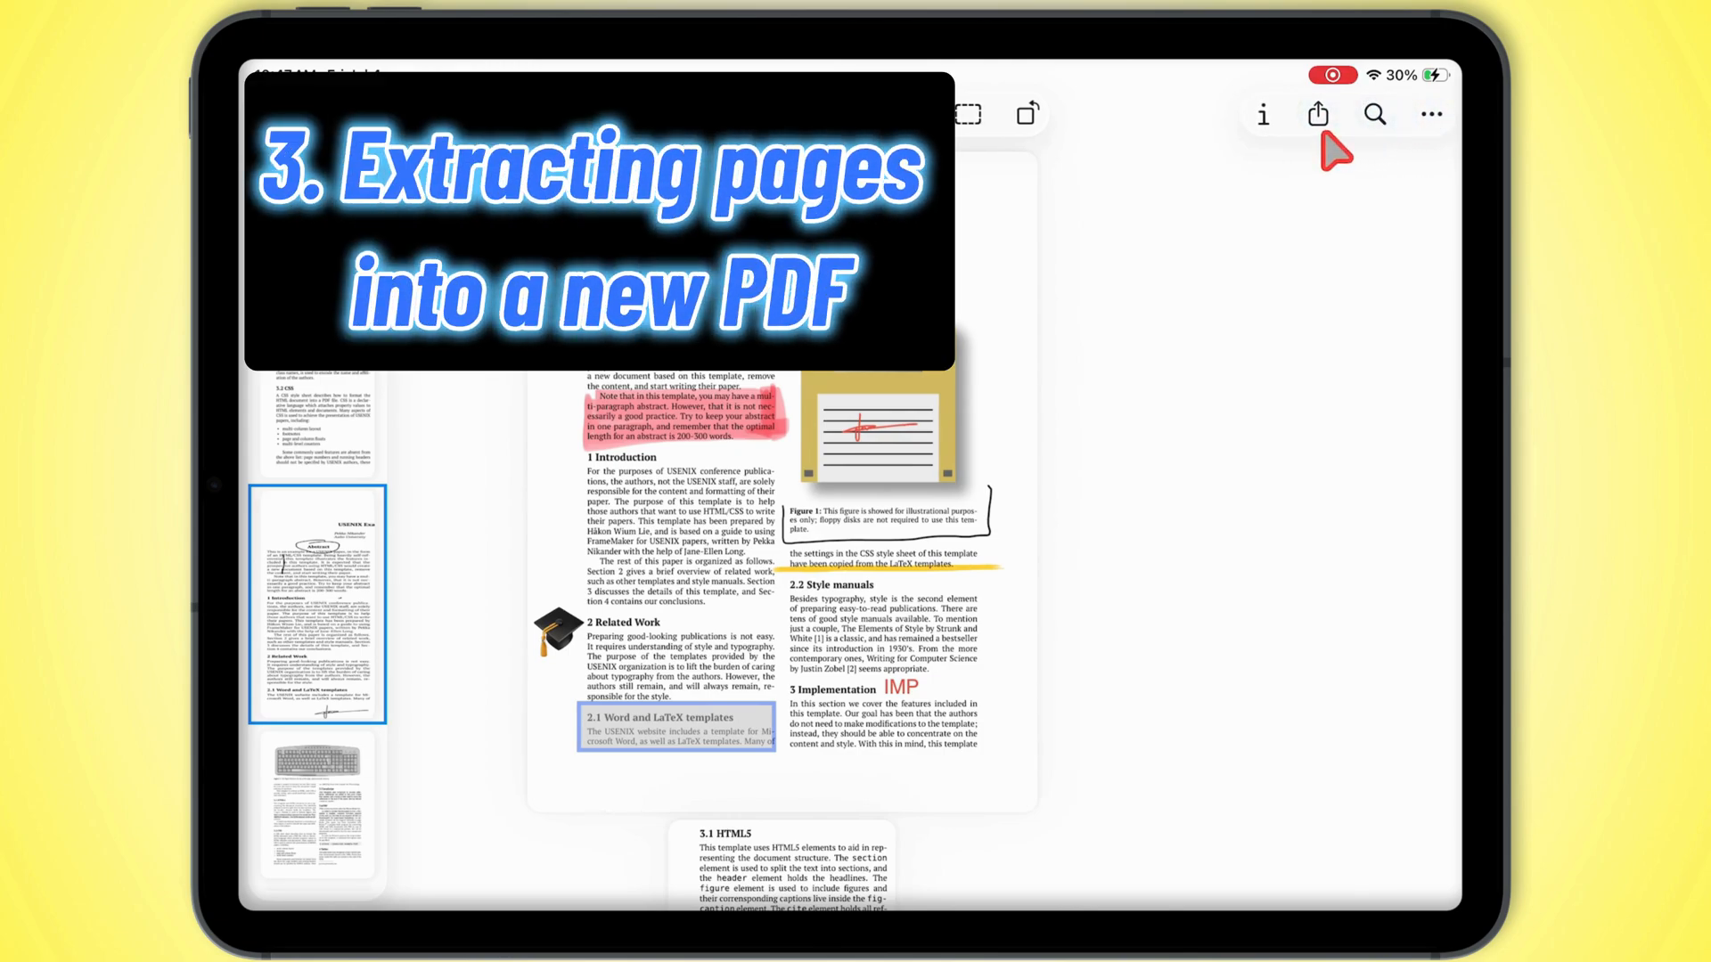
pyautogui.moveTo(1424, 156)
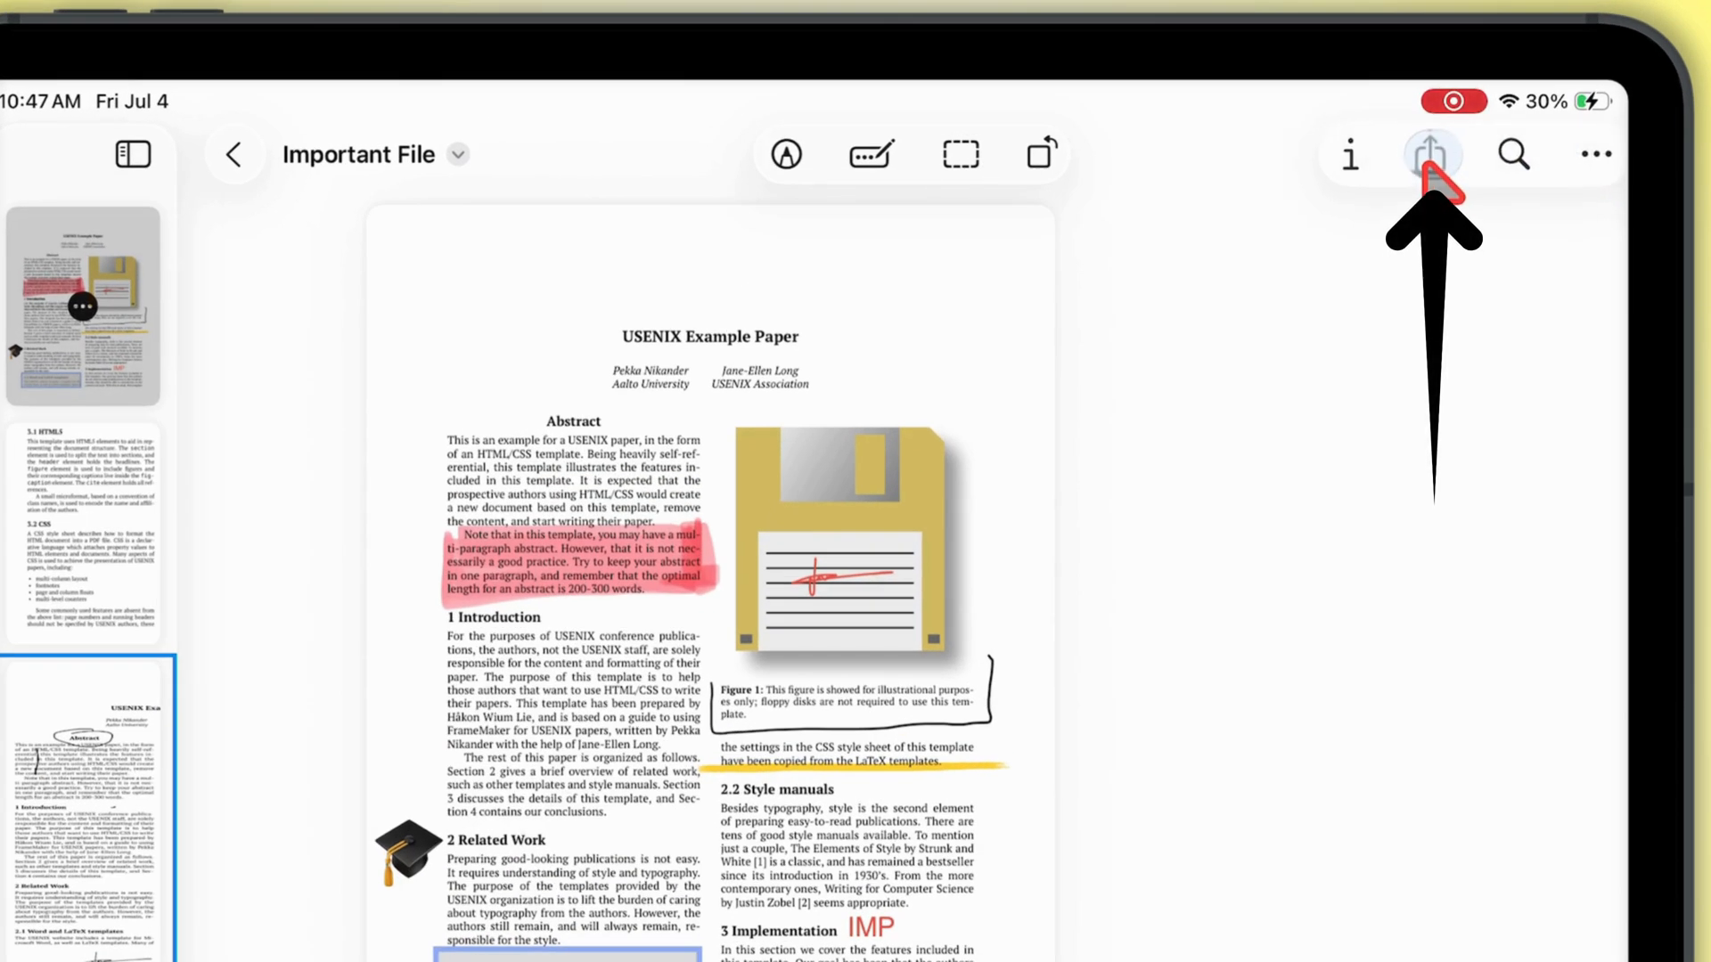
# Step: Save pages 2–5 as a separate four-page PDF On My iPad and open the new file
pyautogui.click(1432, 156)
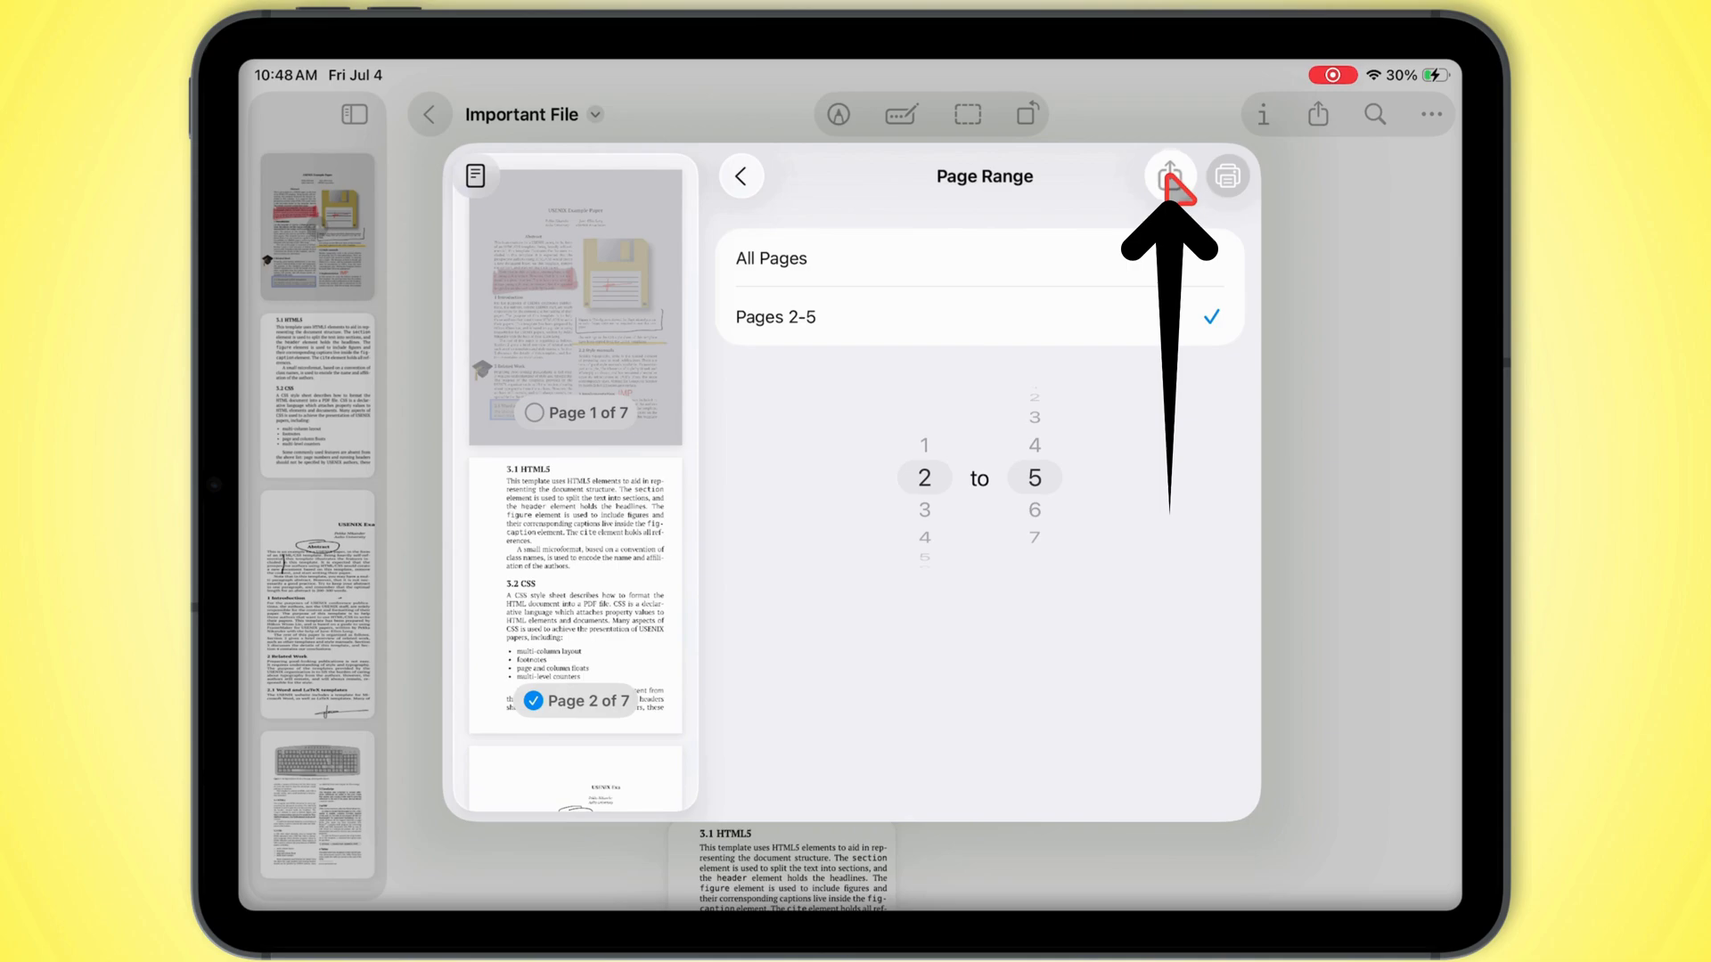
pyautogui.click(1170, 175)
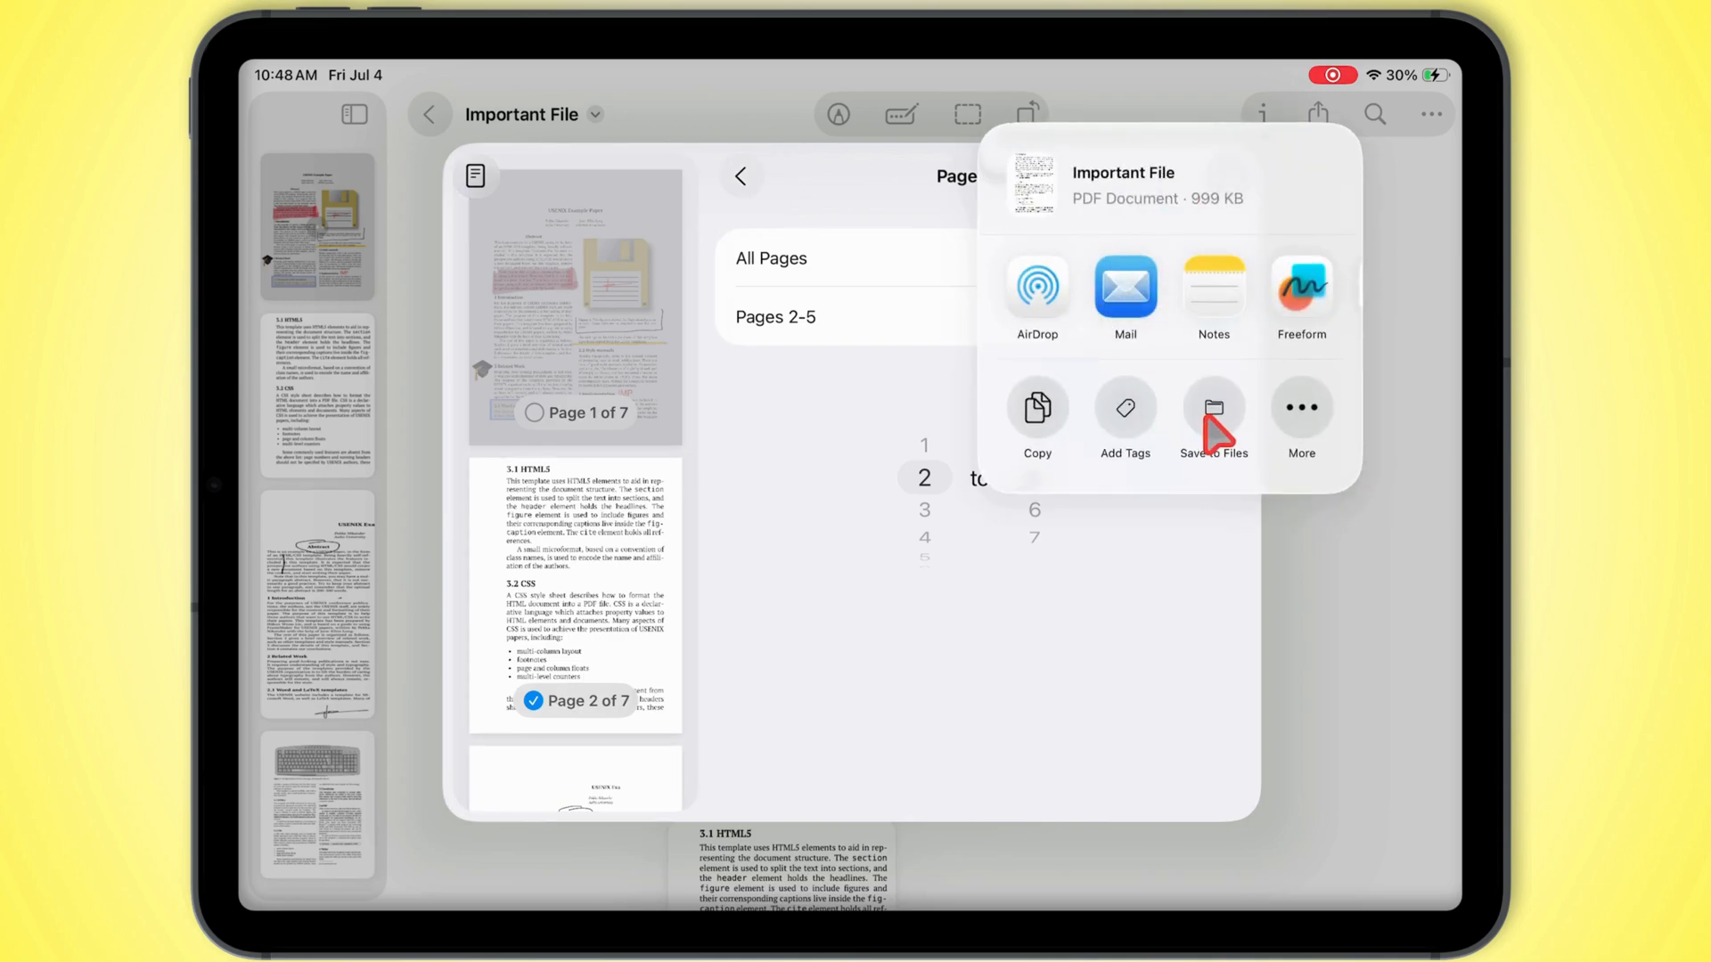
pyautogui.click(1214, 408)
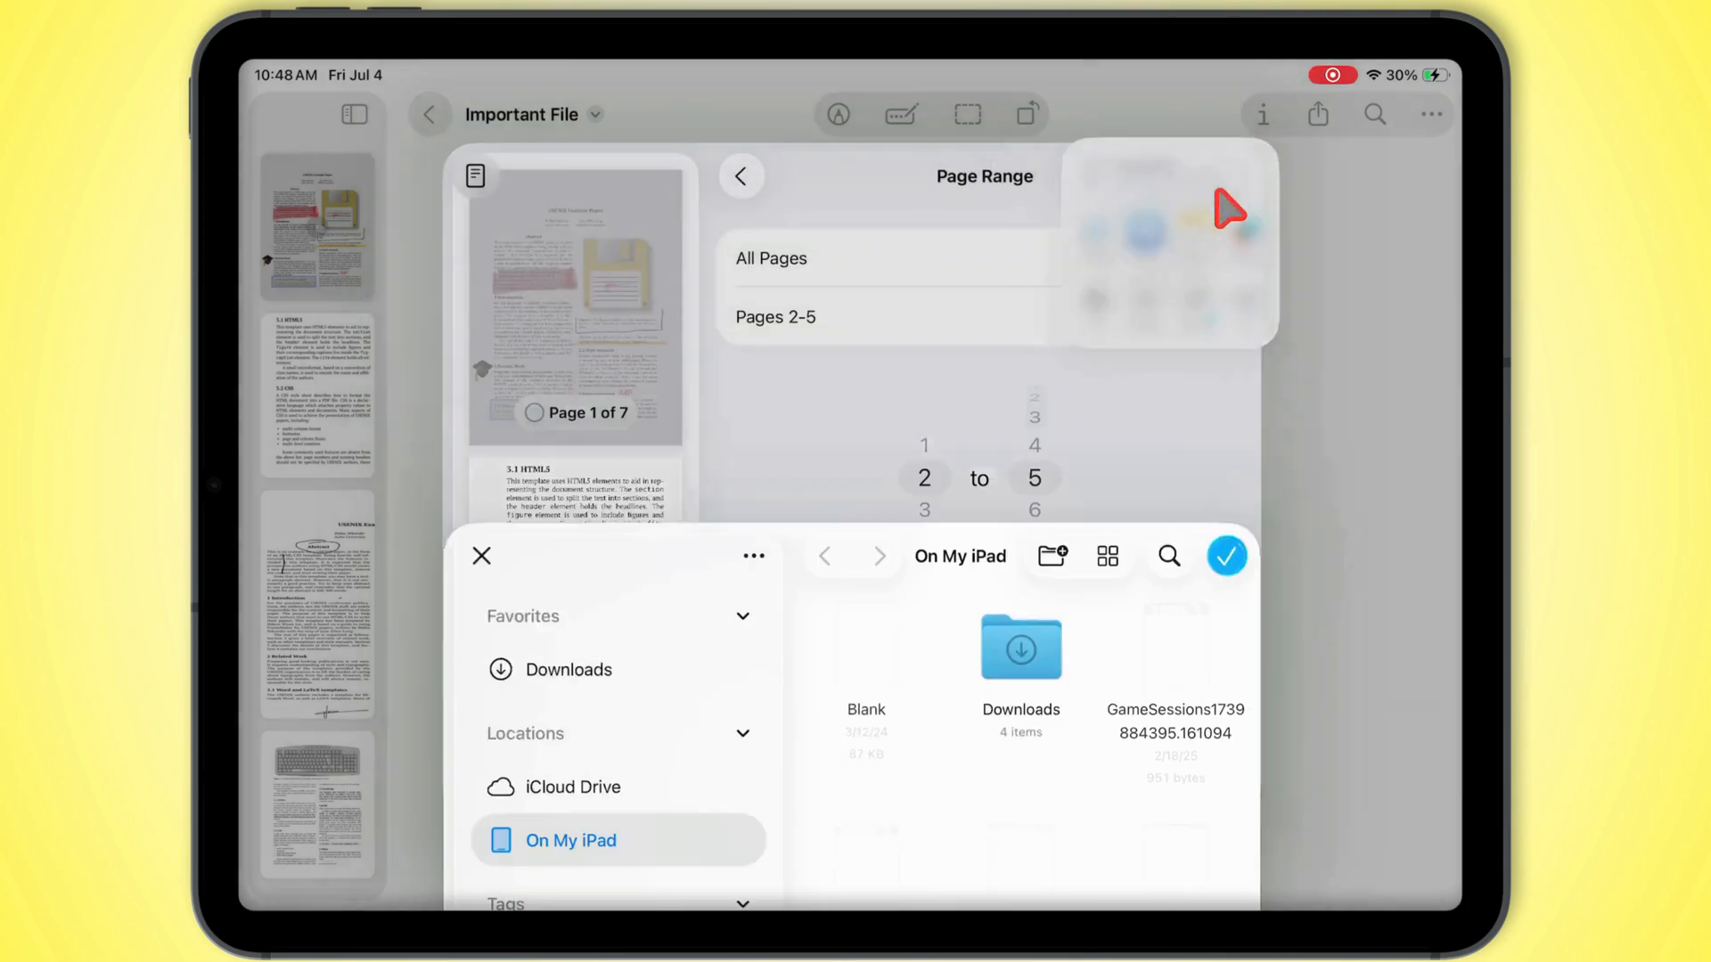
pyautogui.click(481, 556)
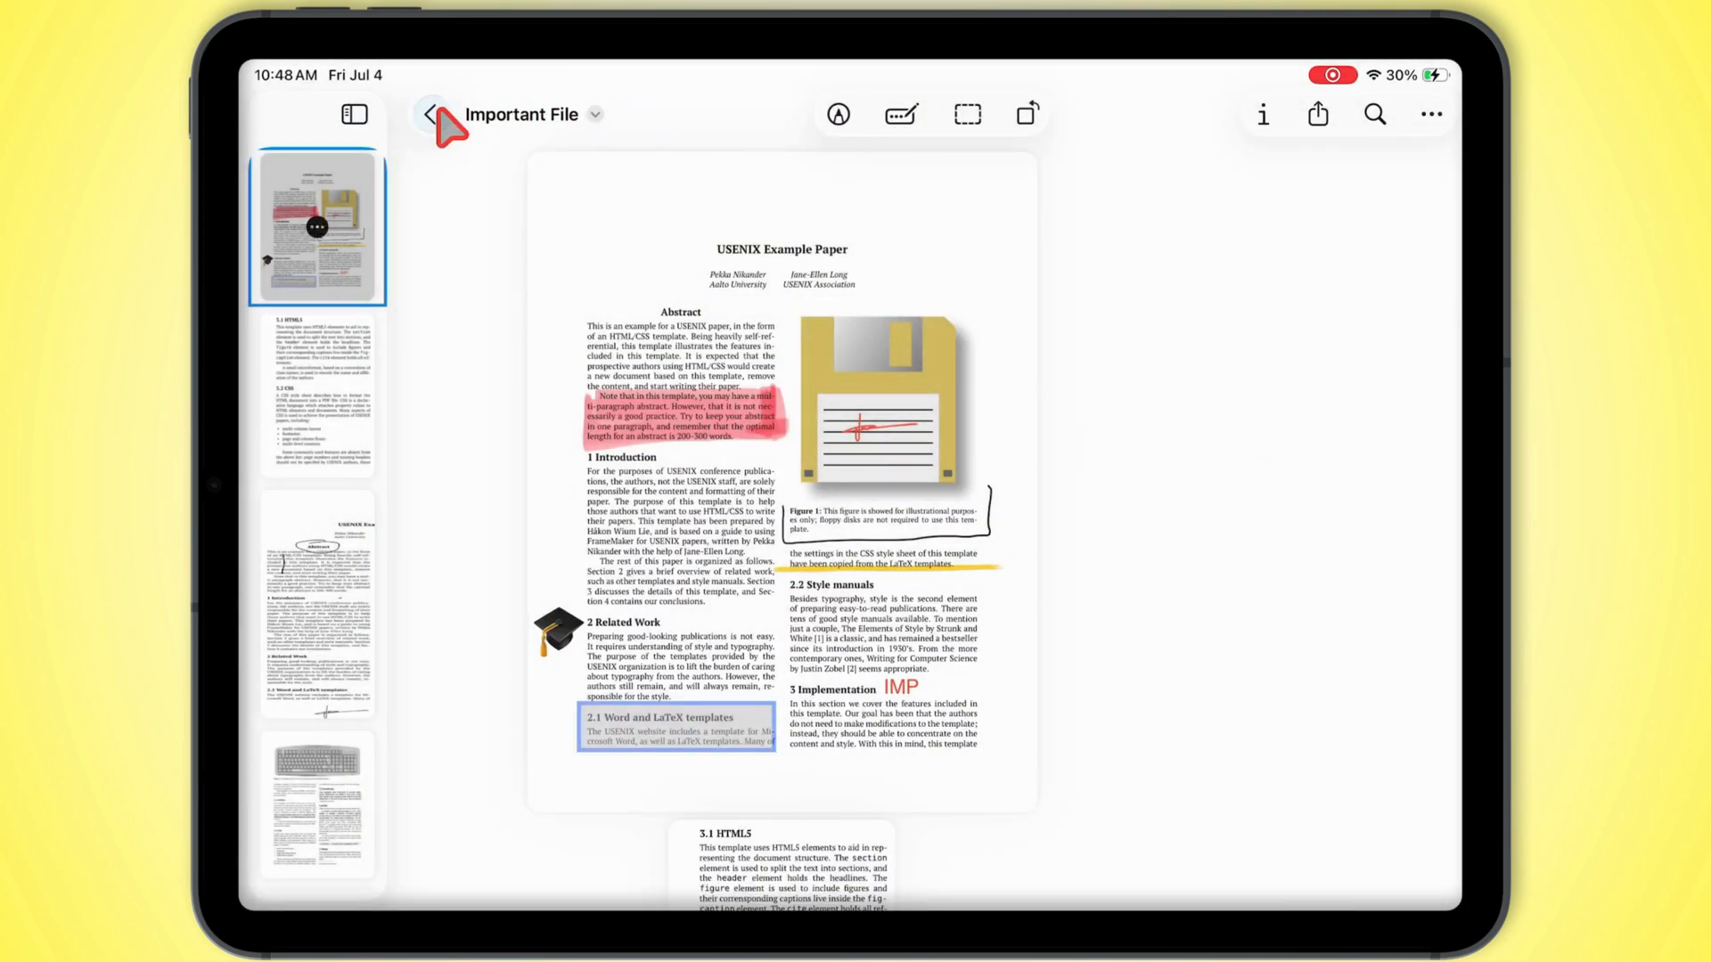
pyautogui.click(437, 117)
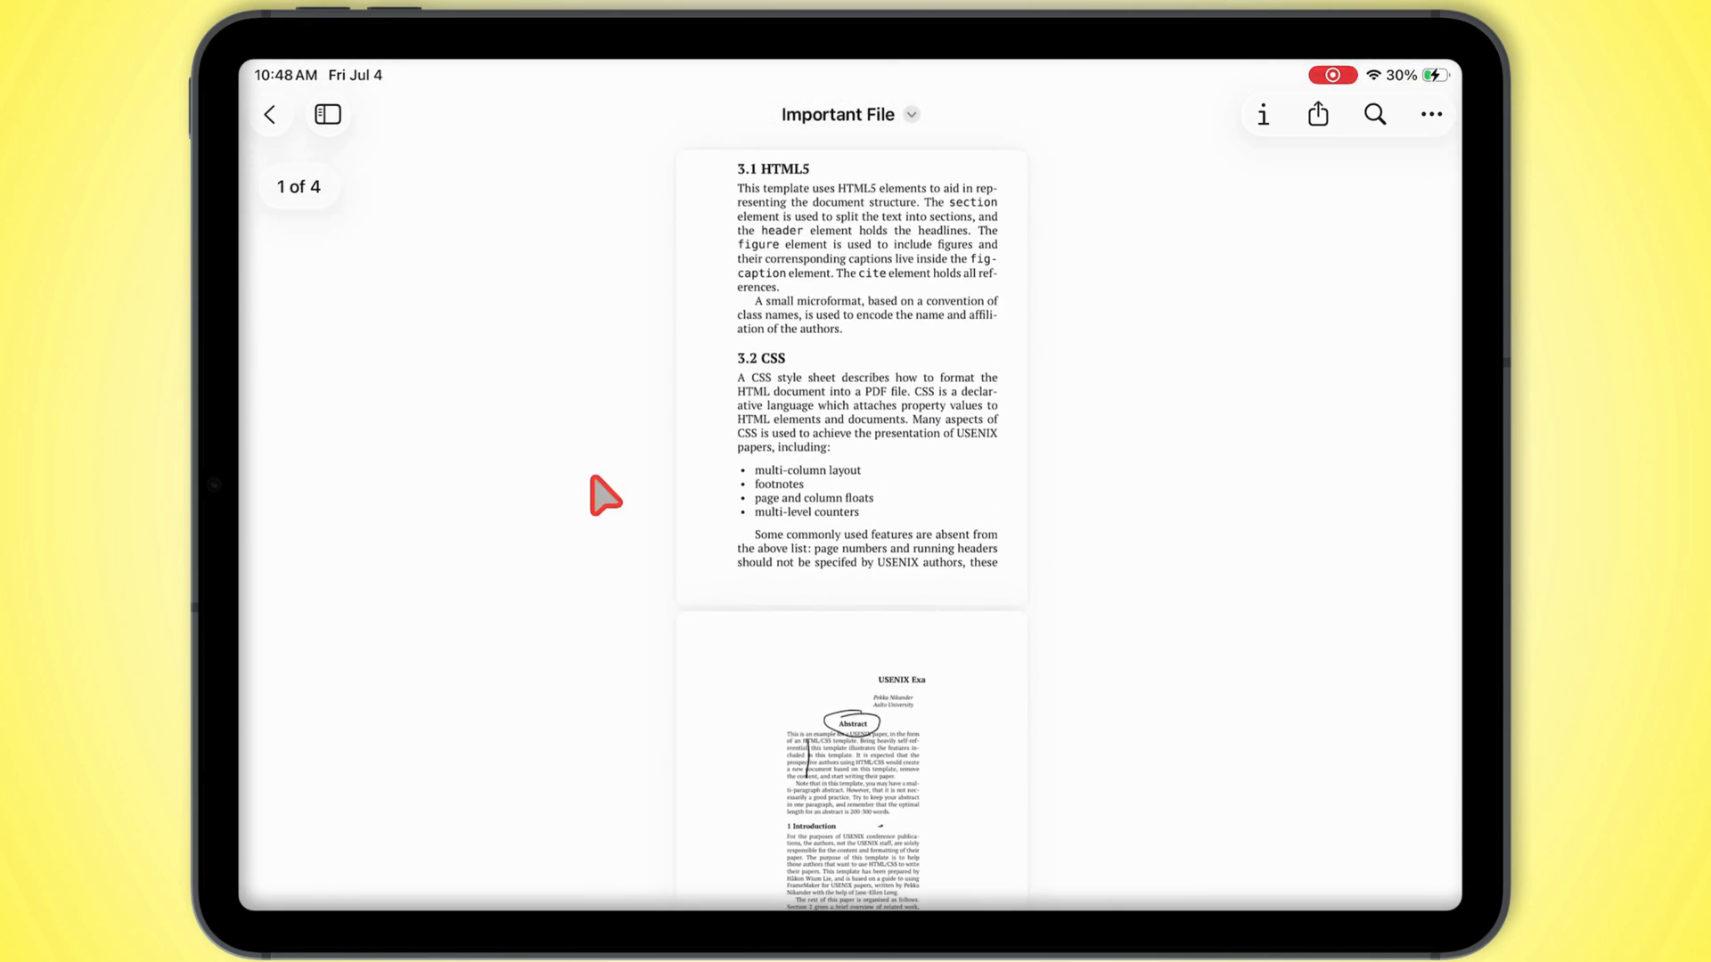
pyautogui.scroll(-3)
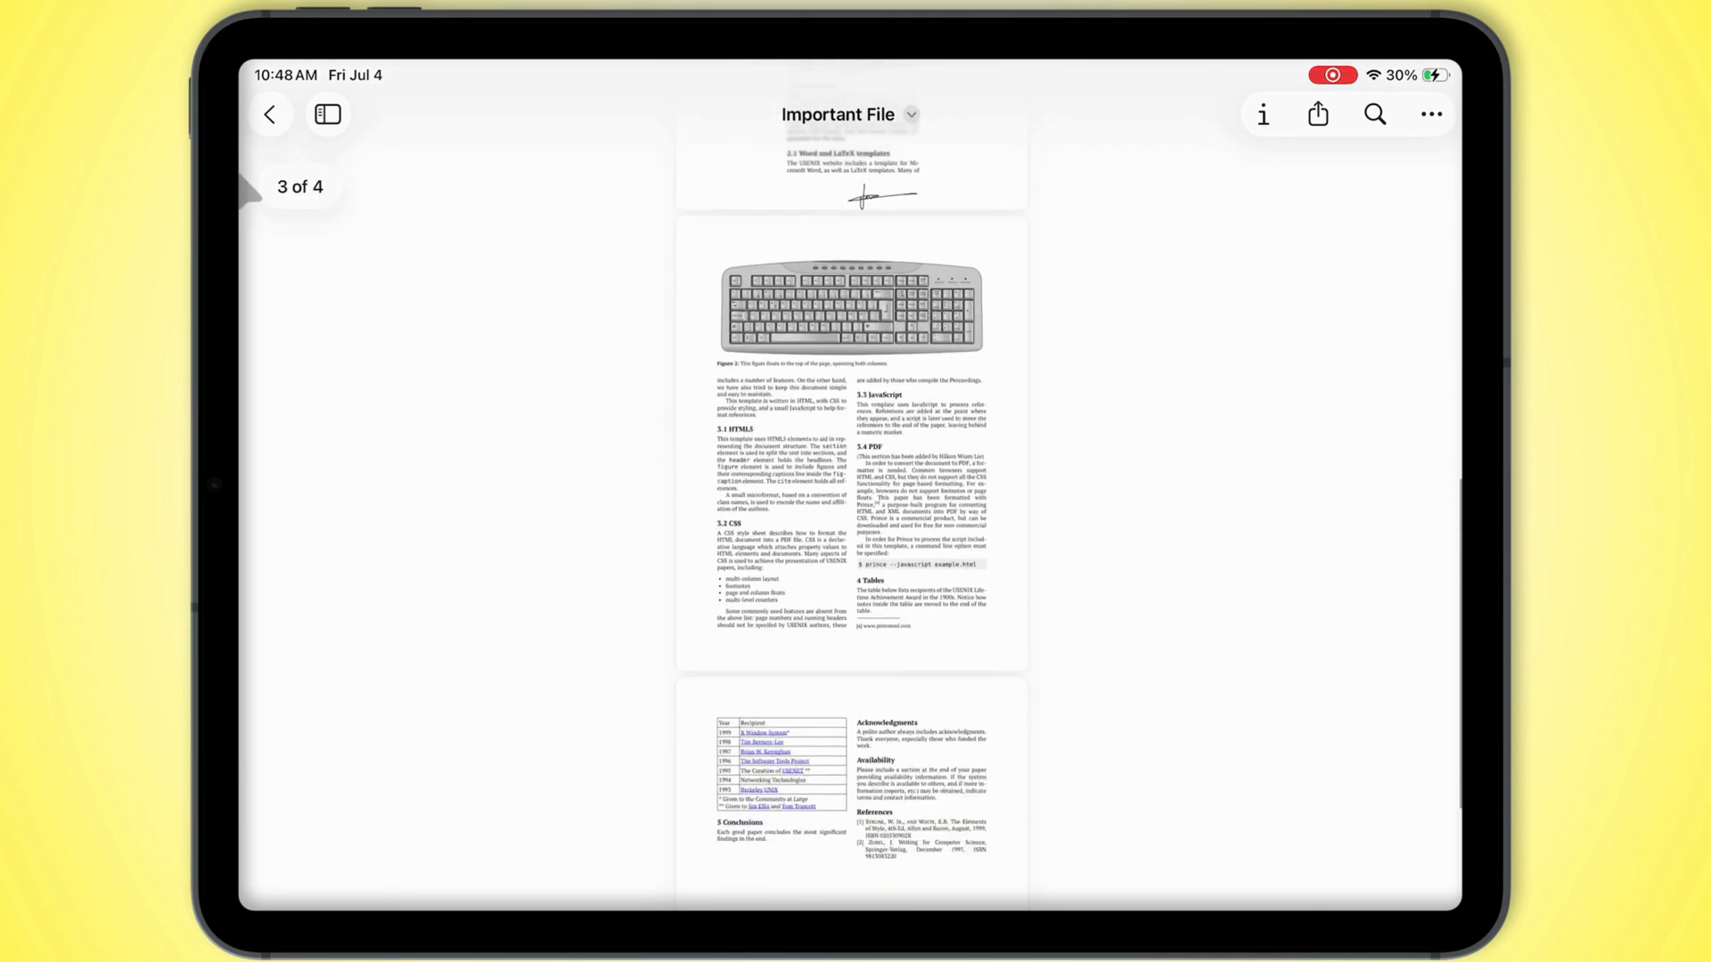
# Step: Close the document and return to Preview's Recents list
pyautogui.click(272, 114)
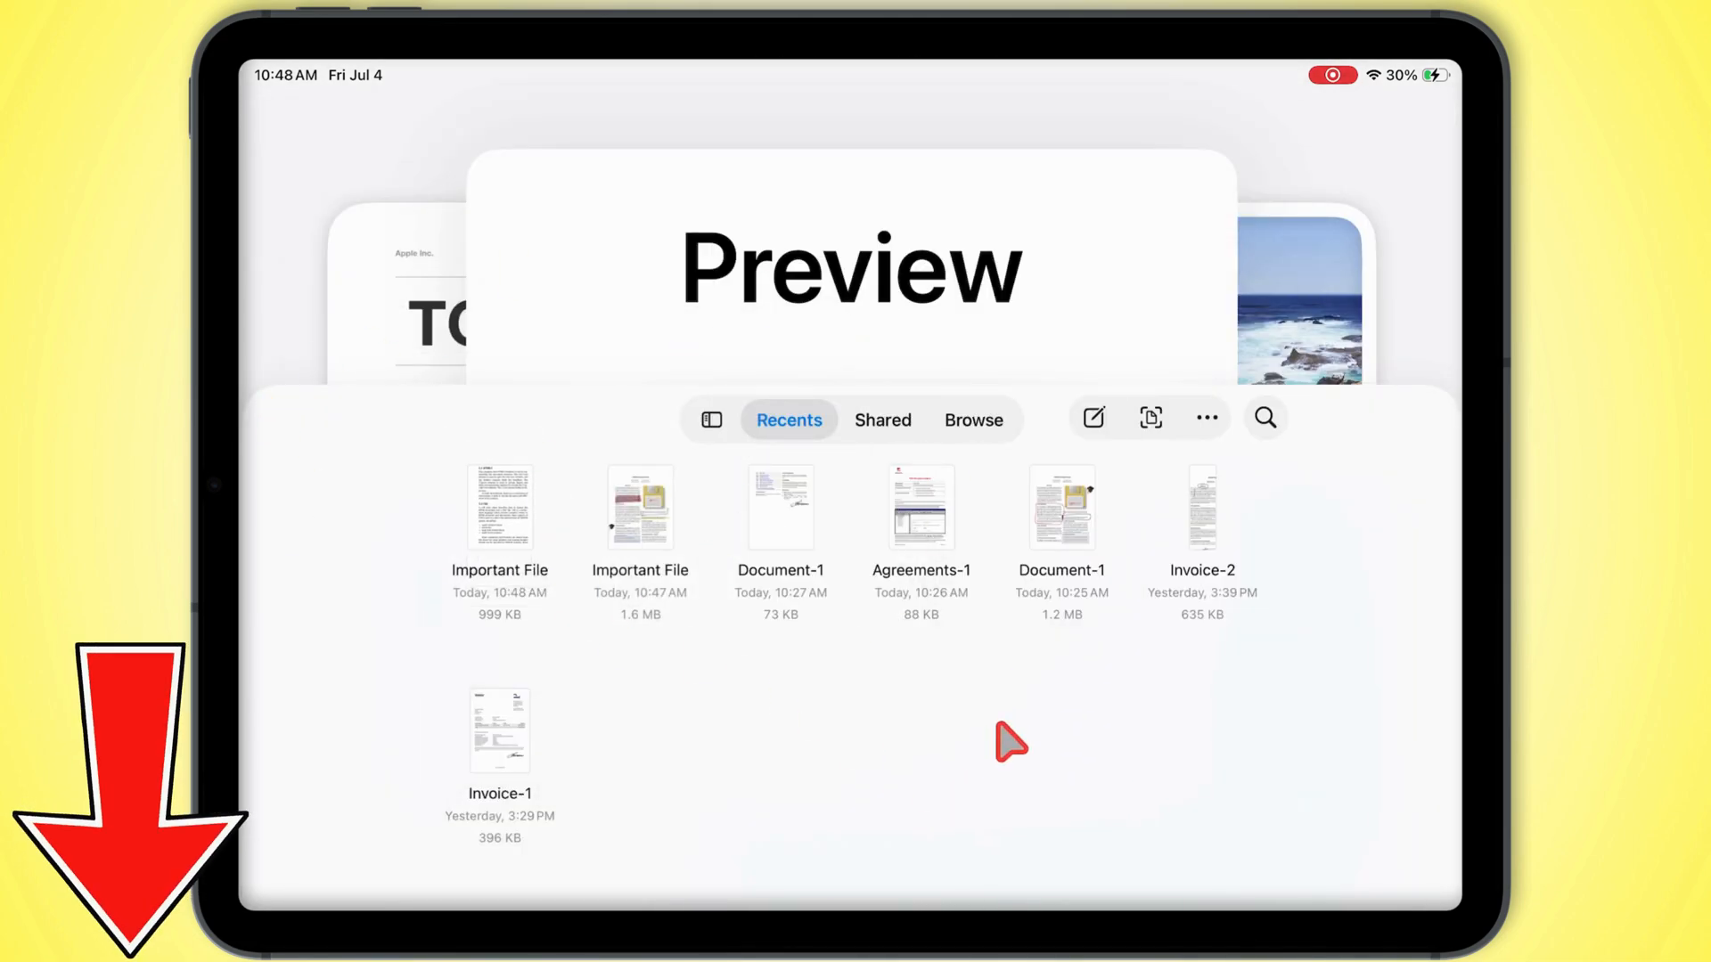
pyautogui.moveTo(768, 802)
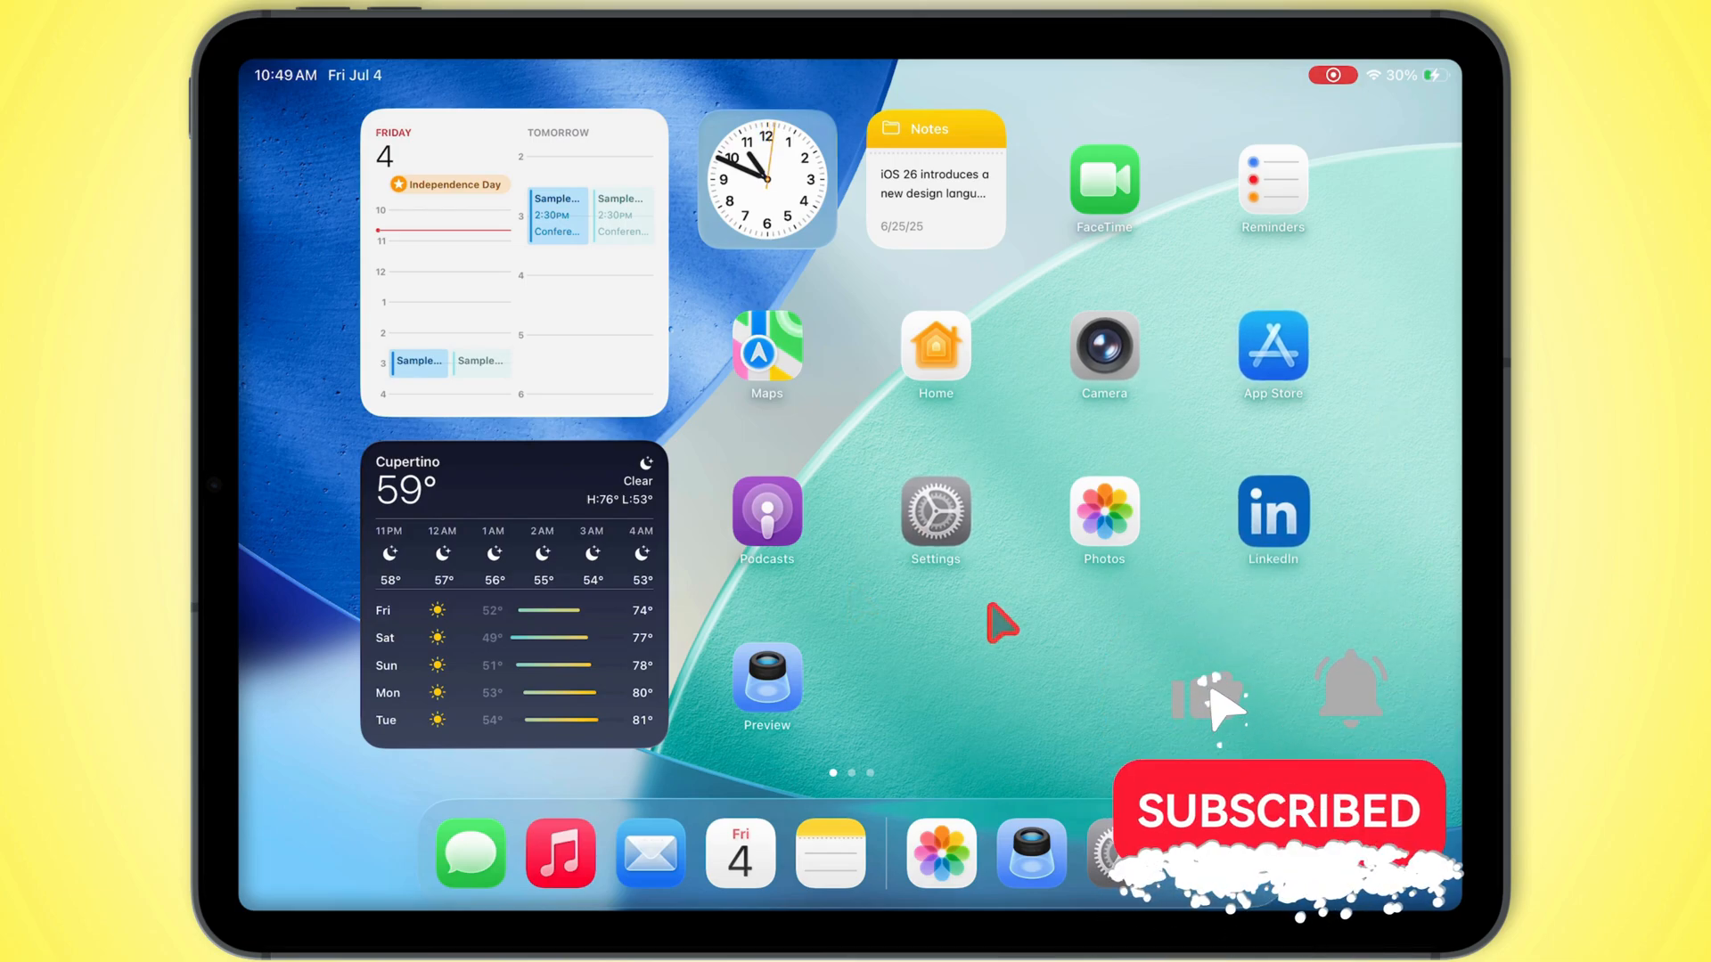
pyautogui.moveTo(1346, 111)
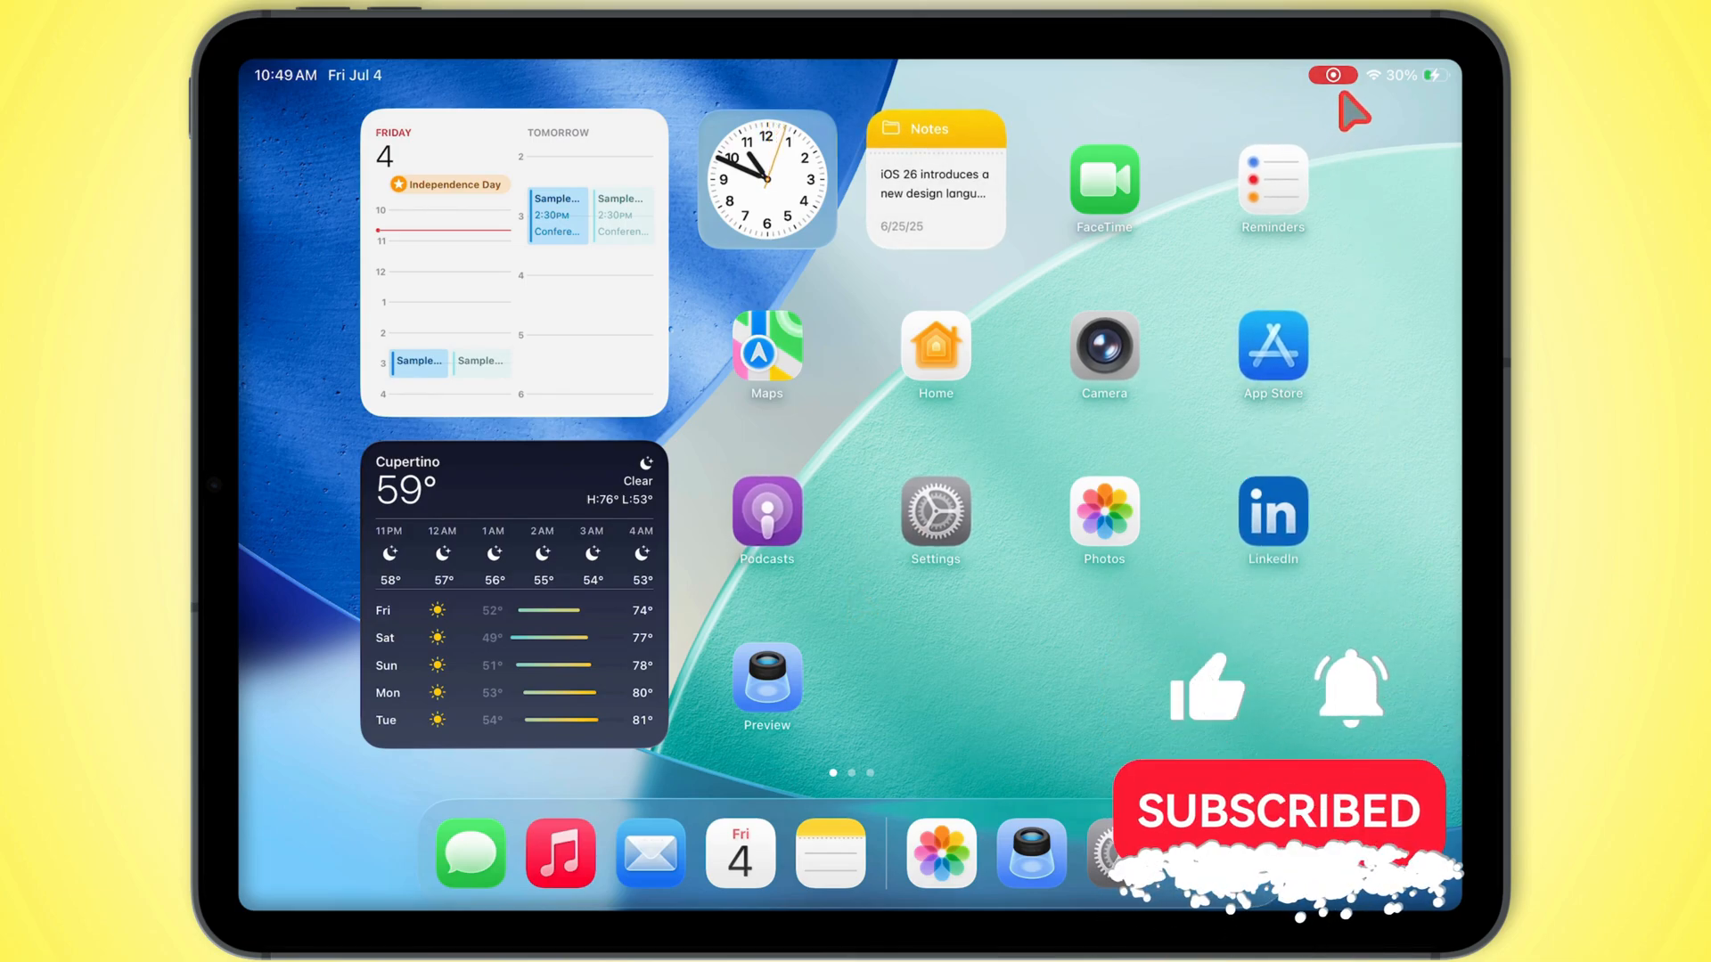